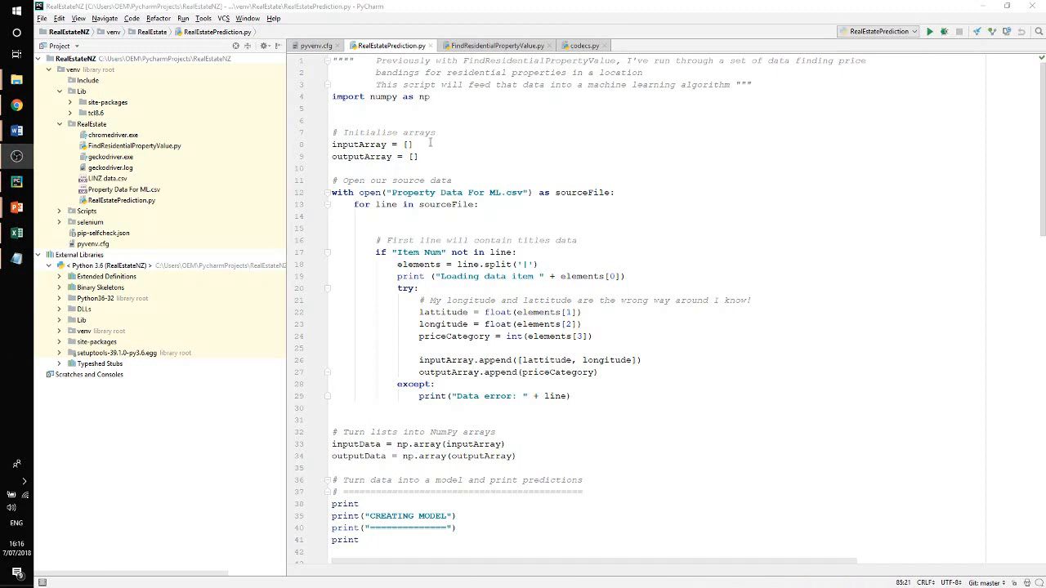
mouse_move(406, 129)
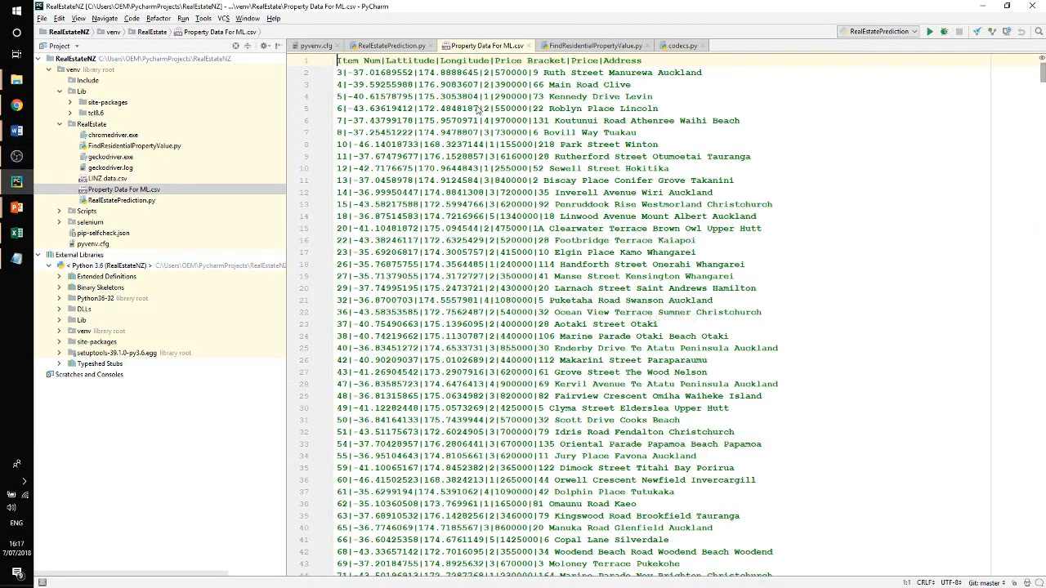
Scroll through the Property Data For ML.csv rows down to the end of the file
scroll(down, 3)
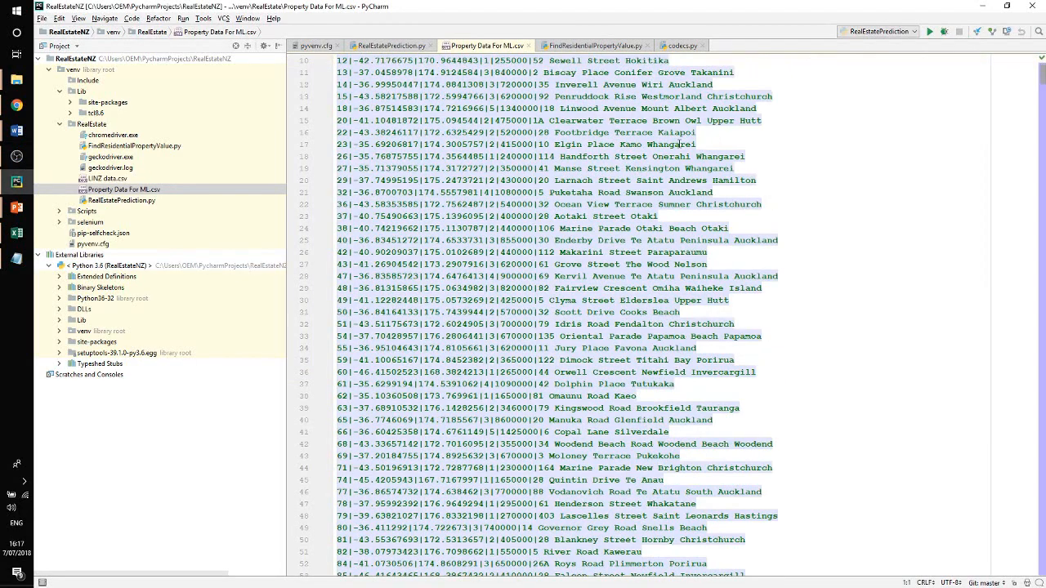
scroll(down, 3)
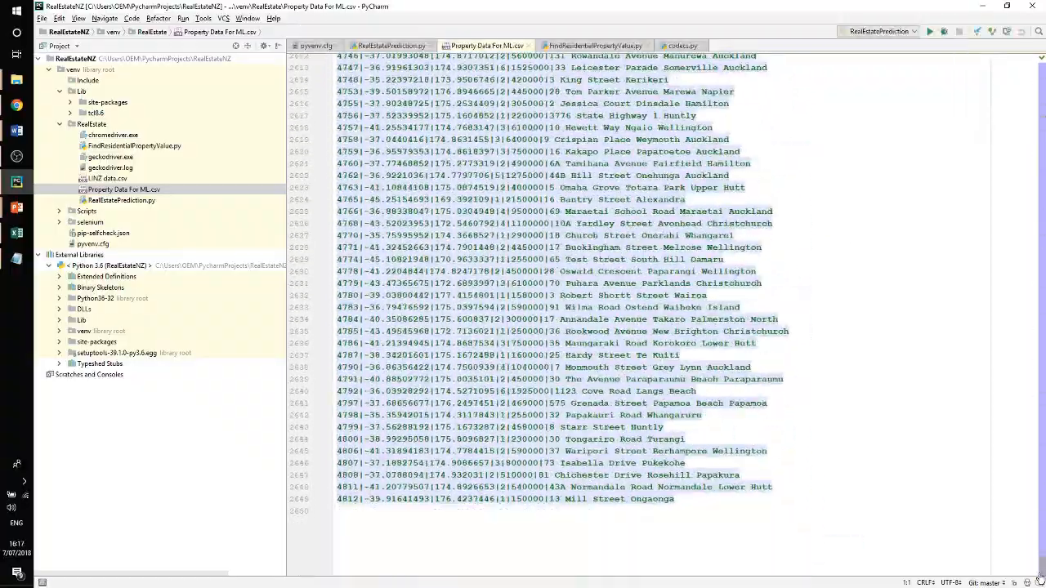
scroll(down, 3)
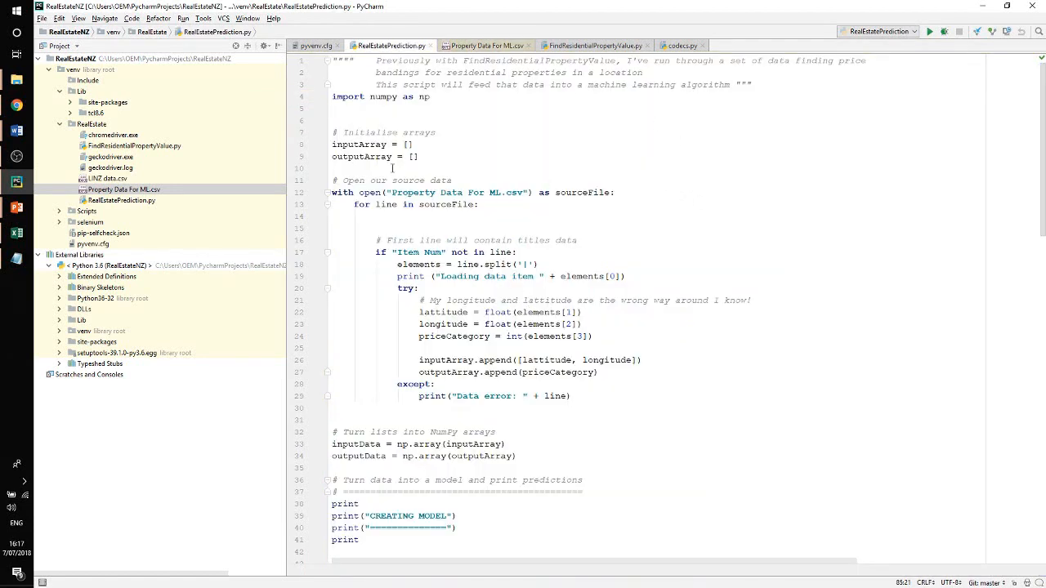
scroll(down, 3)
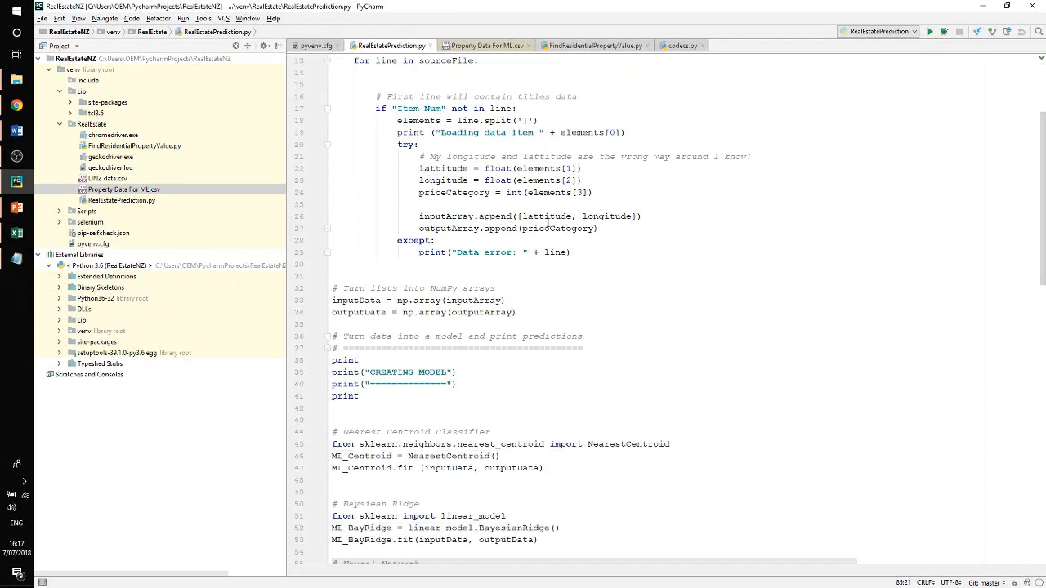
scroll(down, 3)
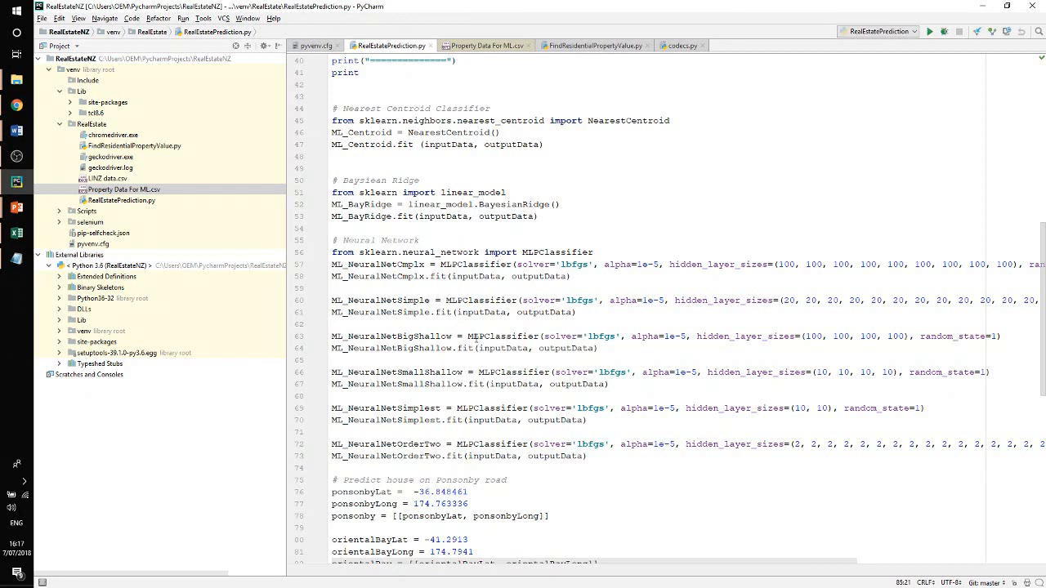
mouse_move(527, 180)
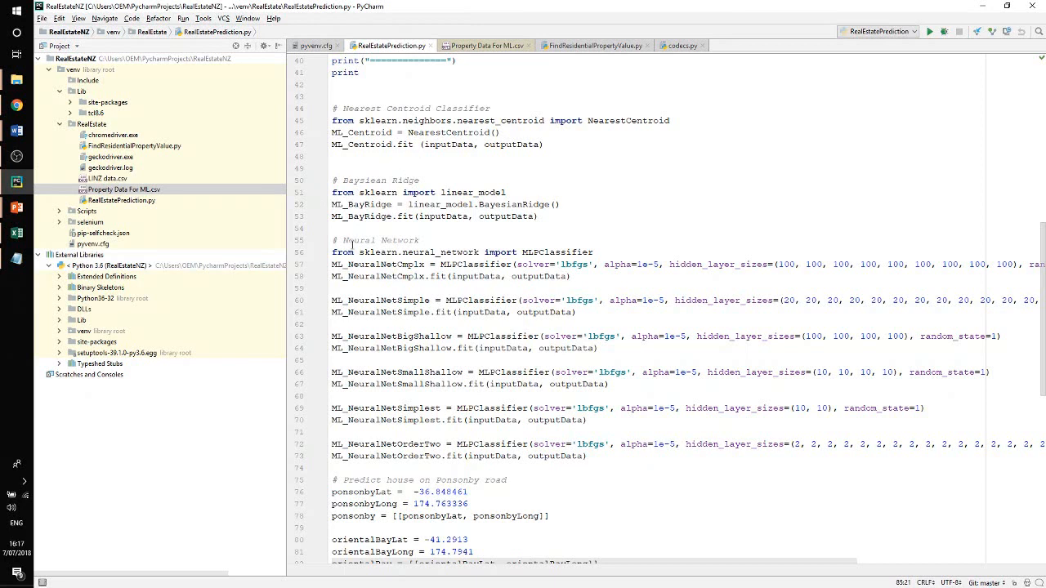
mouse_move(409, 244)
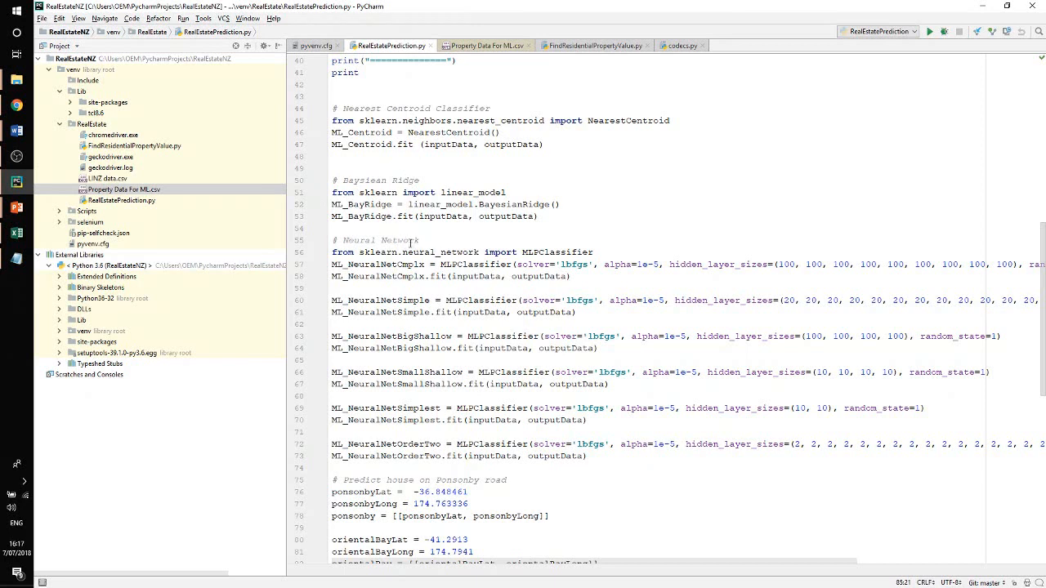
mouse_move(408, 242)
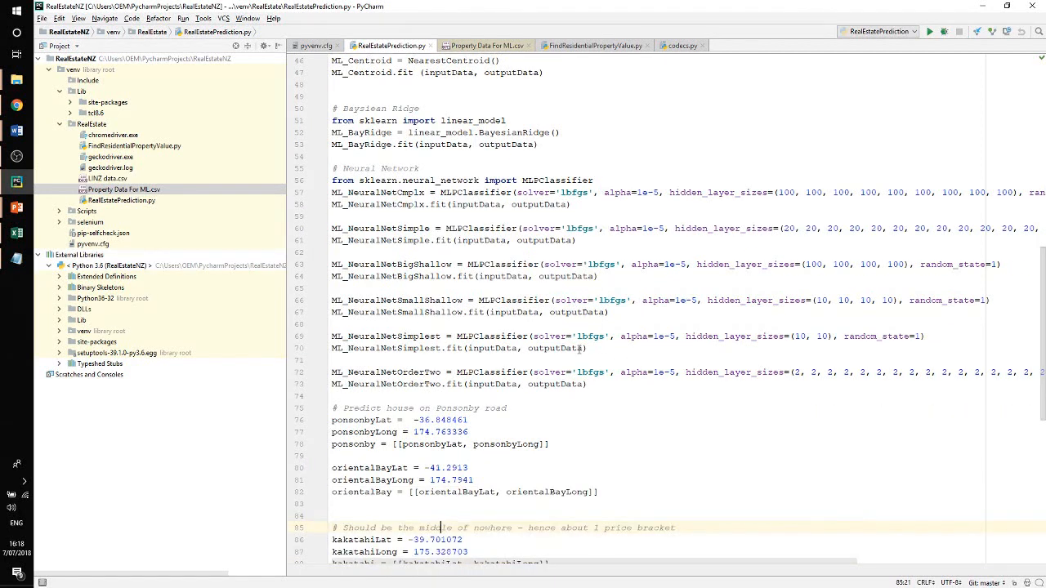
scroll(down, 3)
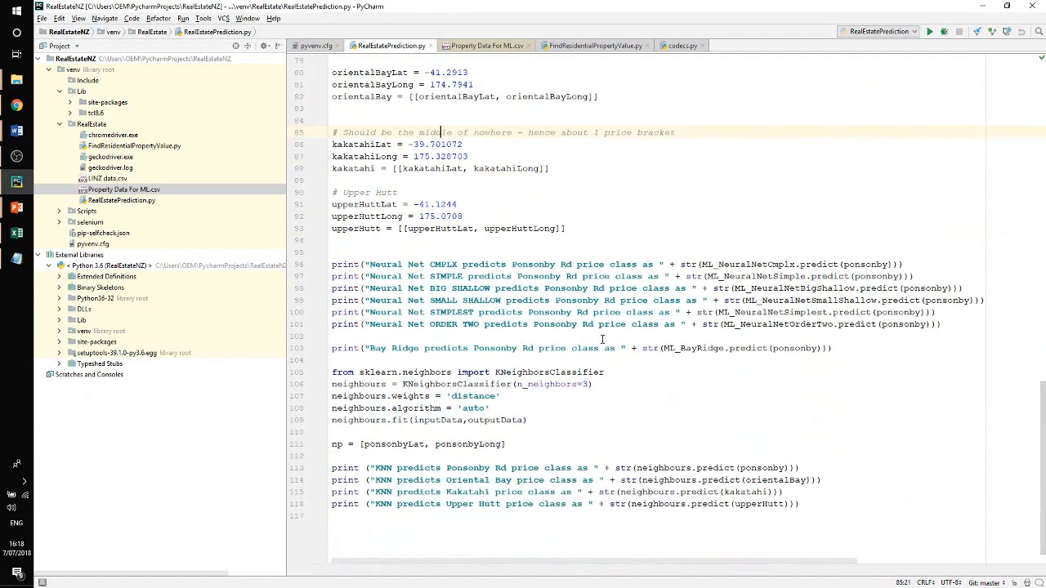
mouse_move(565, 377)
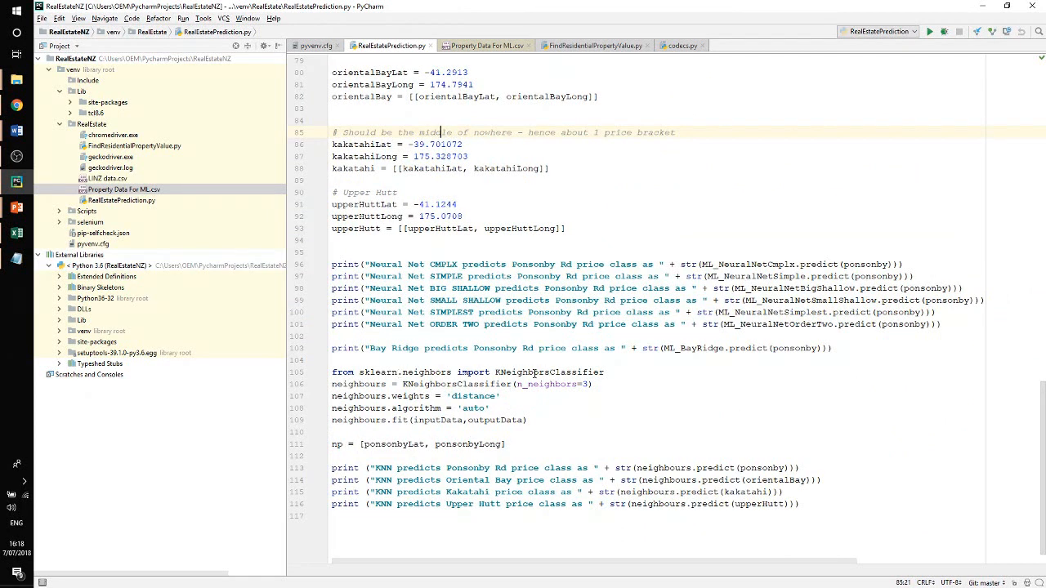
mouse_move(591, 372)
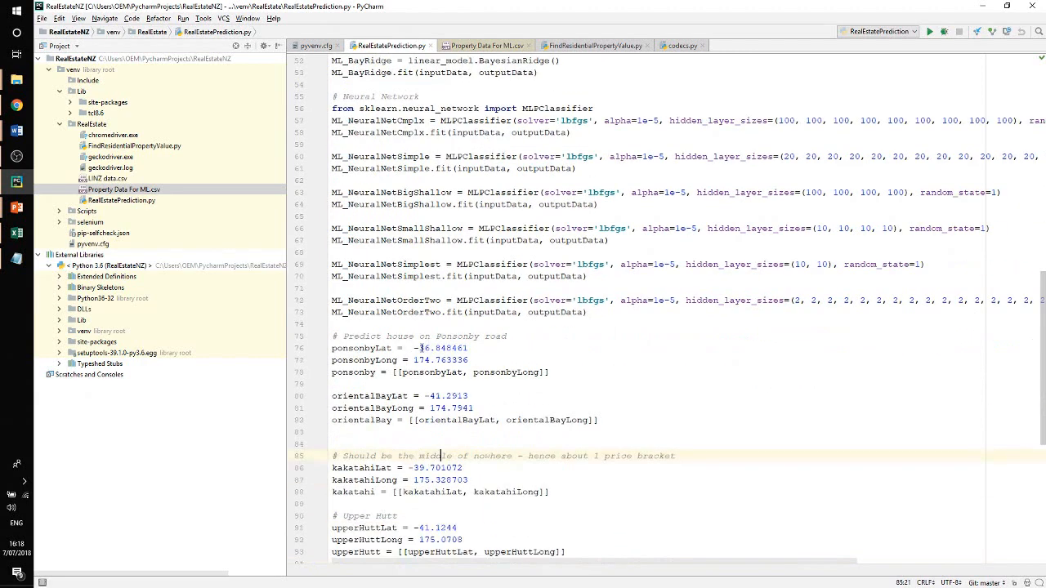
scroll(down, 3)
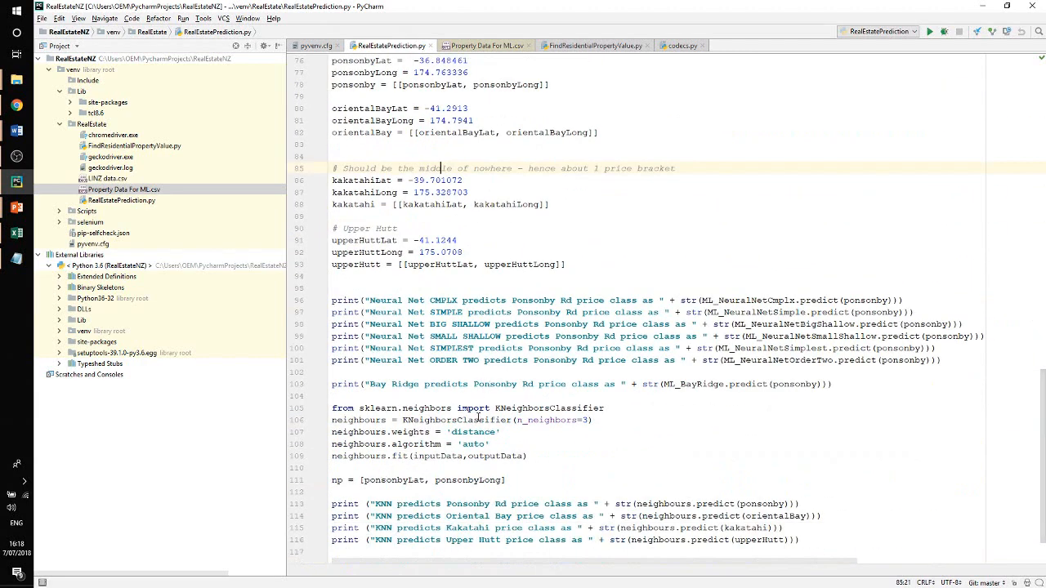
Insert the comment '# K-nearest neighbours model' above the neighbours import on line 105
click(378, 397)
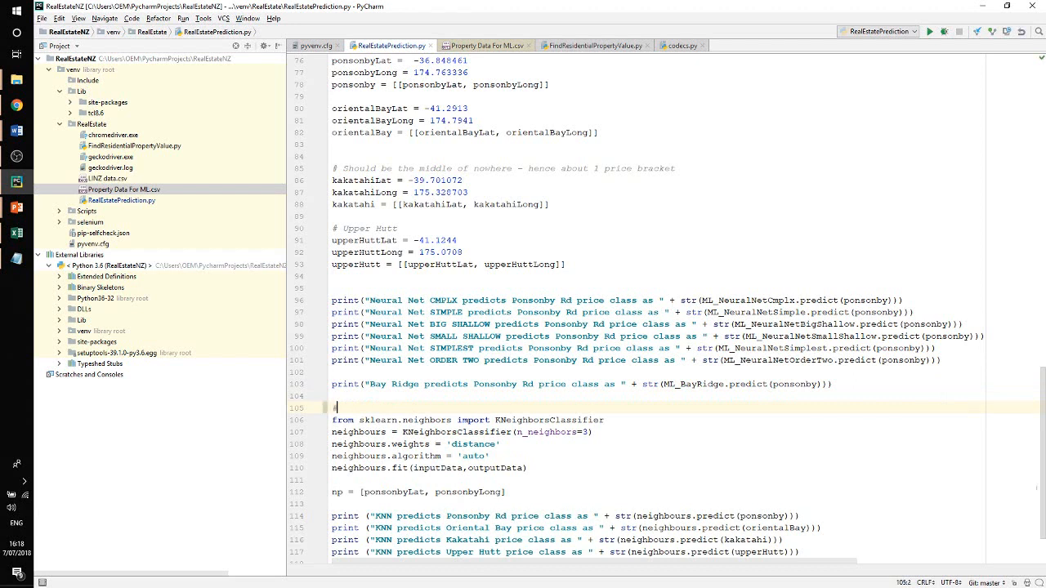
text(# K-N)
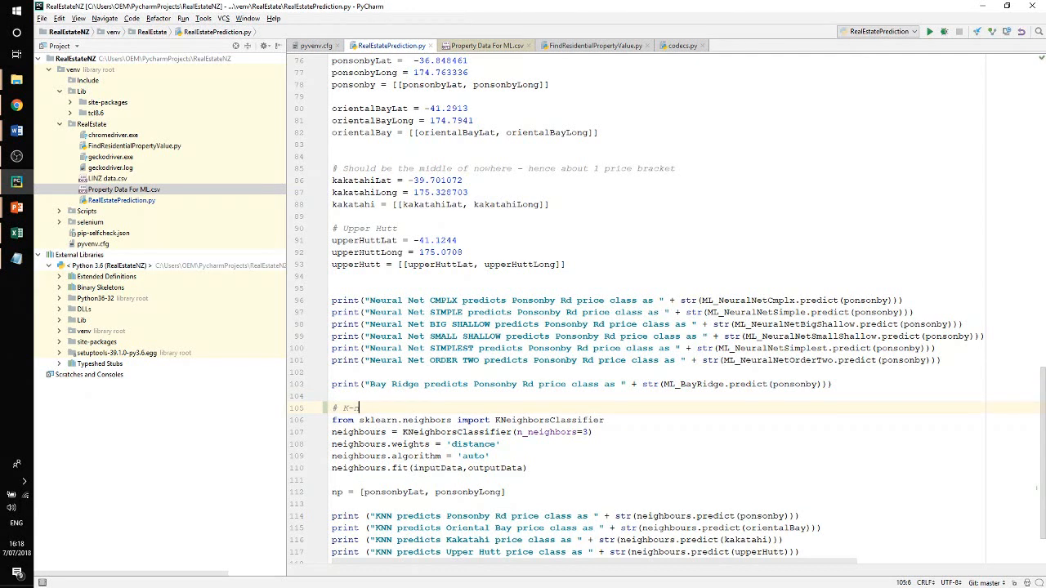
text(nearest)
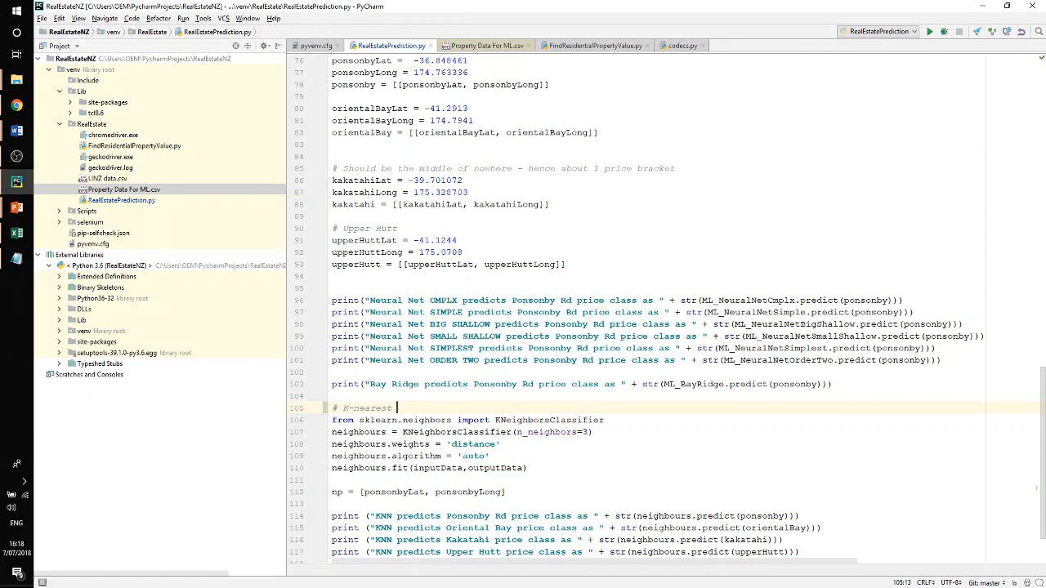
text(neighbours)
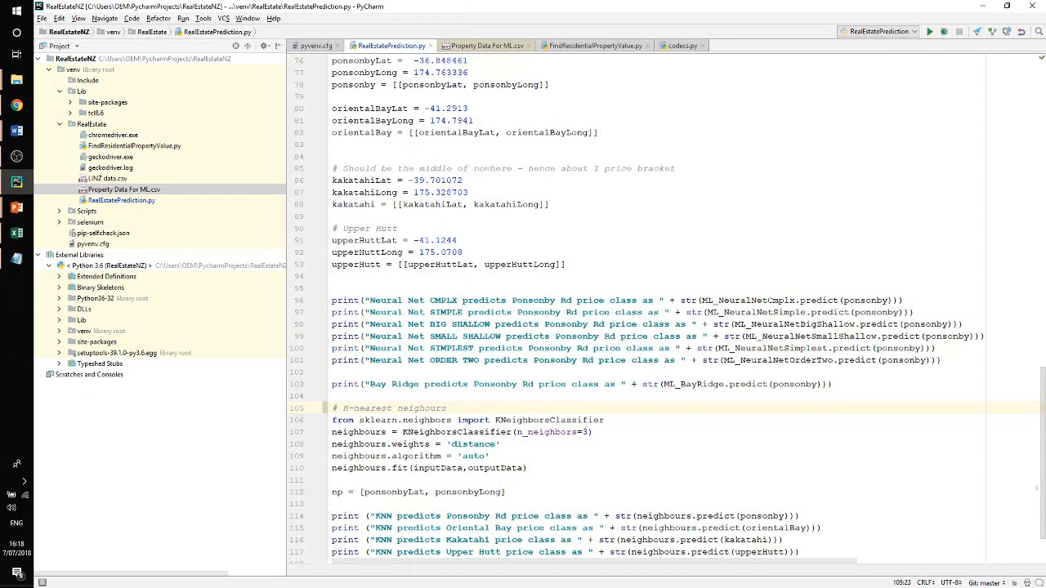
text(model)
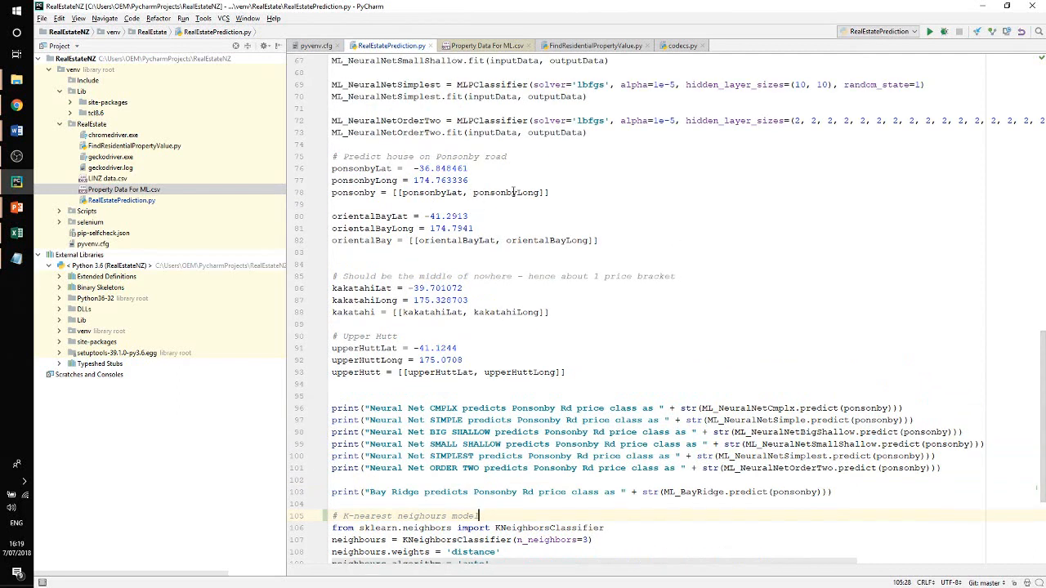
mouse_move(366, 158)
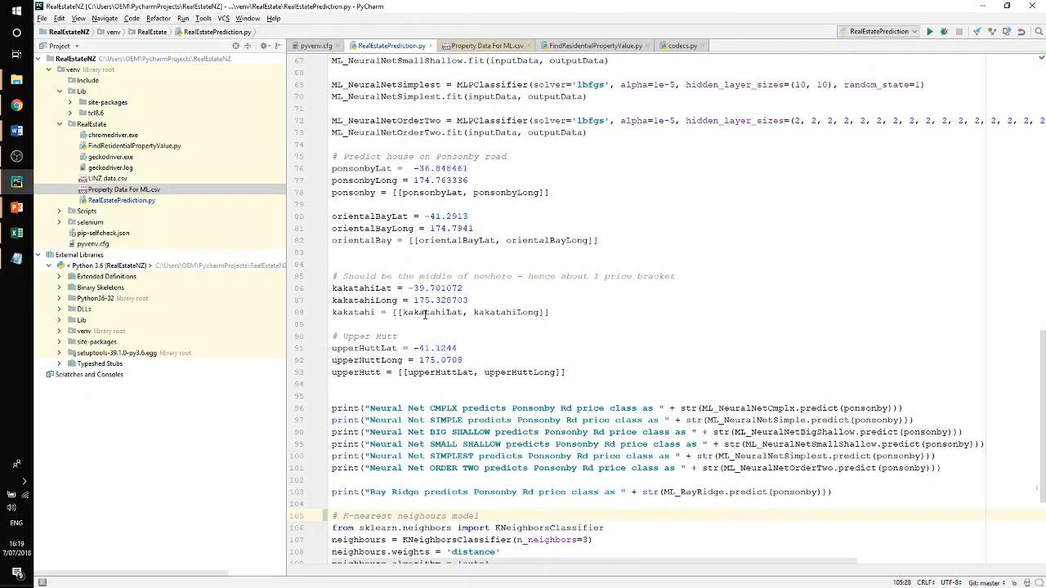
click(478, 516)
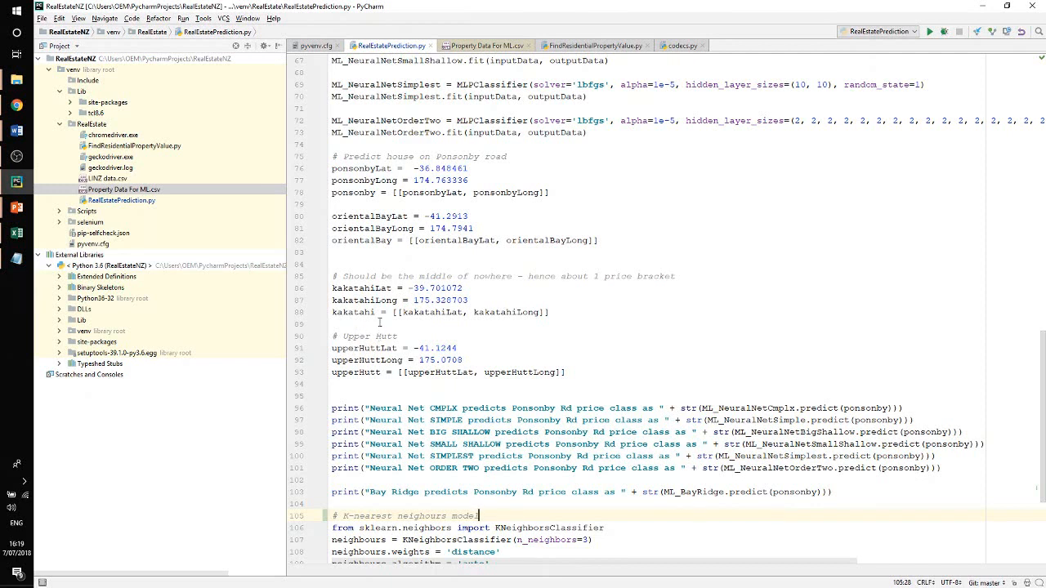
mouse_move(360, 319)
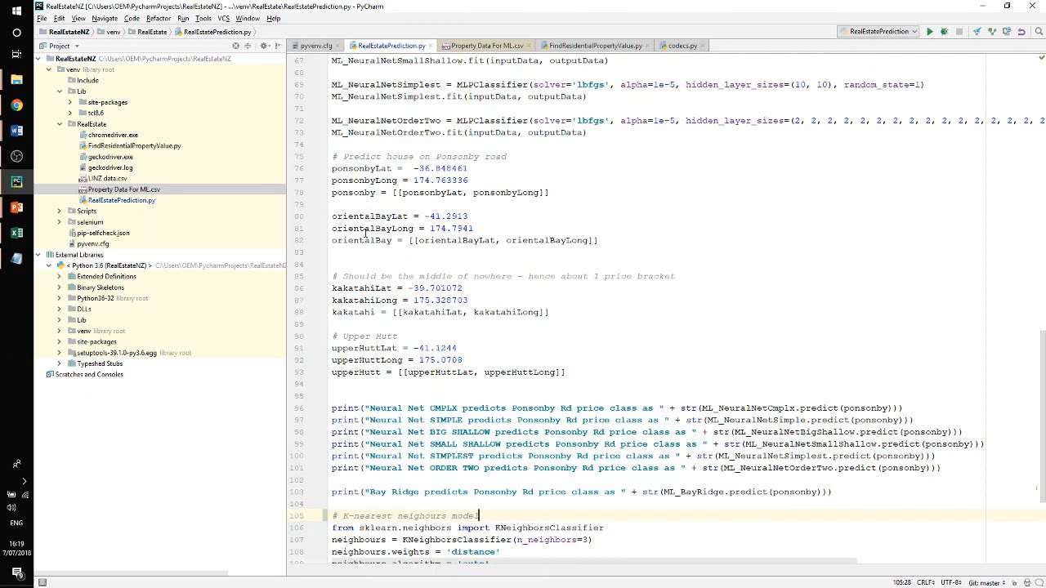
mouse_move(370, 232)
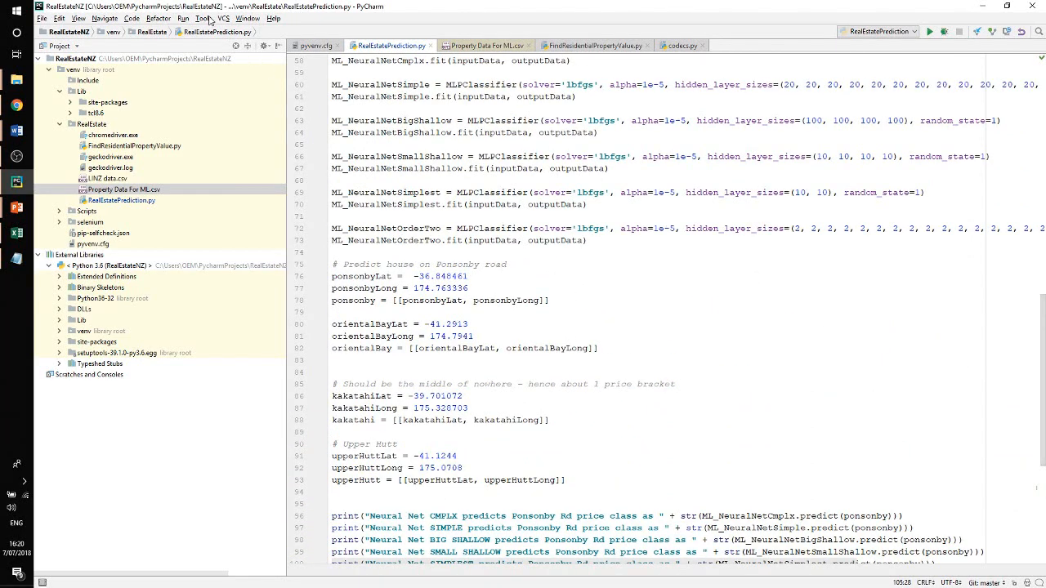
Run RealEstatePrediction and scroll the output to the neural net, Bayesian ridge and KNN predictions
click(183, 18)
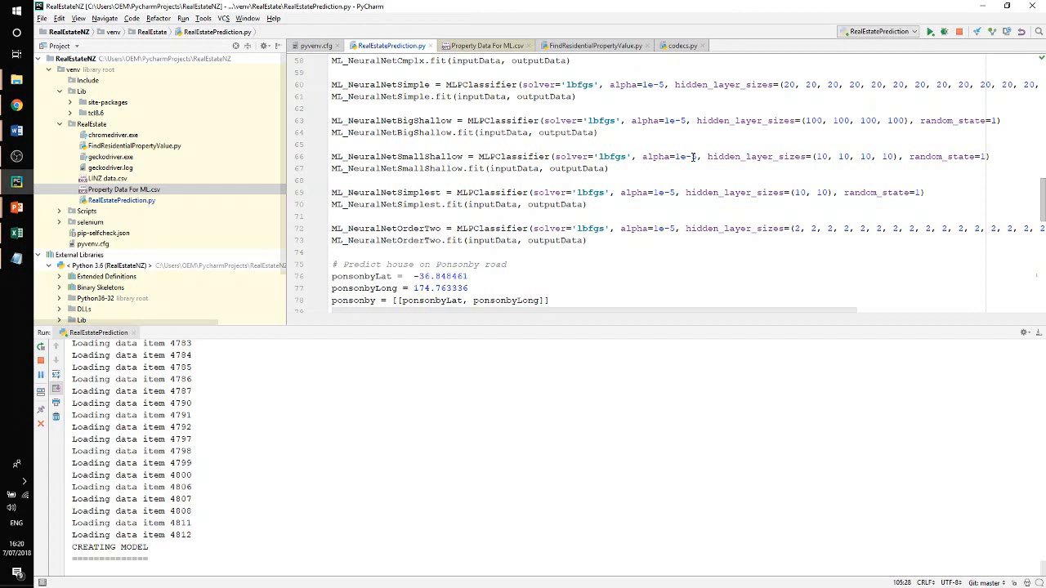
scroll(down, 3)
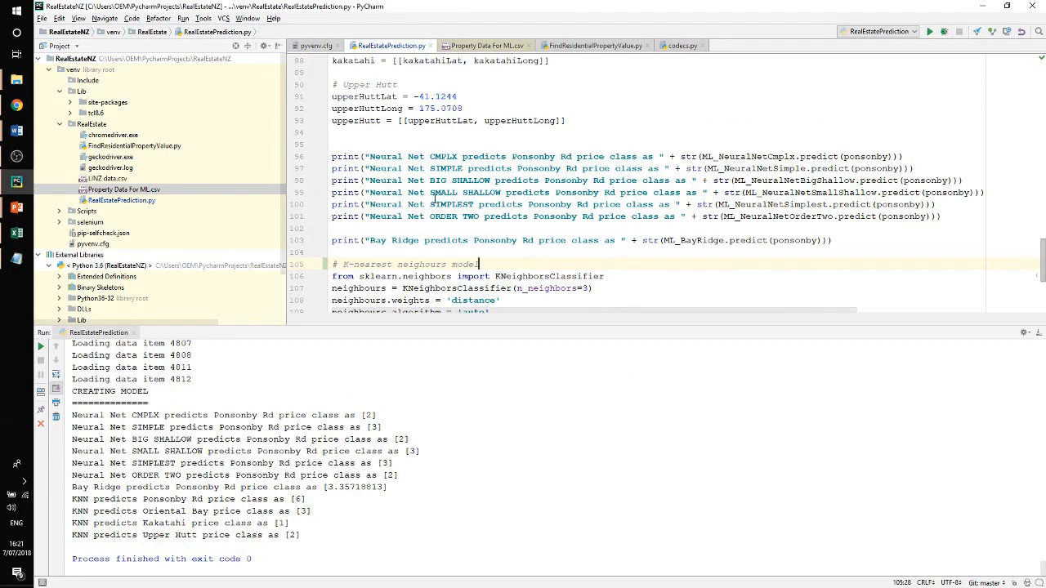
mouse_move(414, 358)
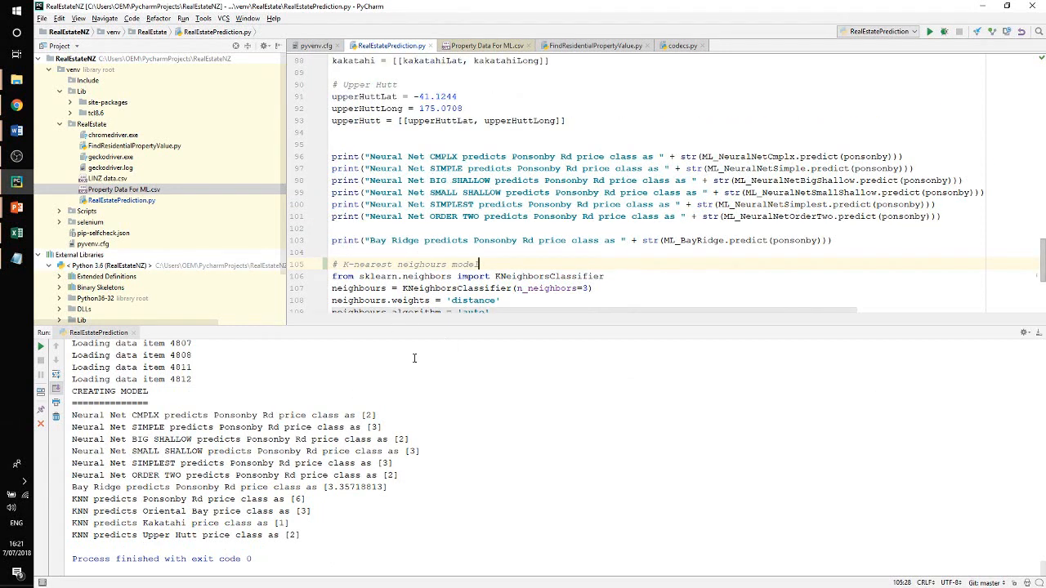
mouse_move(226, 418)
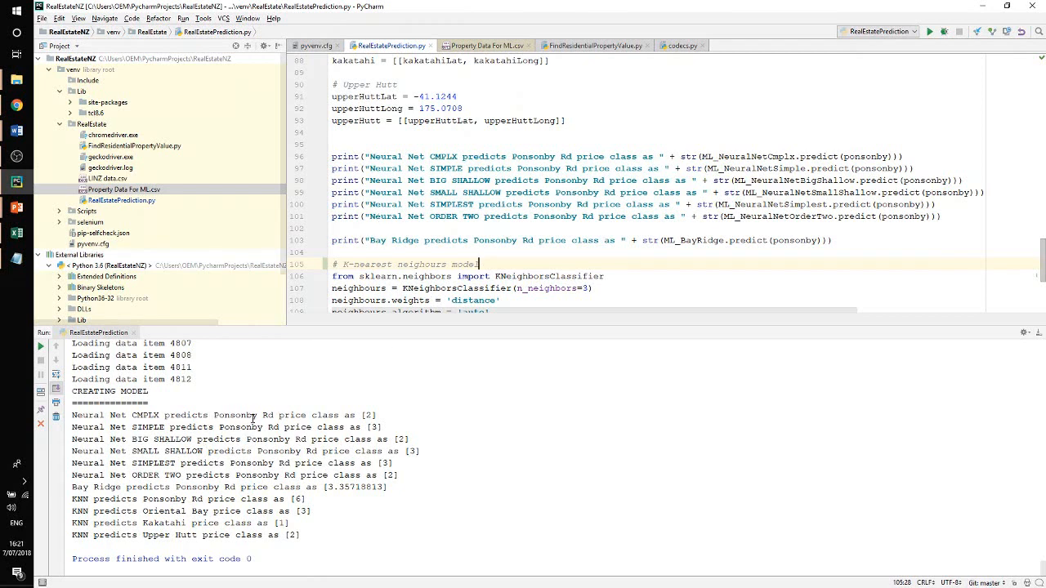
mouse_move(252, 417)
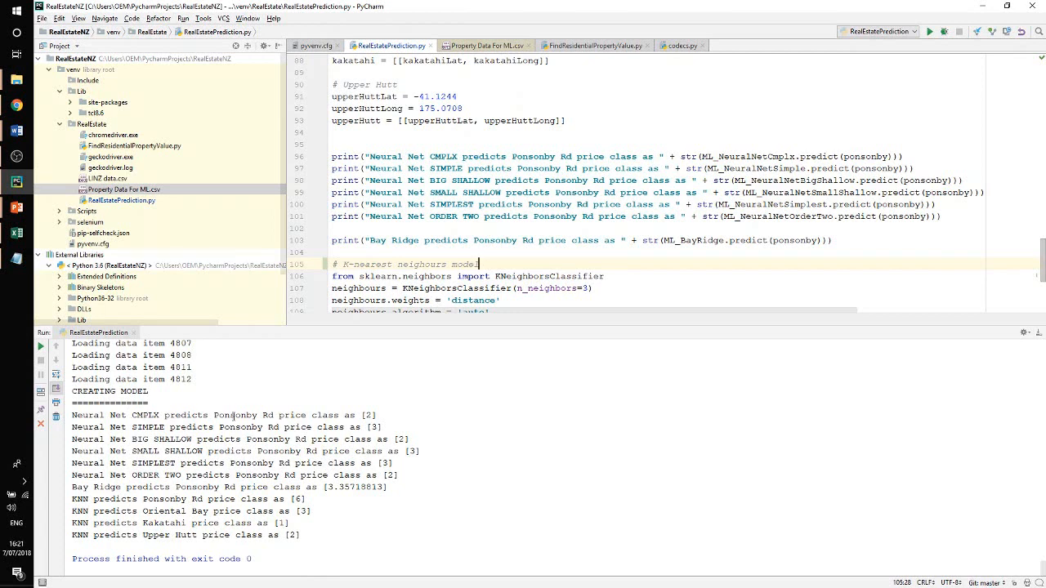
mouse_move(368, 414)
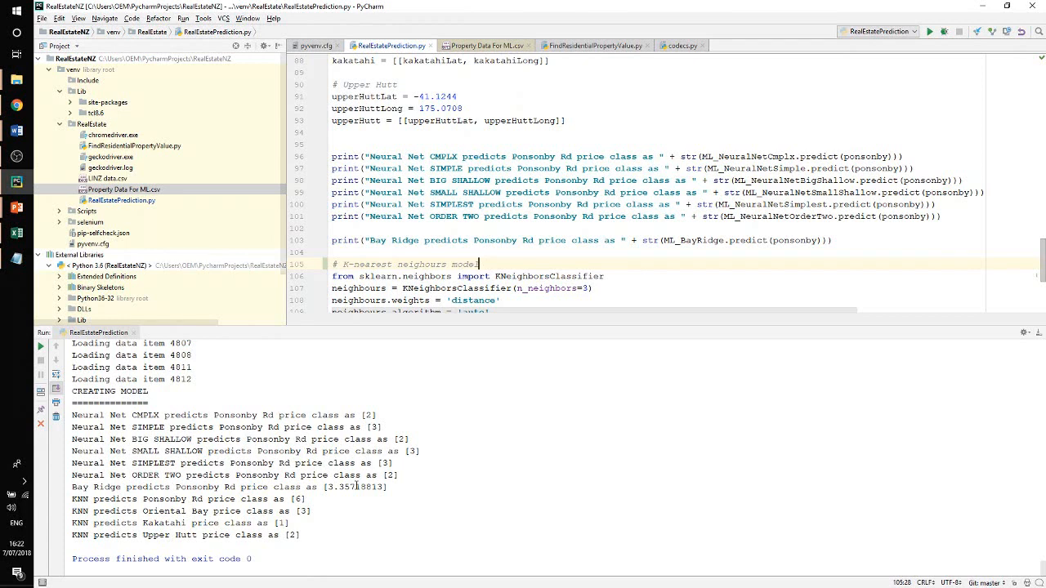
mouse_move(358, 484)
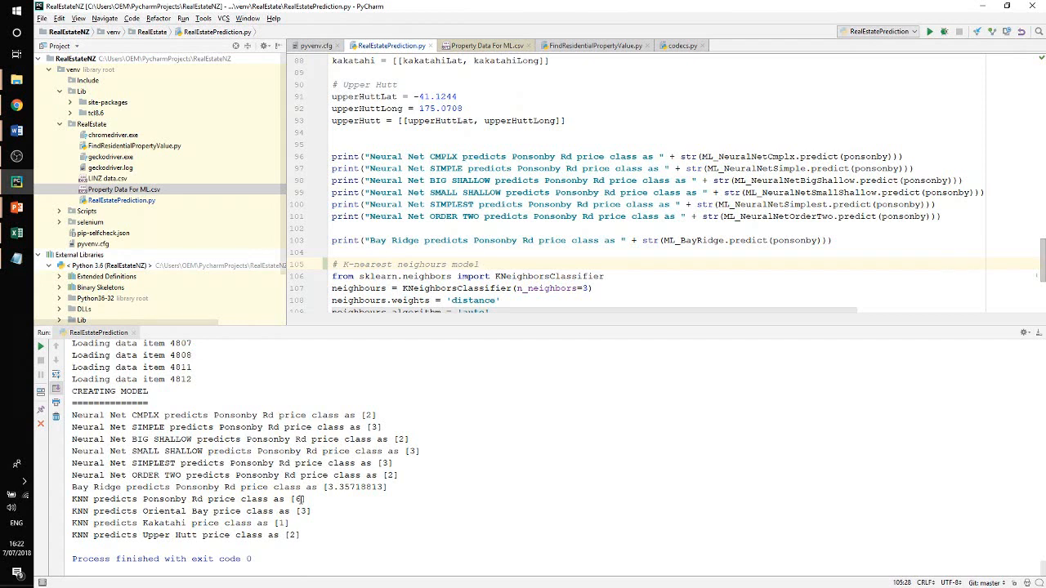
mouse_move(206, 511)
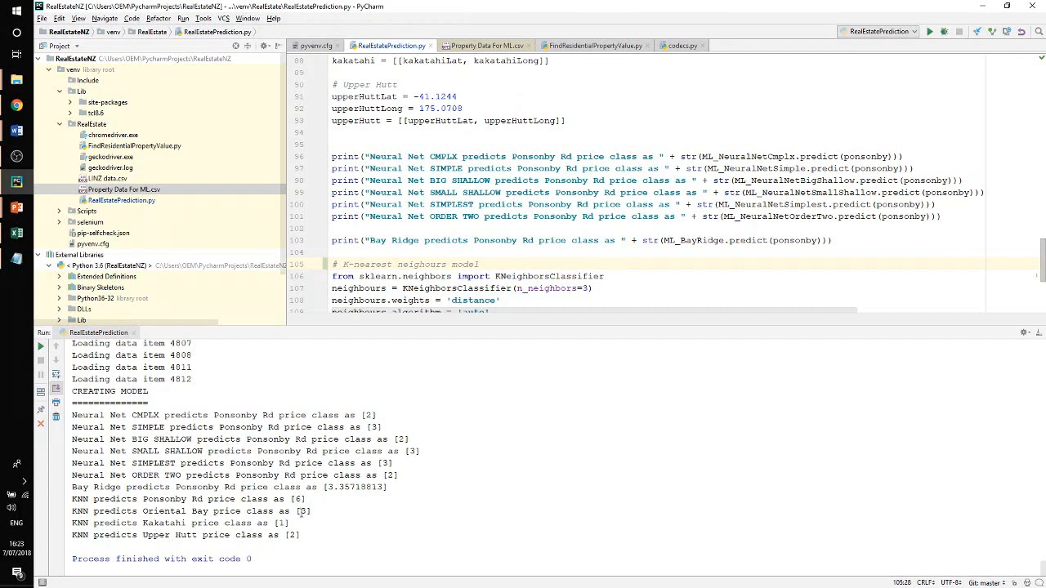
mouse_move(301, 514)
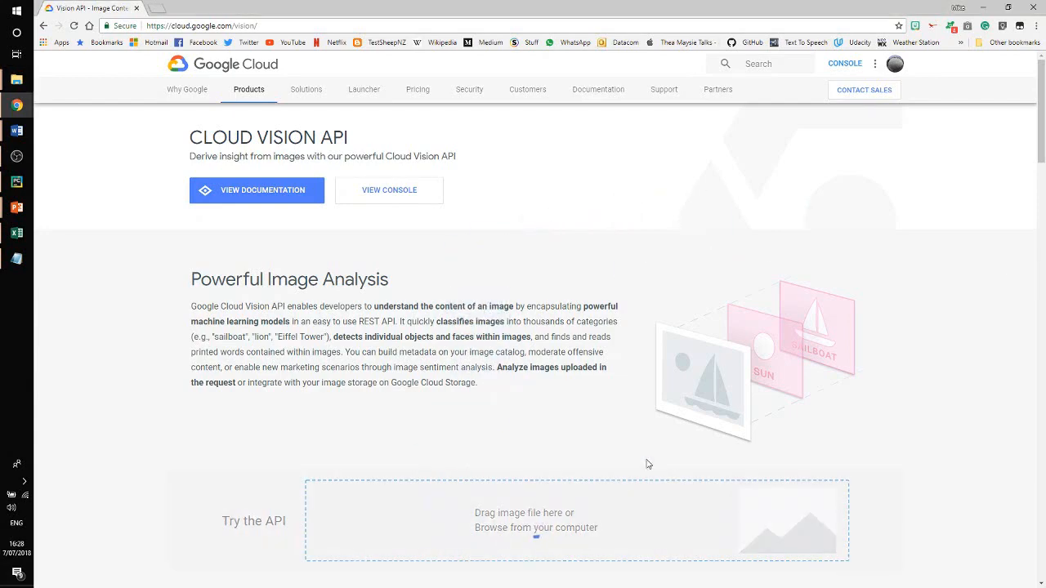
Upload the selfie JPG in Try the API and view faces with joy and headwear very likely
scroll(down, 3)
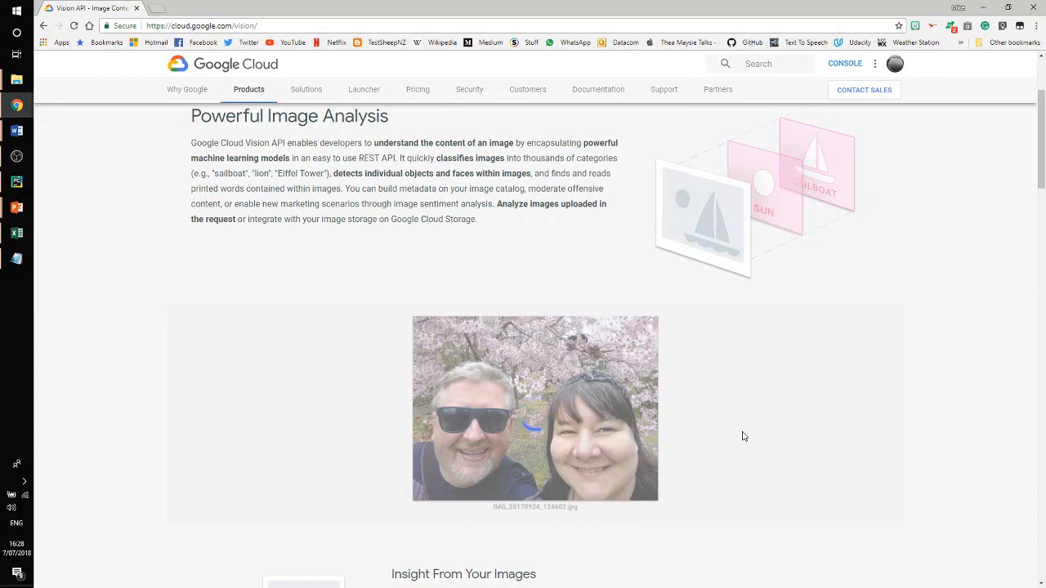
click(535, 409)
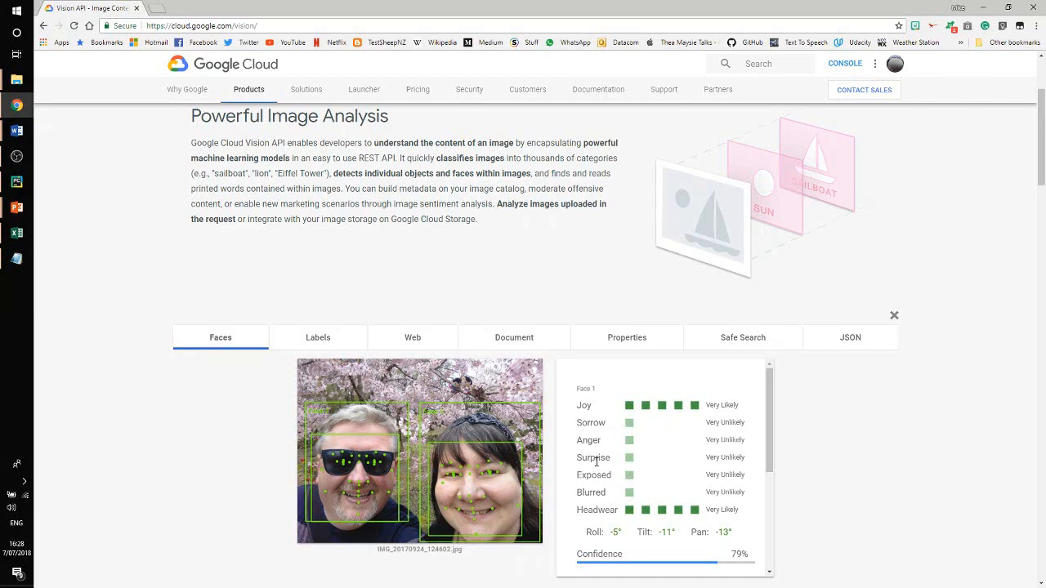
mouse_move(597, 448)
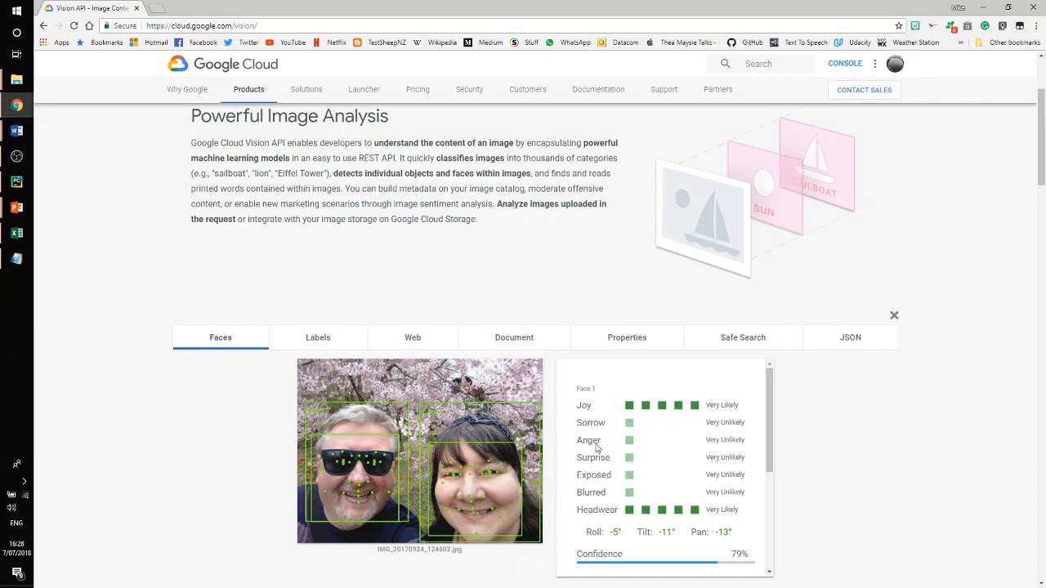
mouse_move(595, 424)
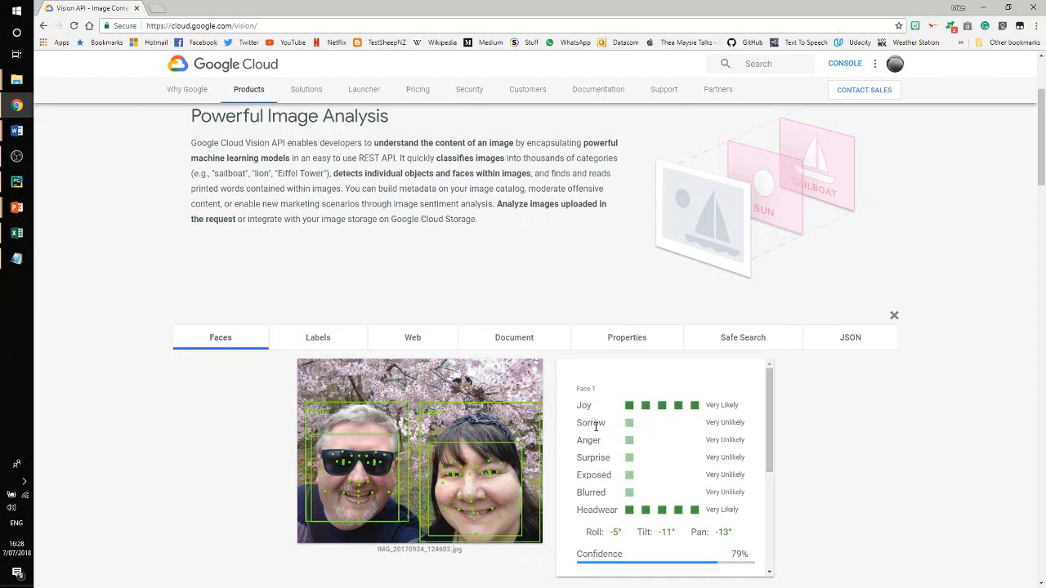
mouse_move(630, 521)
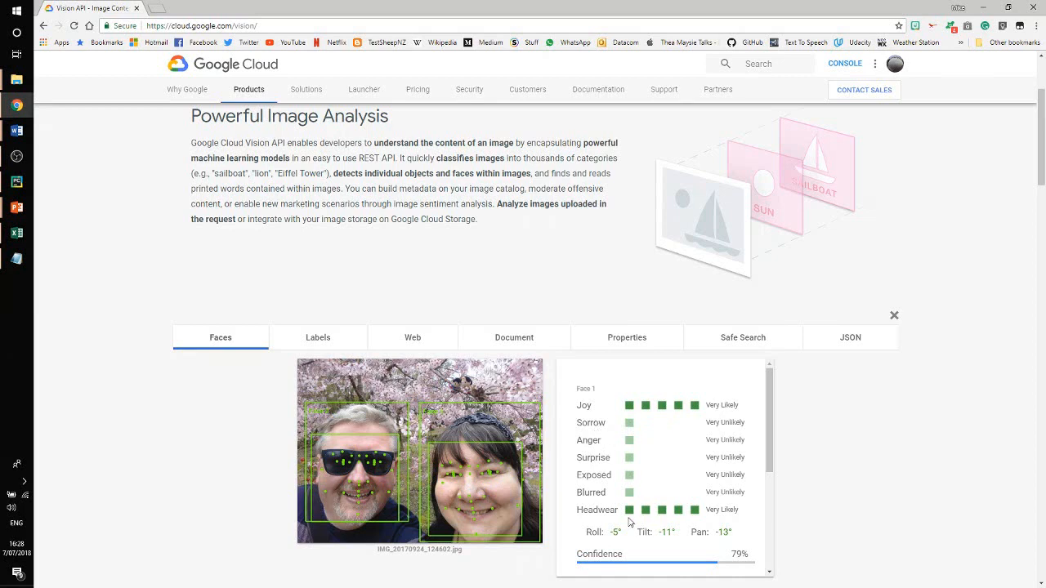
mouse_move(695, 470)
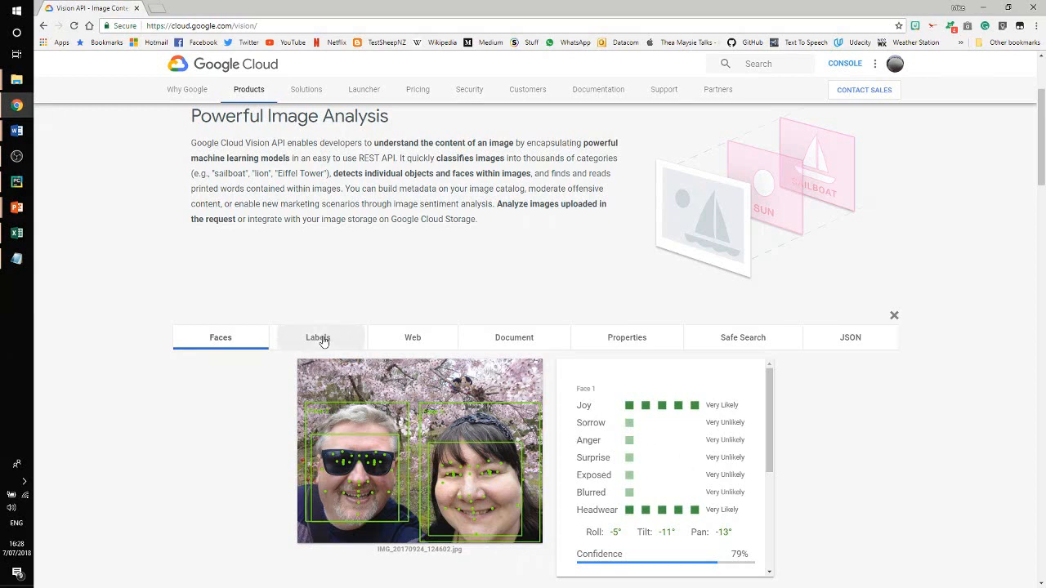
Scroll the selfie's Labels list: Cherry Blossom, Friendship, Happiness, sunglasses, smile
click(318, 338)
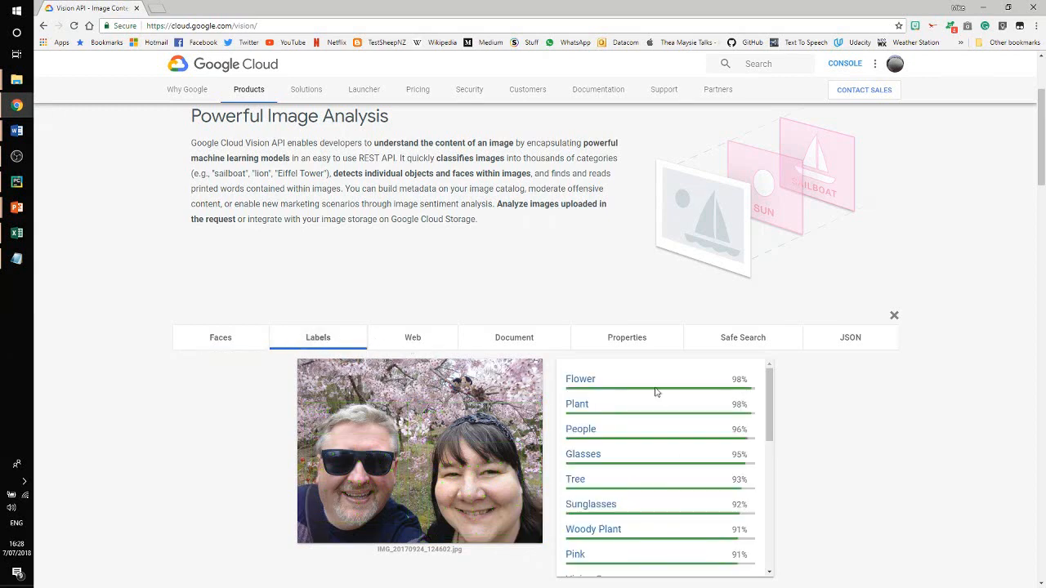
mouse_move(633, 383)
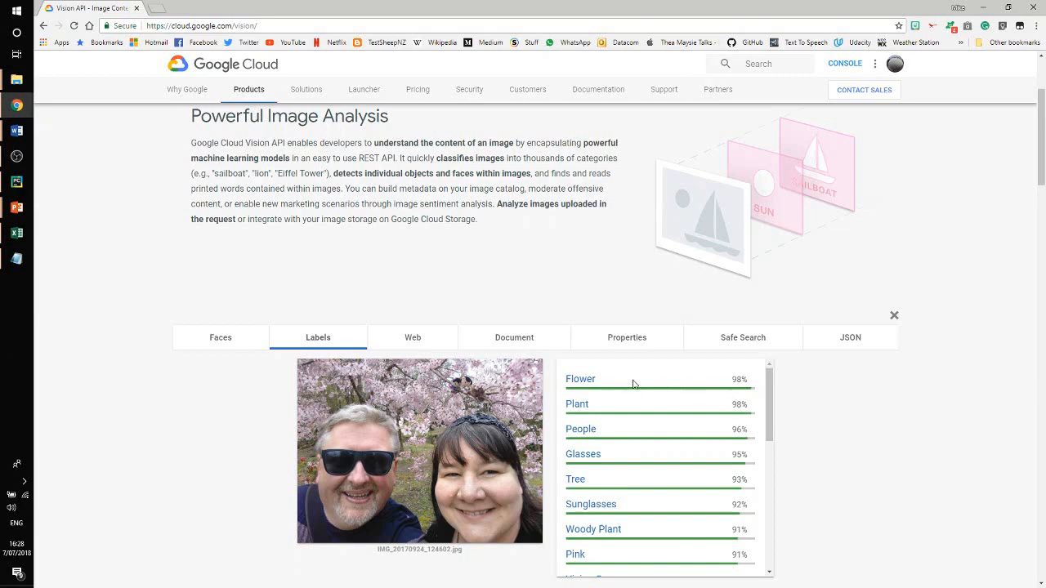
mouse_move(599, 401)
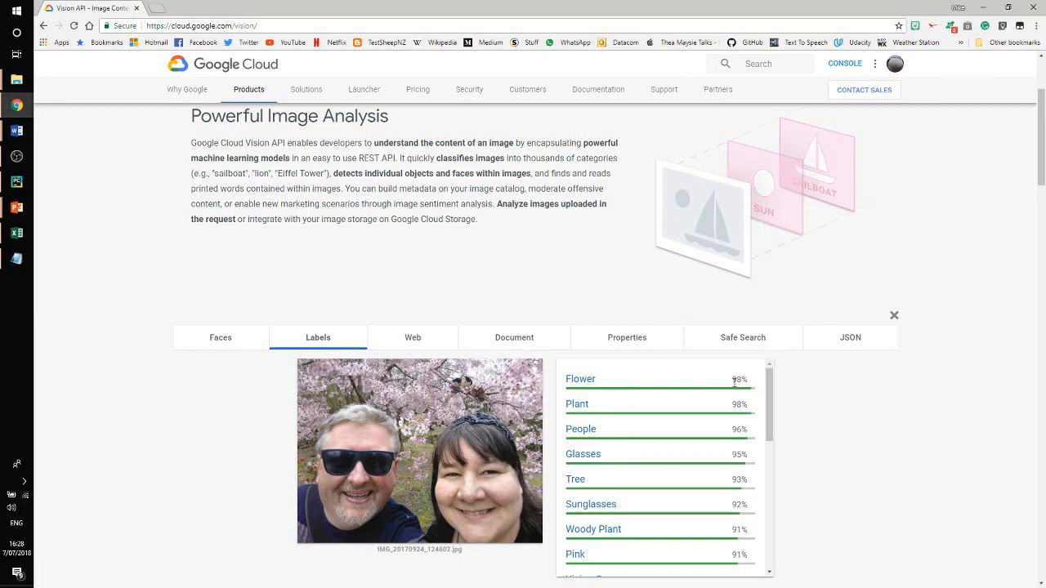
mouse_move(592, 409)
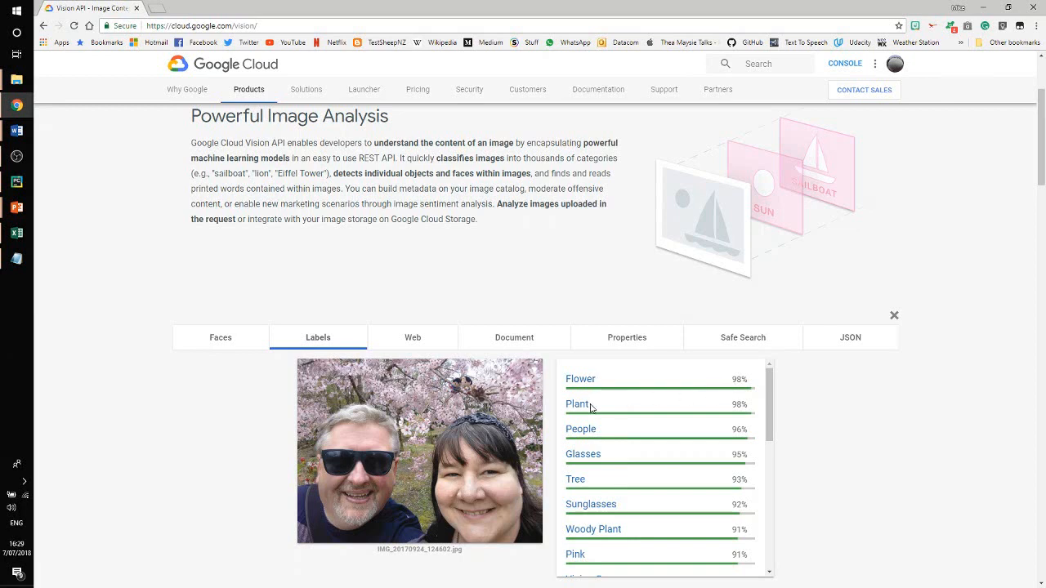
mouse_move(583, 454)
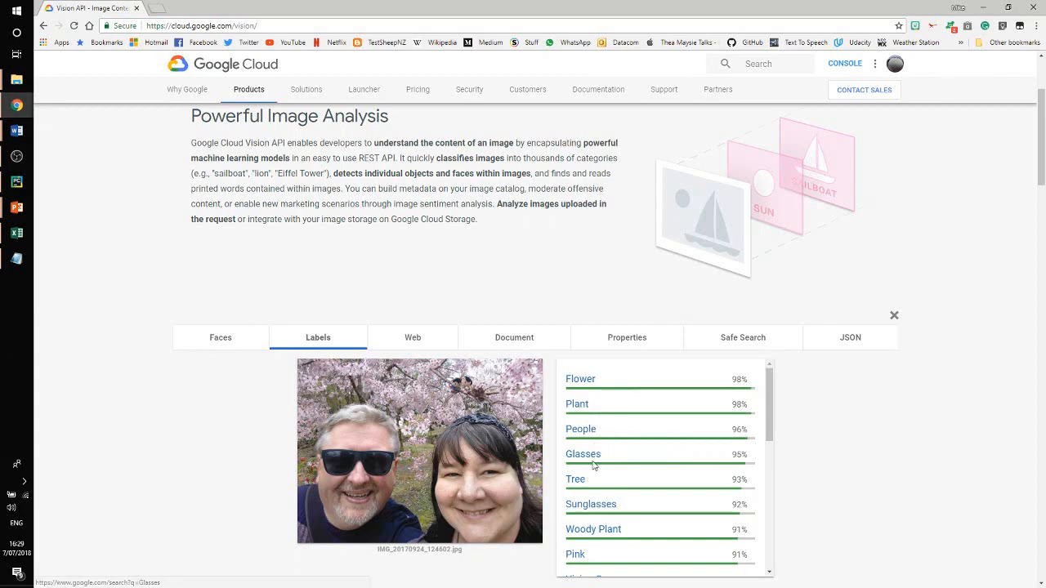
scroll(down, 3)
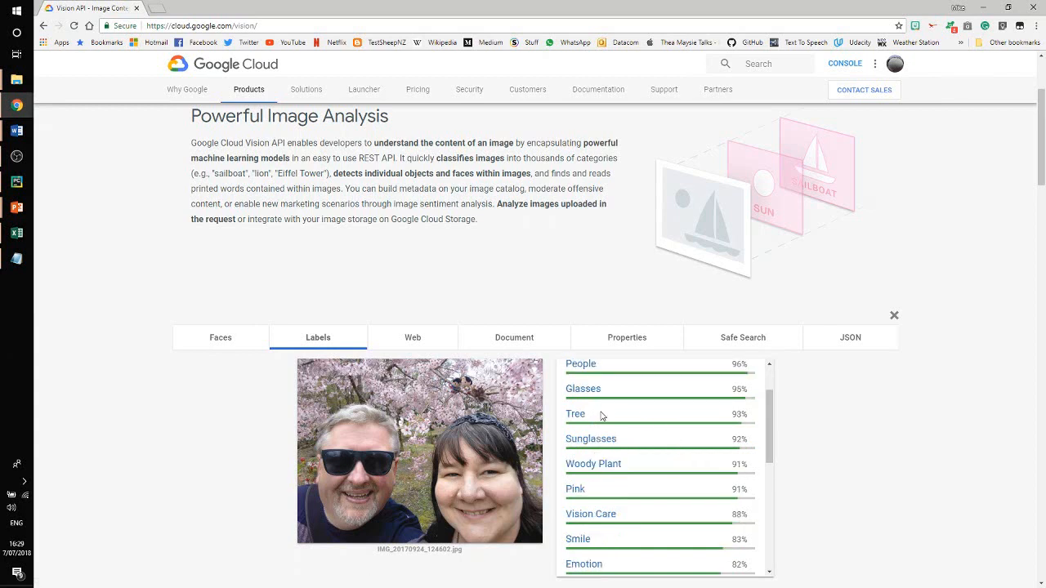
mouse_move(625, 441)
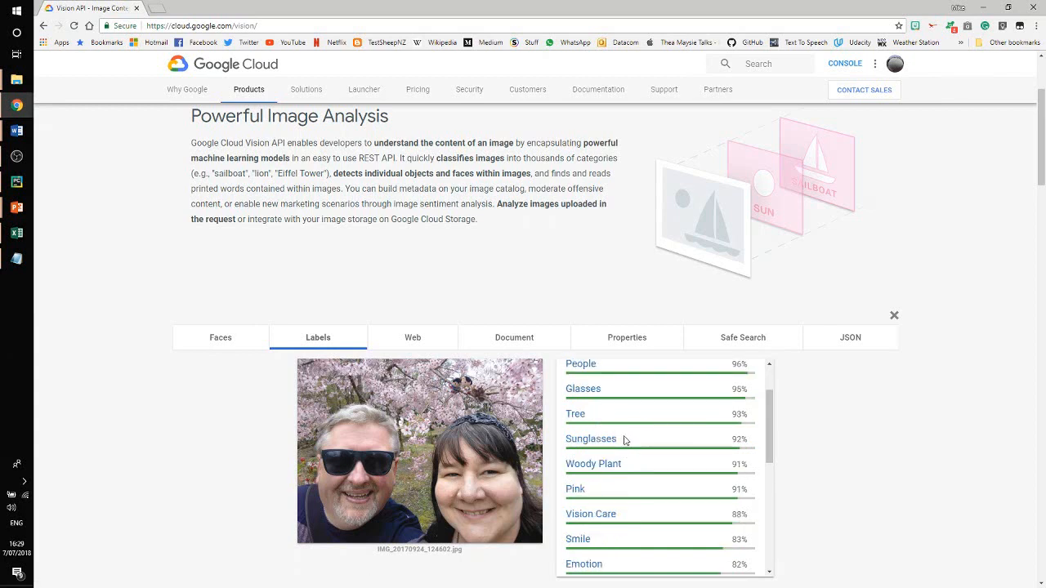
mouse_move(633, 464)
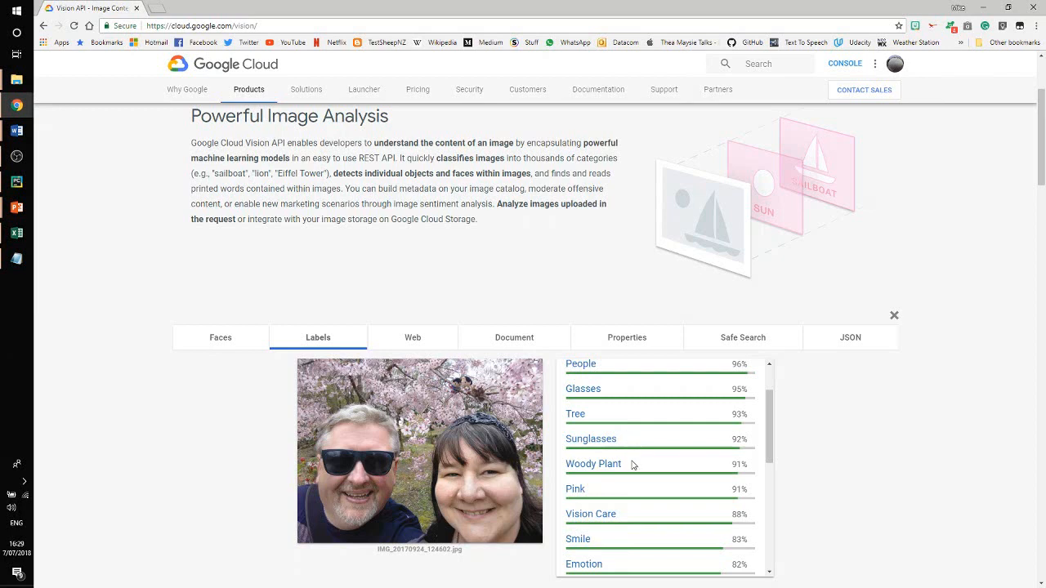
mouse_move(636, 463)
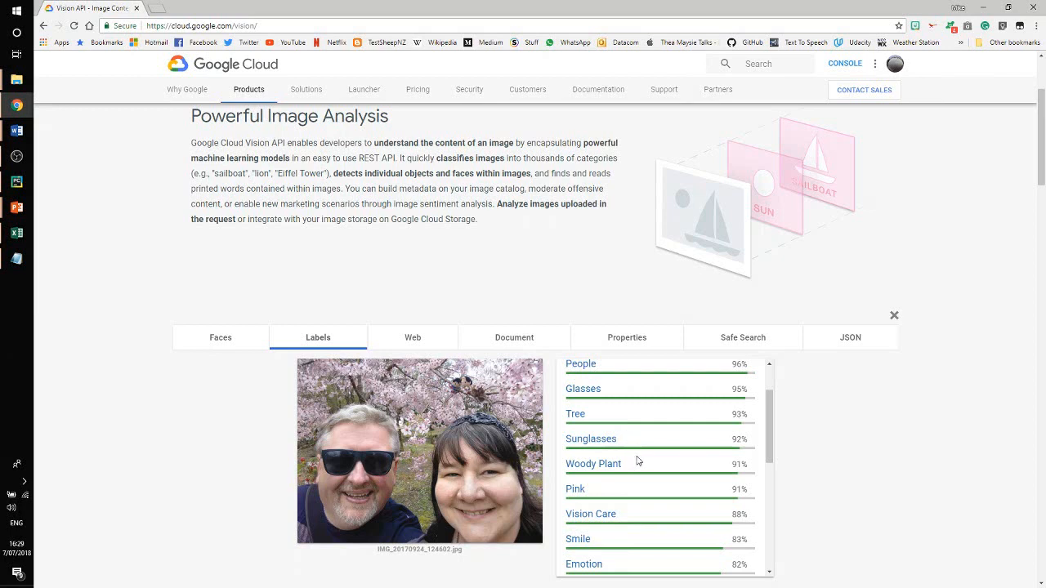
scroll(down, 3)
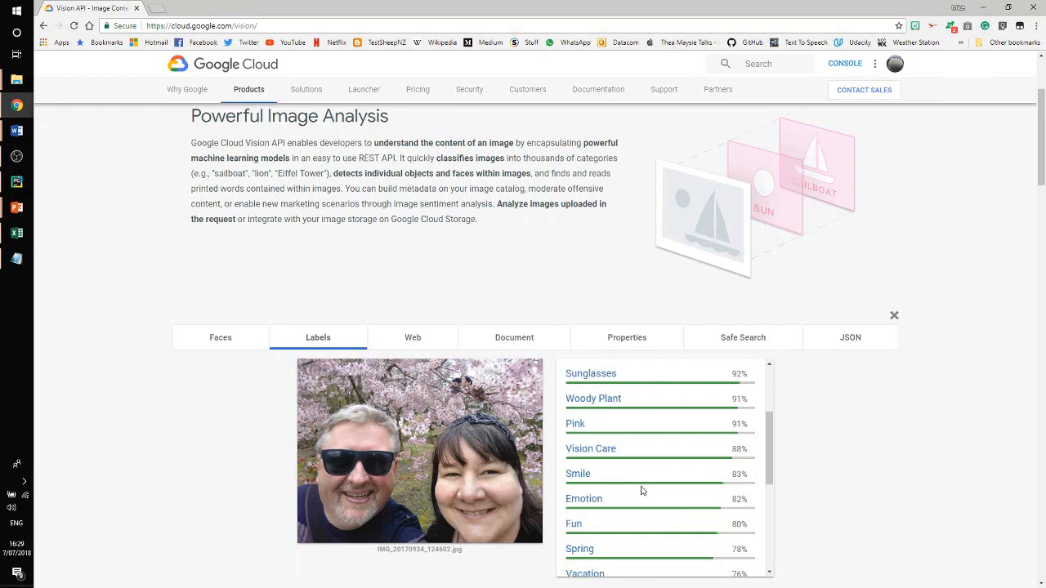
mouse_move(642, 452)
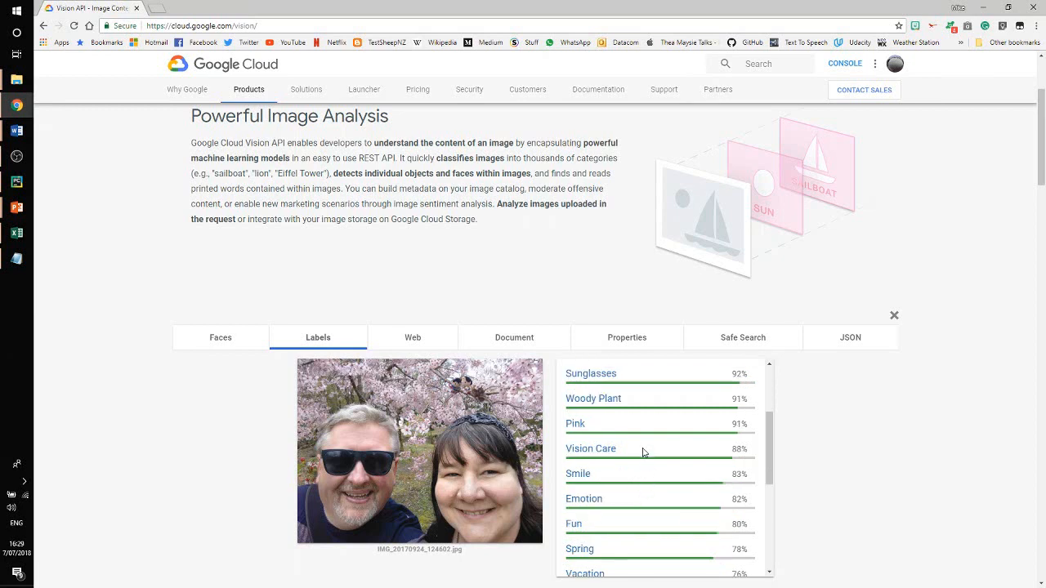
mouse_move(644, 481)
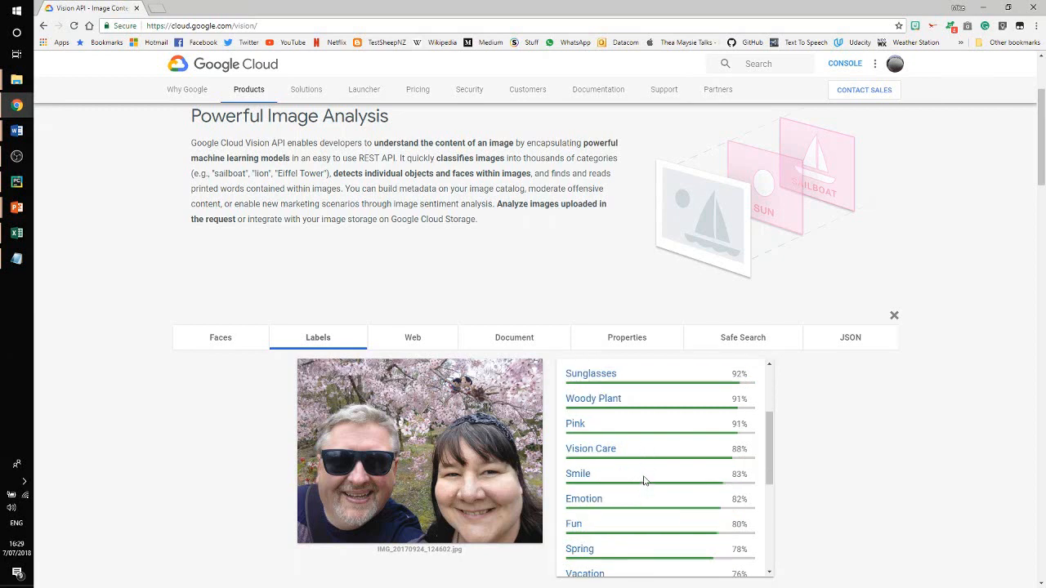
scroll(down, 3)
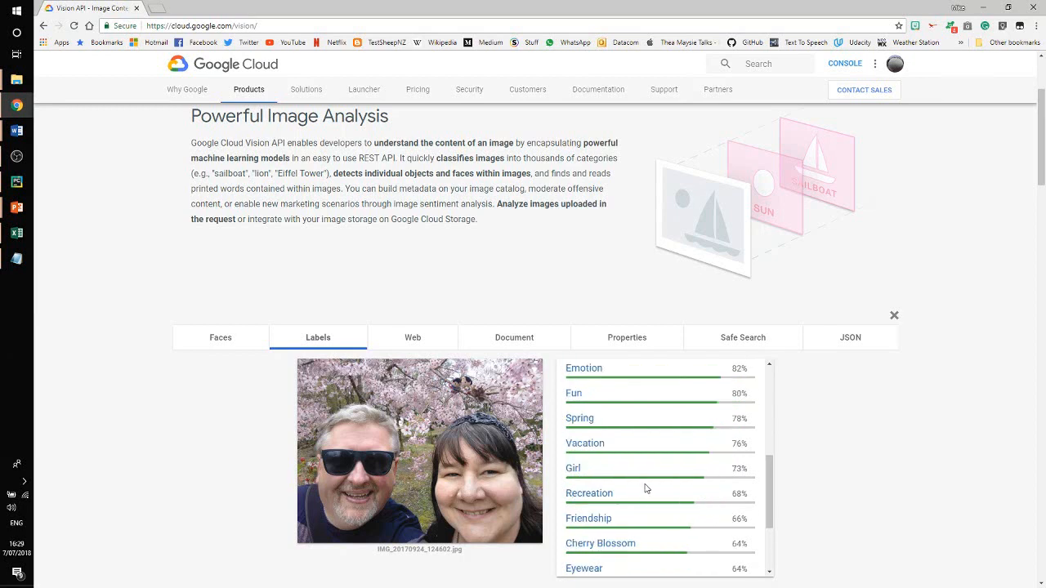
mouse_move(612, 448)
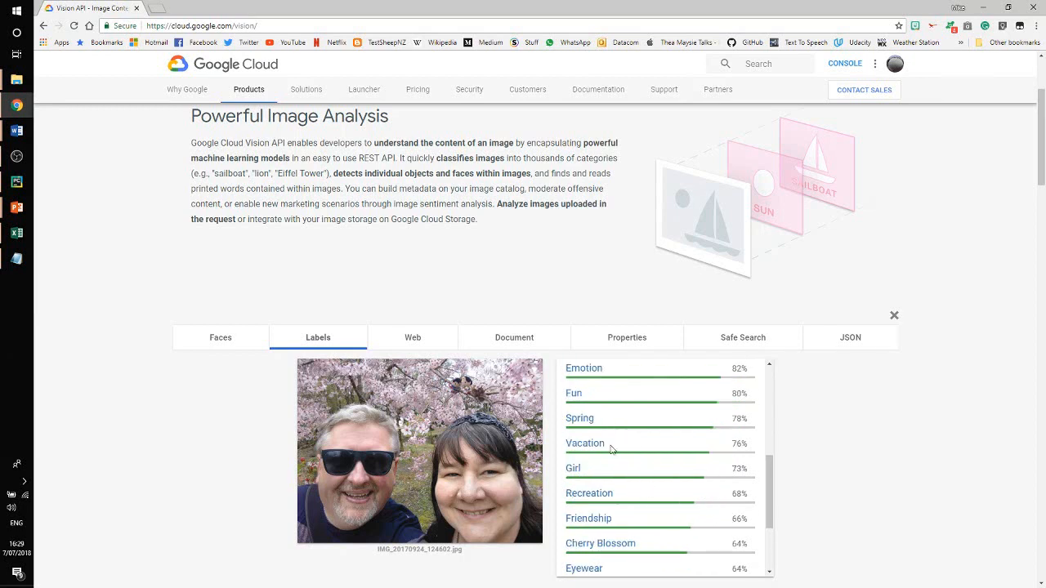
mouse_move(621, 477)
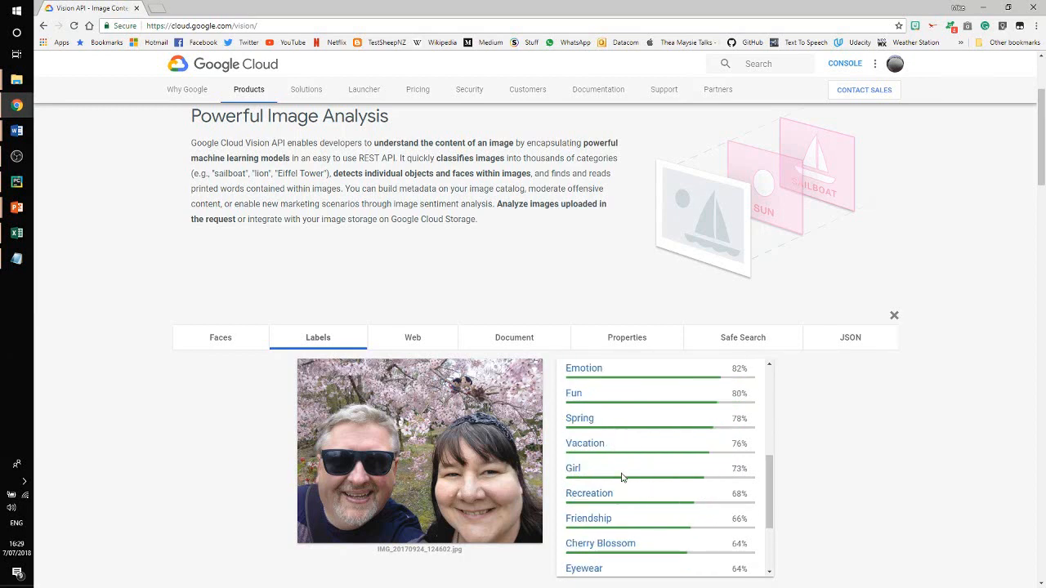
scroll(down, 3)
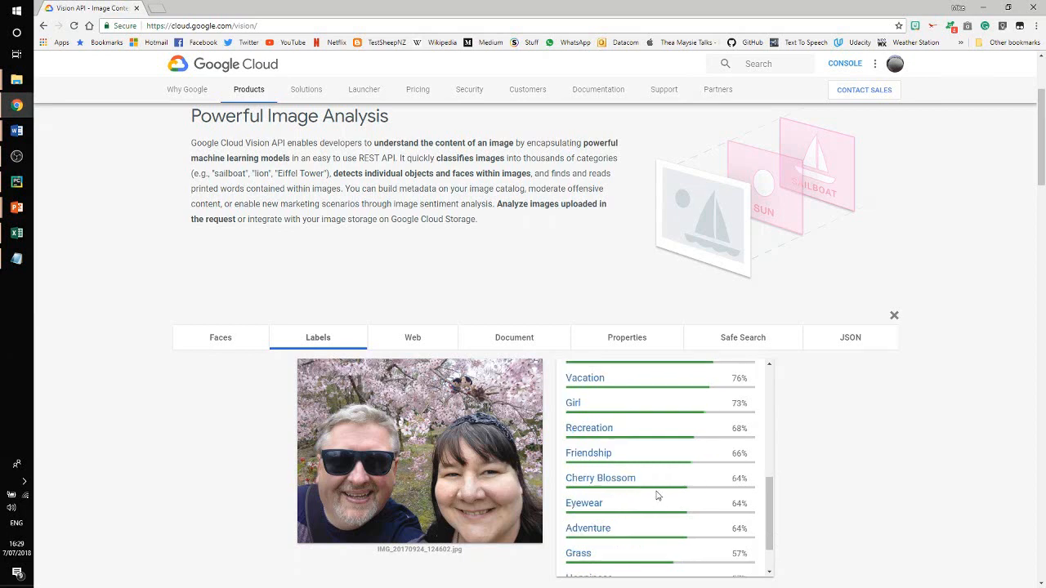
mouse_move(632, 430)
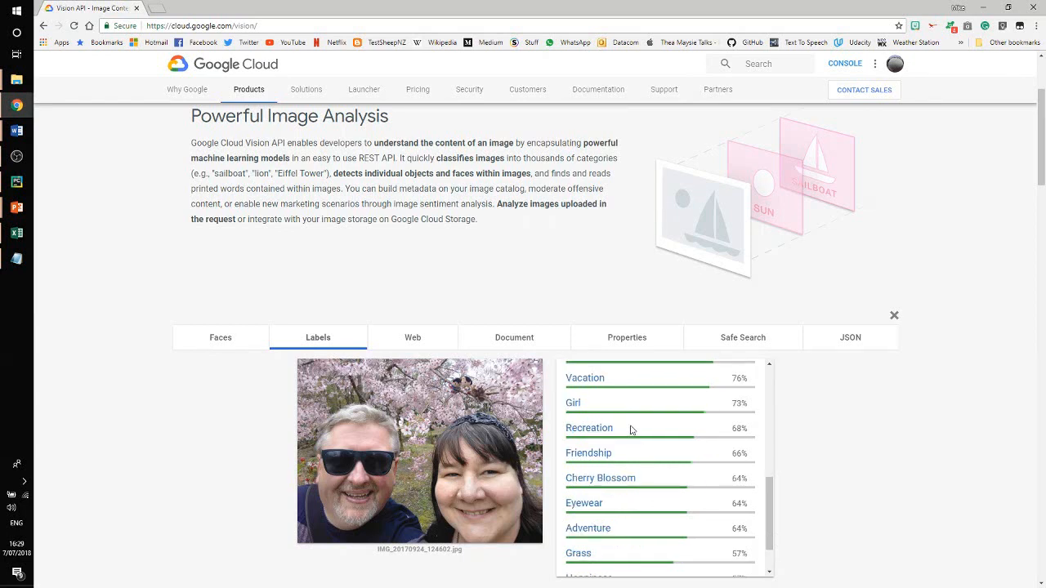
scroll(up, 3)
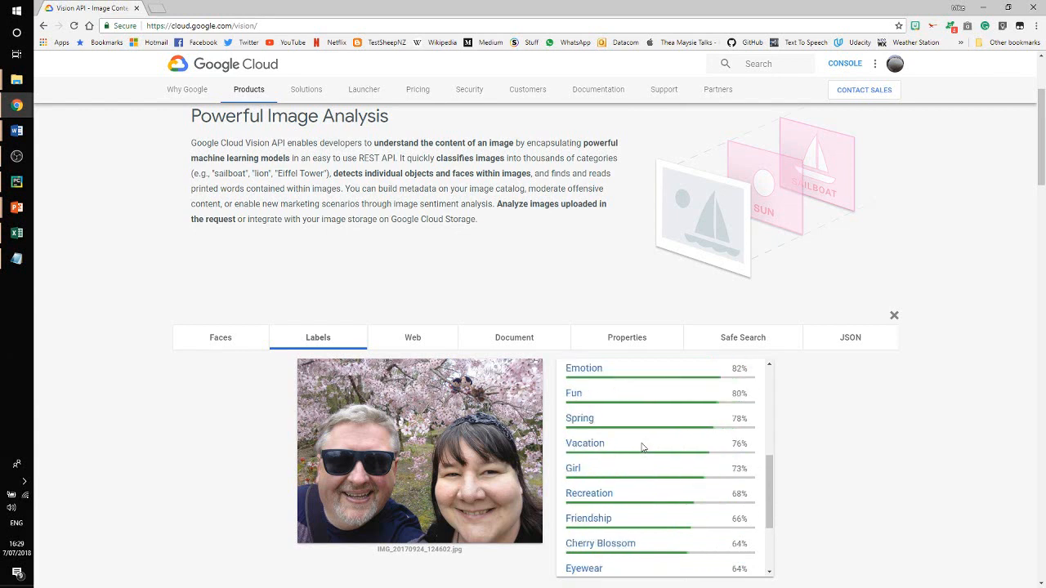
scroll(down, 3)
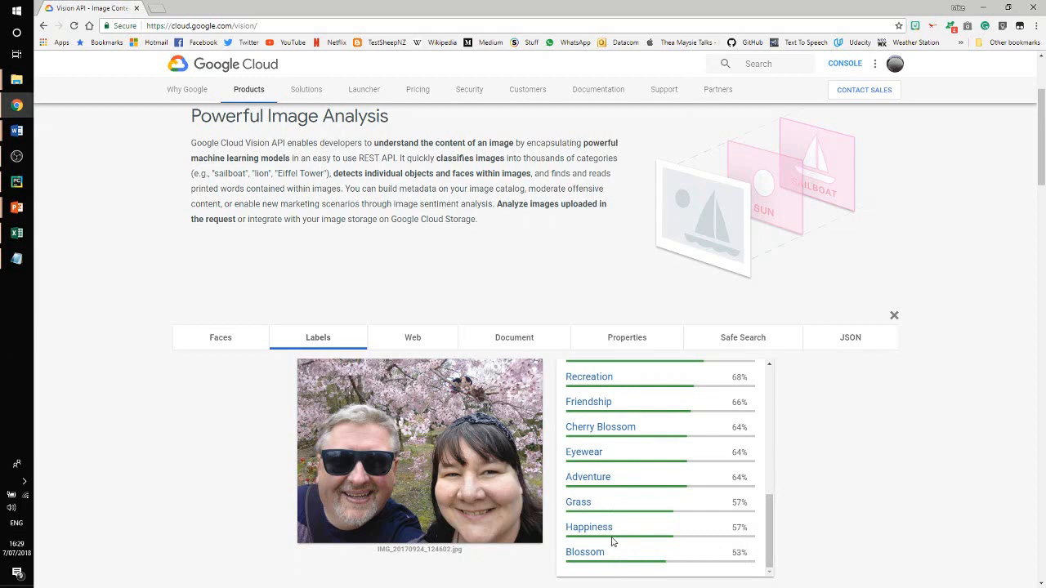
mouse_move(631, 527)
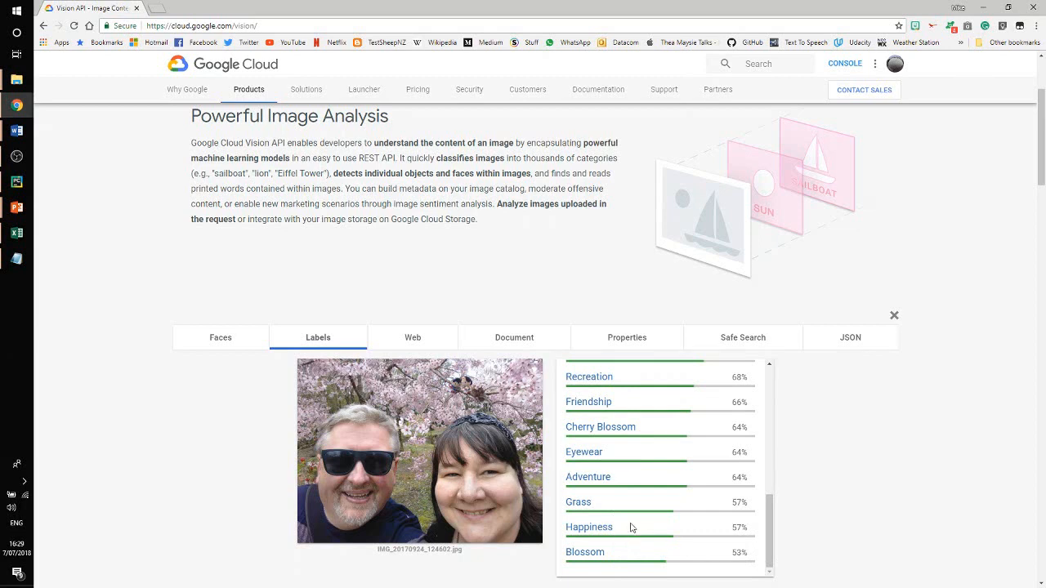
mouse_move(641, 524)
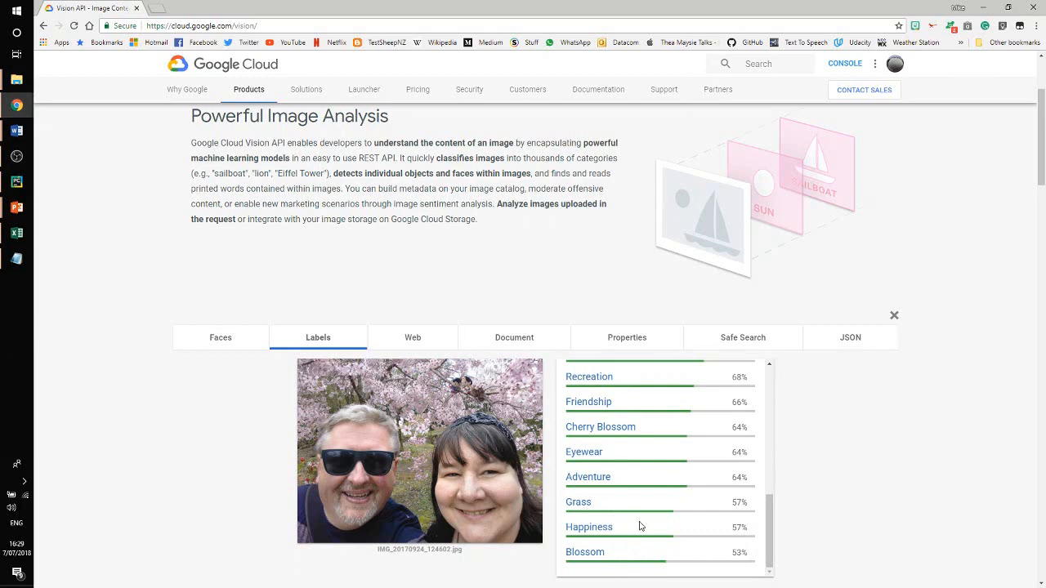
mouse_move(700, 514)
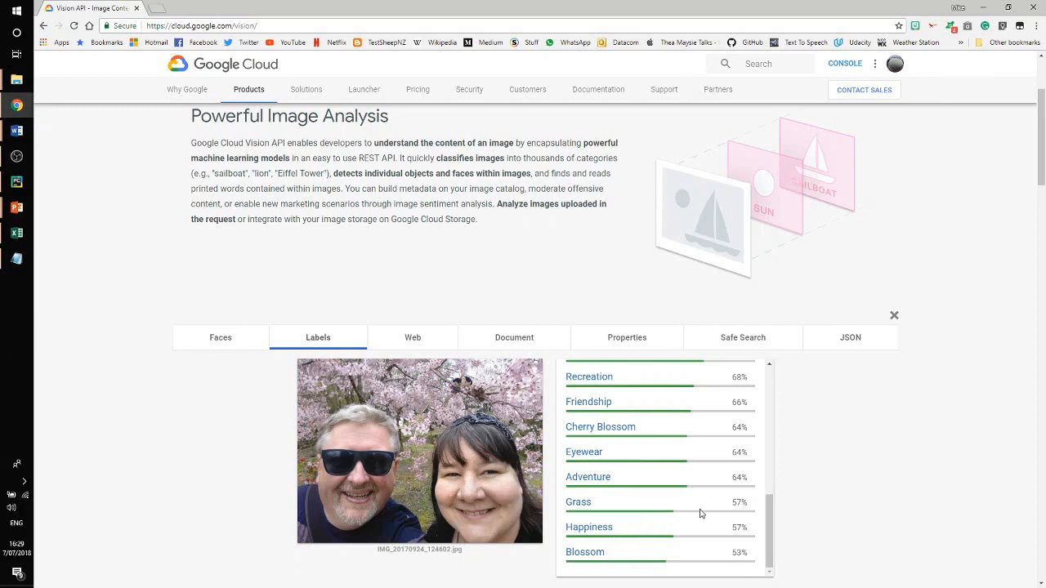
mouse_move(897, 317)
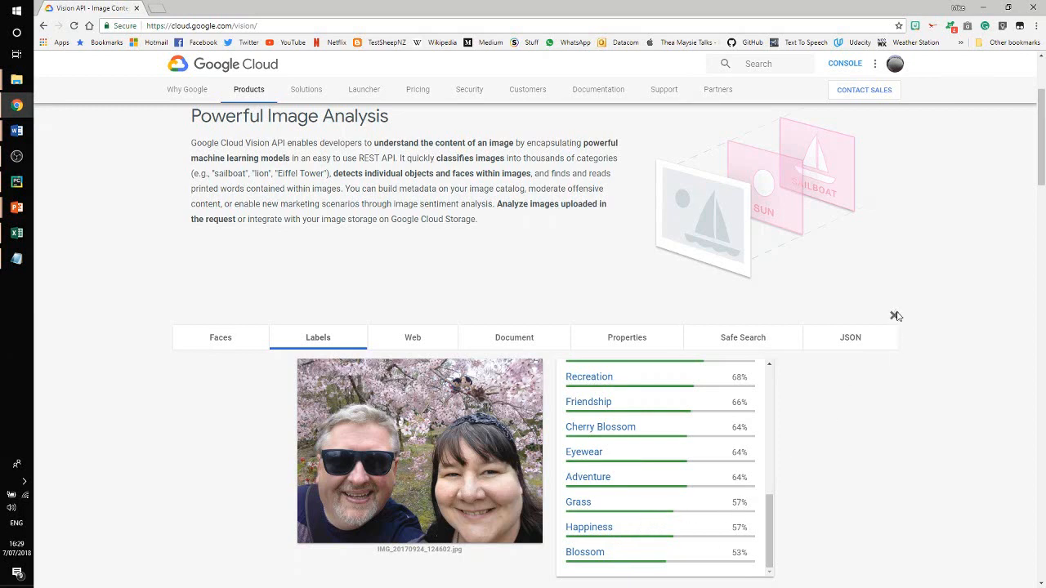
Replace the cherry blossom results with the tower selfie, detecting three faces with joy very likely
click(897, 315)
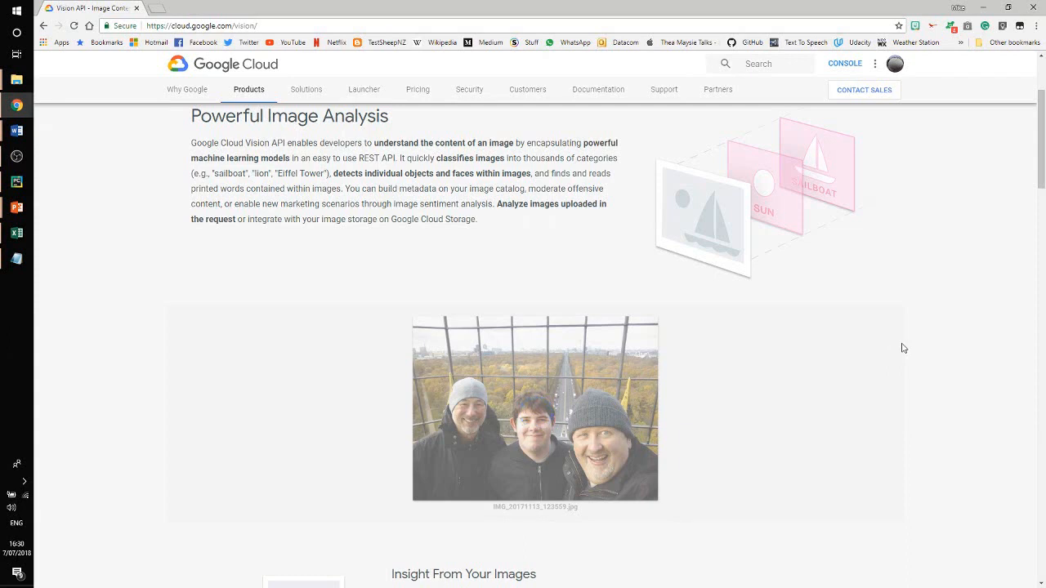
click(535, 408)
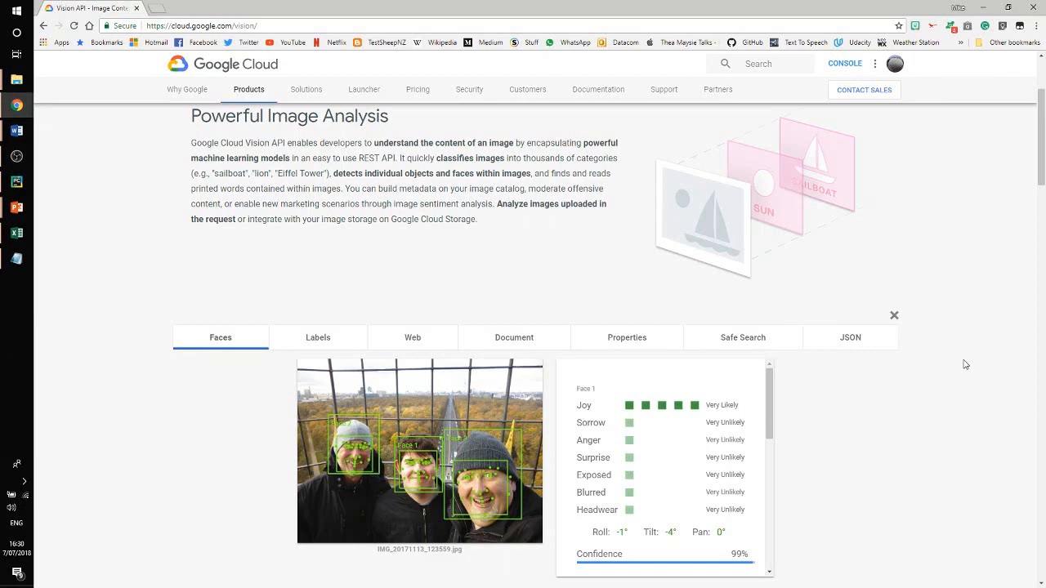
mouse_move(507, 422)
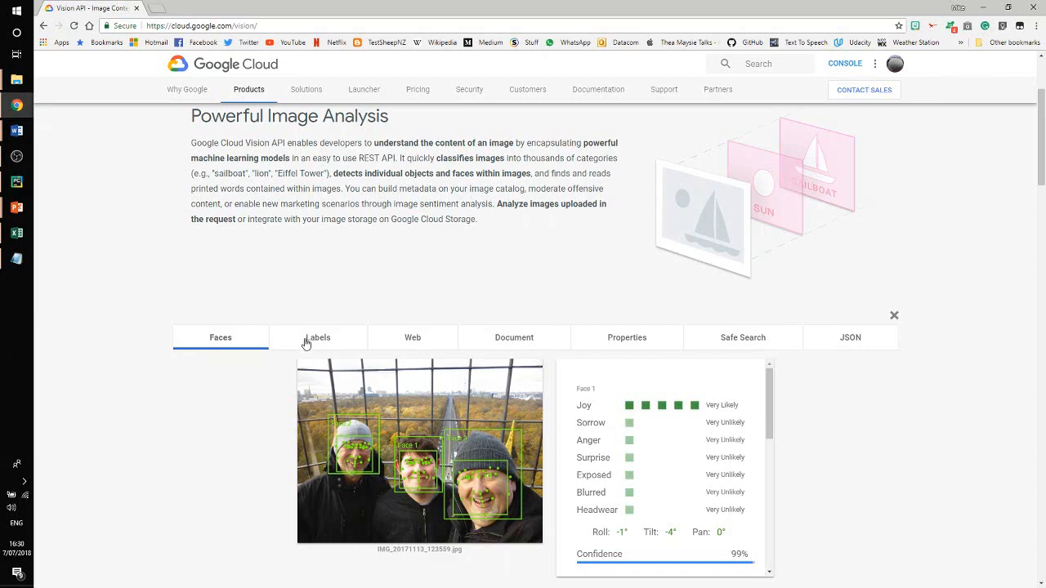
Scroll the tower selfie's Labels list from Tree and Fun through Winter and Travel to Smile
click(318, 337)
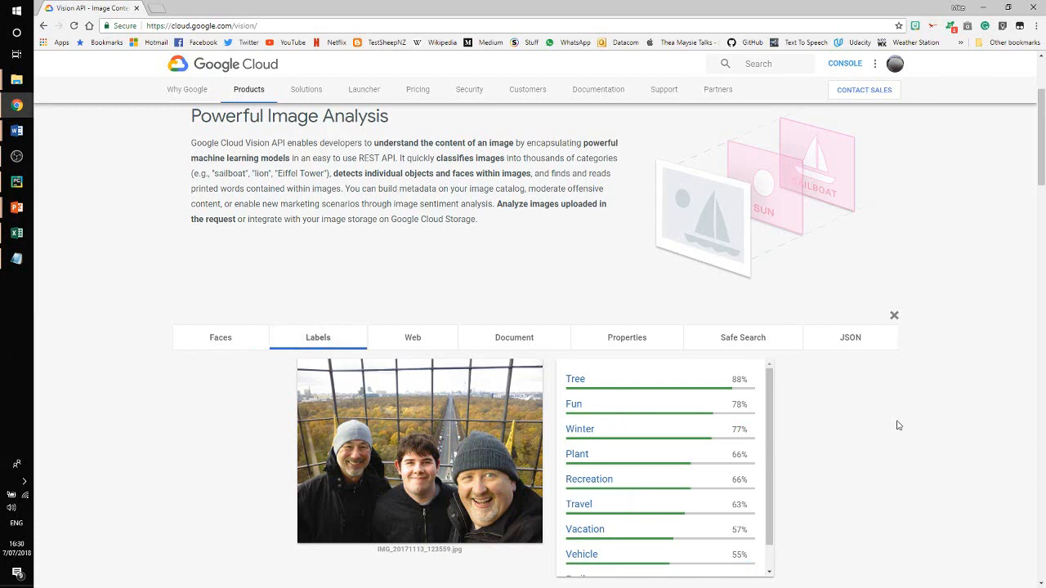
mouse_move(815, 445)
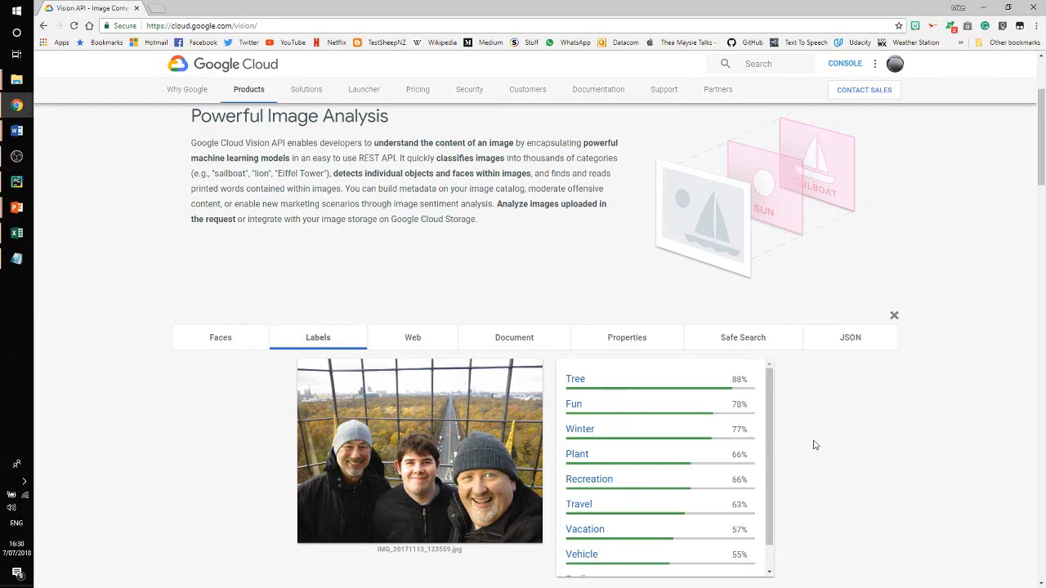
mouse_move(808, 442)
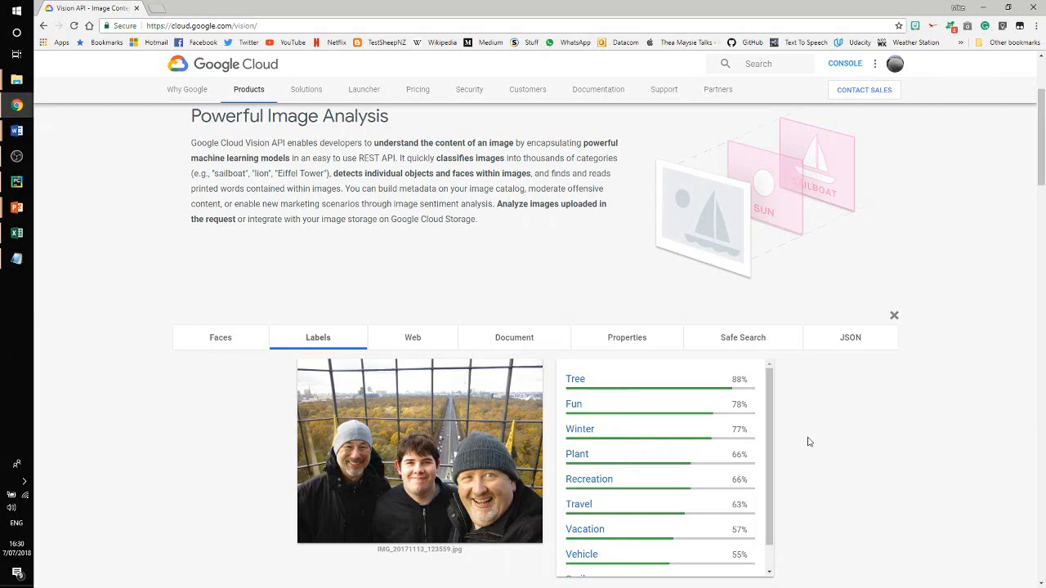
scroll(down, 3)
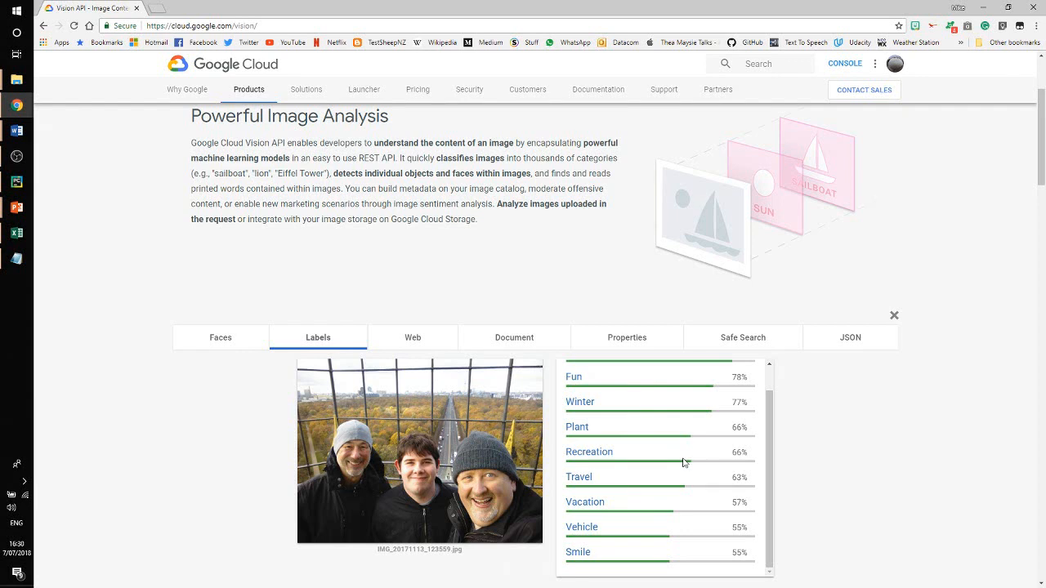
mouse_move(890, 377)
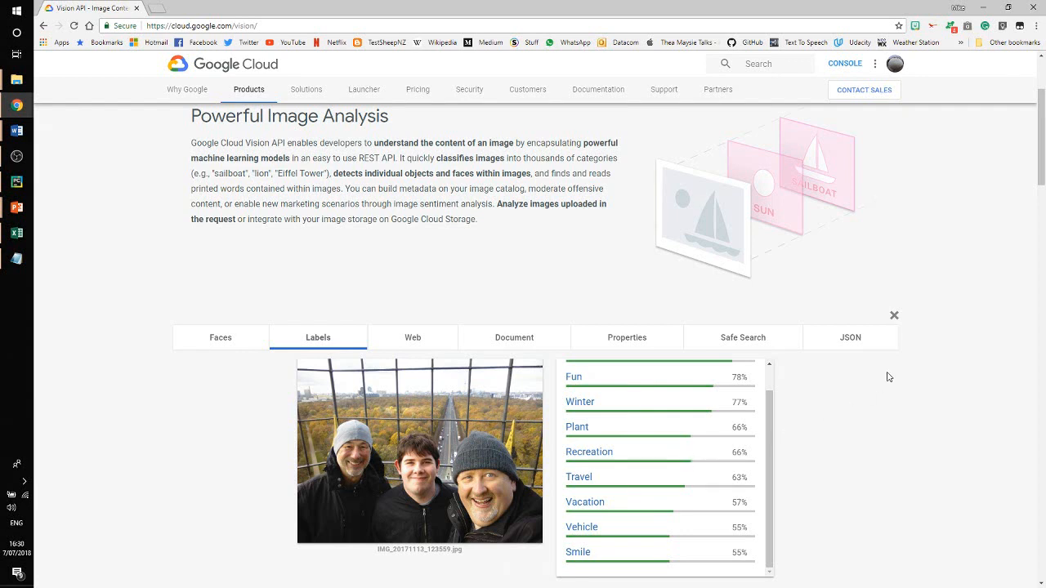
mouse_move(915, 344)
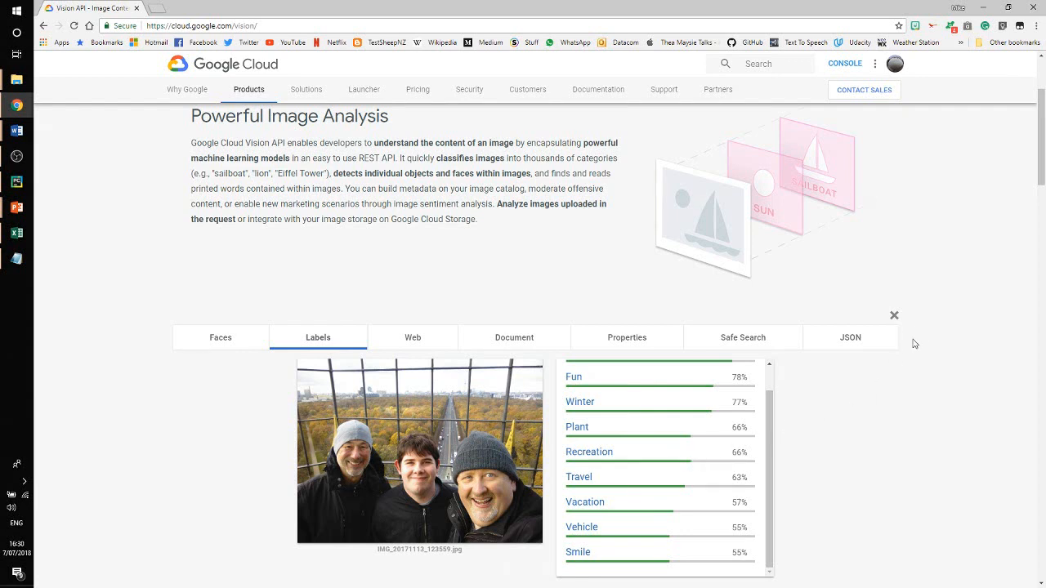
mouse_move(916, 317)
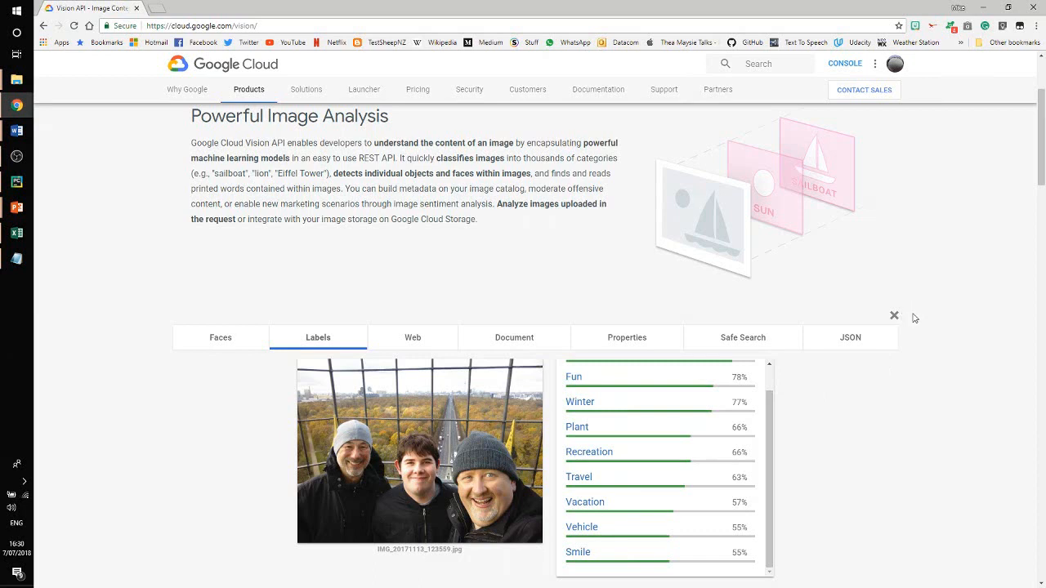
mouse_move(647, 478)
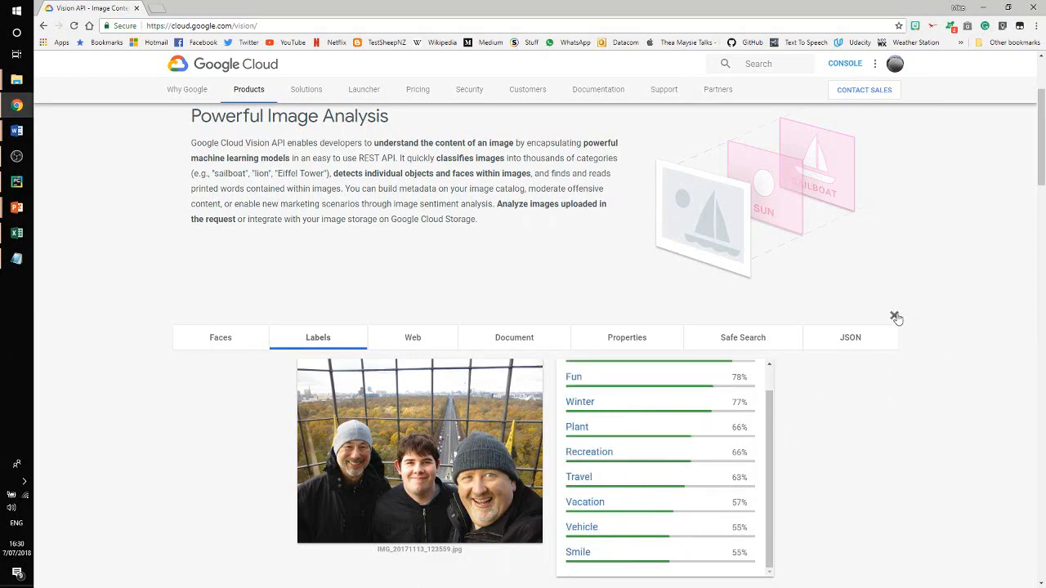
Close the tower selfie results and drop the harbour image onto the Try the API zone
click(896, 318)
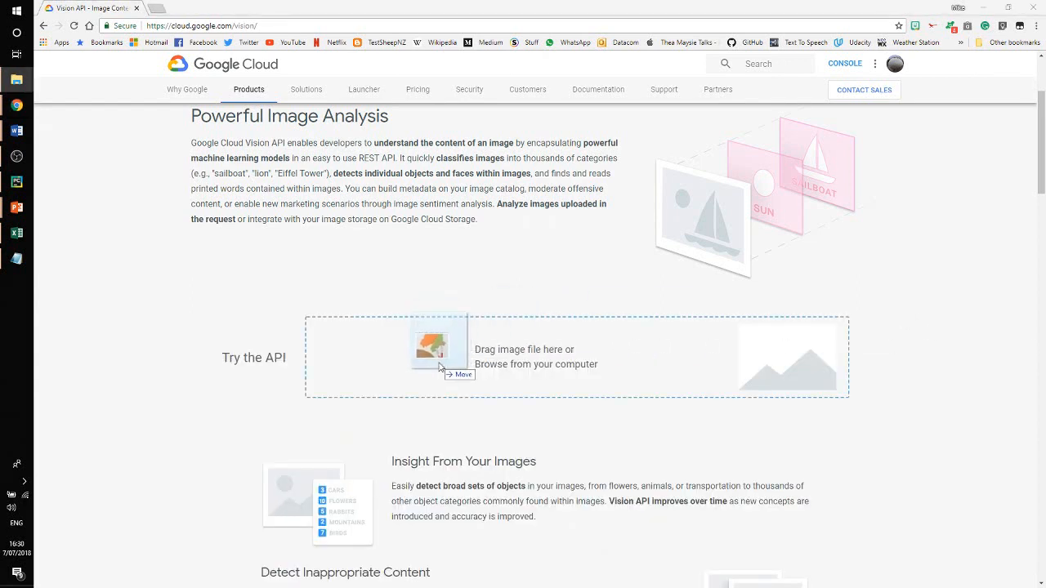
drag(437, 343, 535, 408)
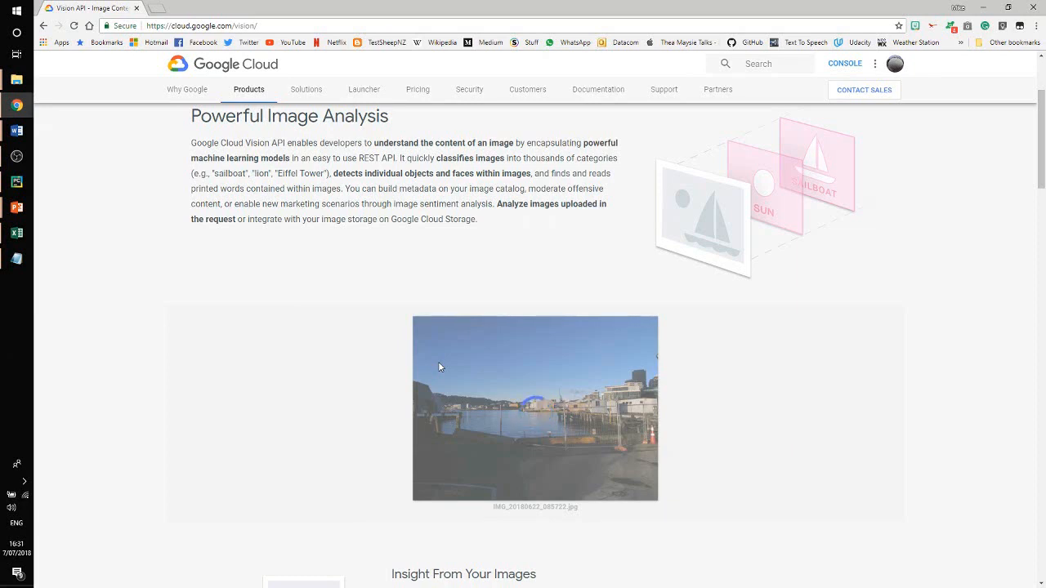
Scroll the harbour labels from Sky and Body Of Water to Roof, then close the results
click(534, 409)
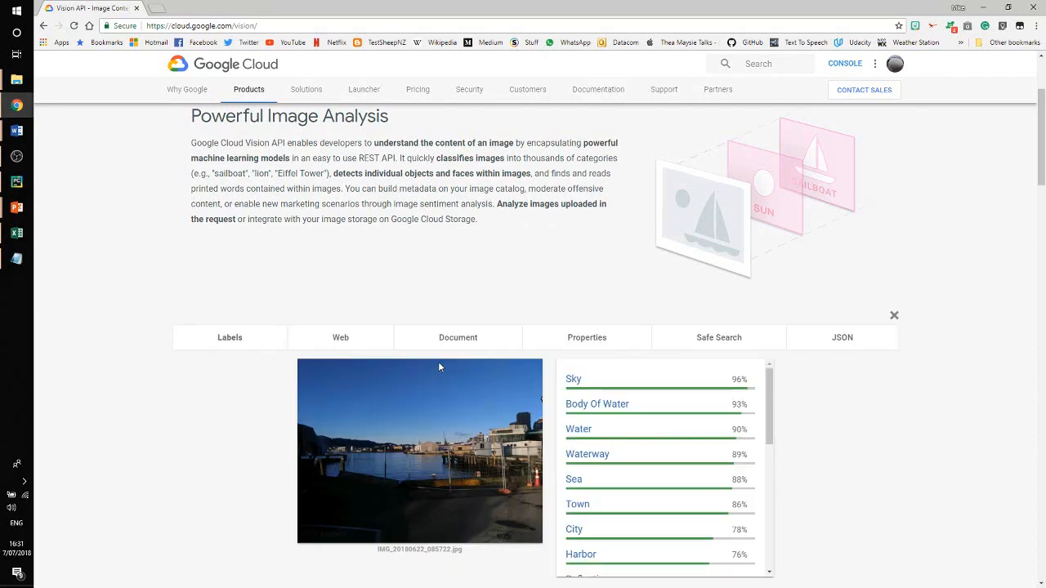
mouse_move(866, 355)
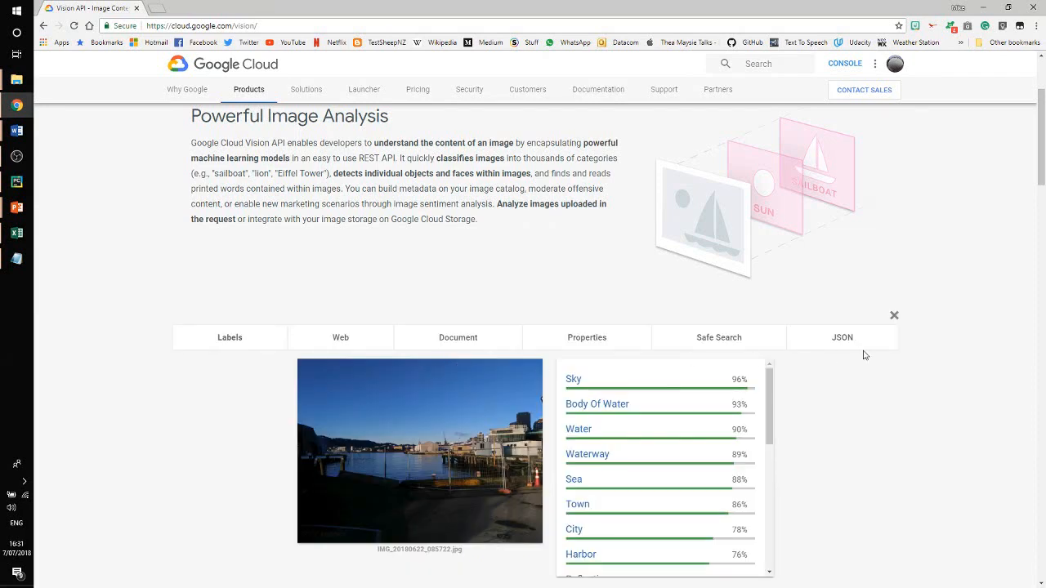
scroll(down, 3)
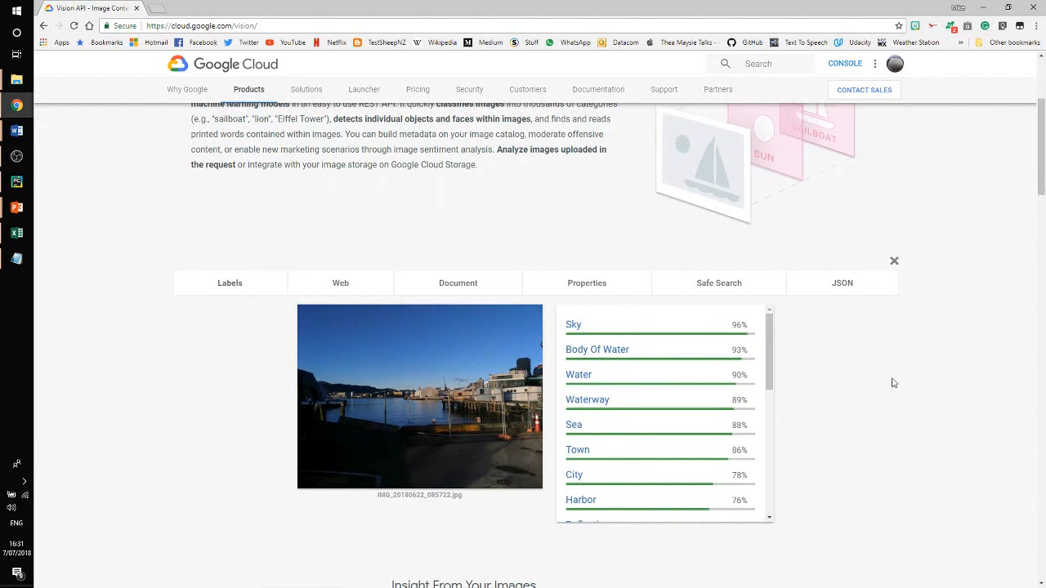
mouse_move(607, 496)
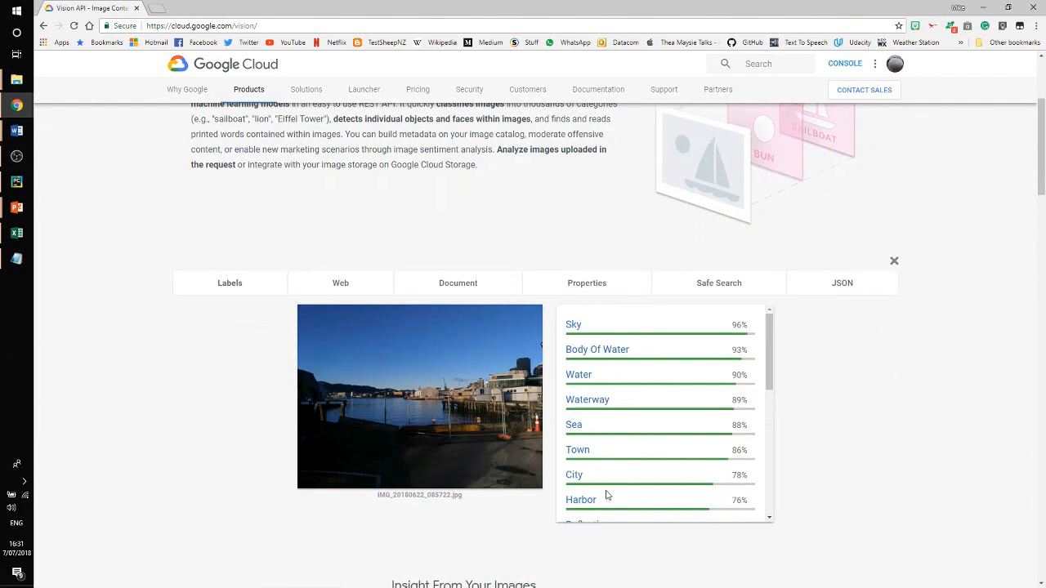
scroll(down, 3)
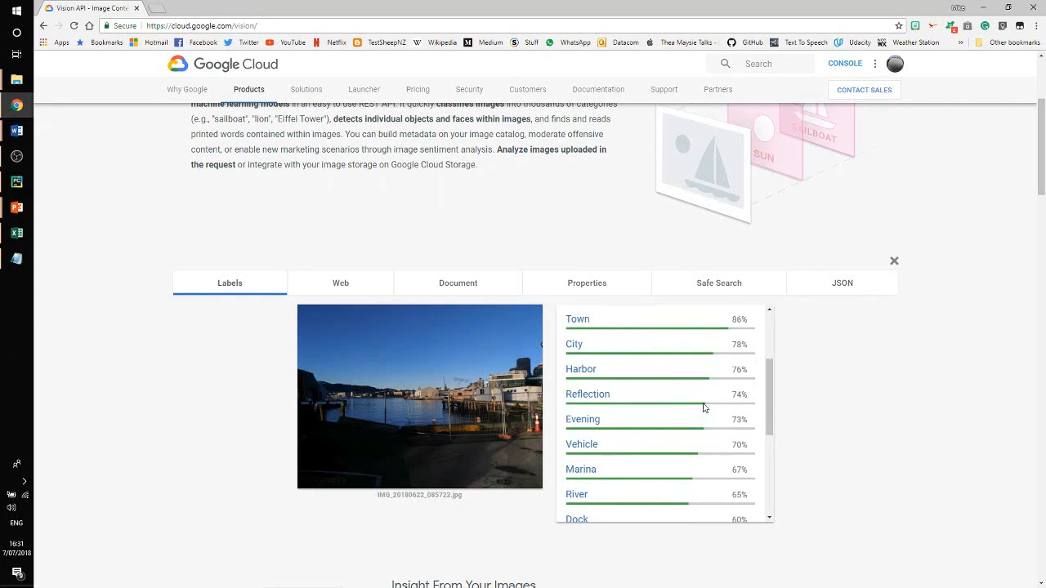
scroll(down, 3)
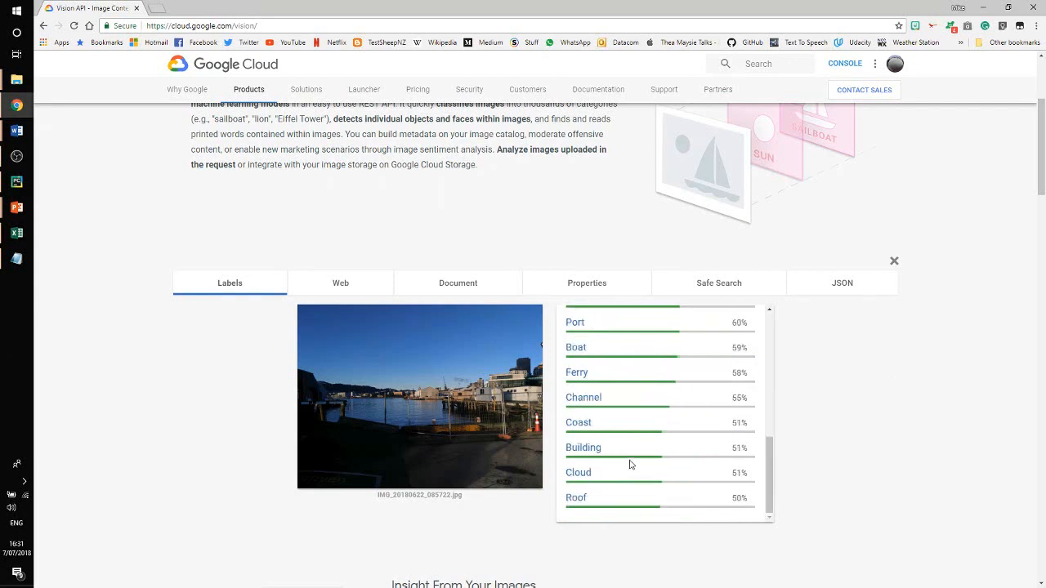
mouse_move(464, 431)
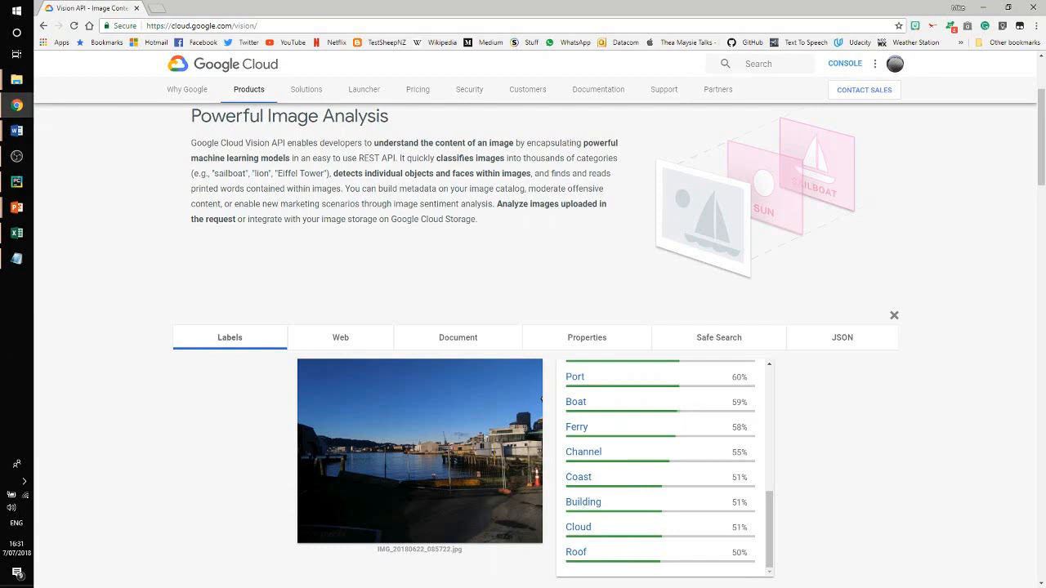
click(894, 316)
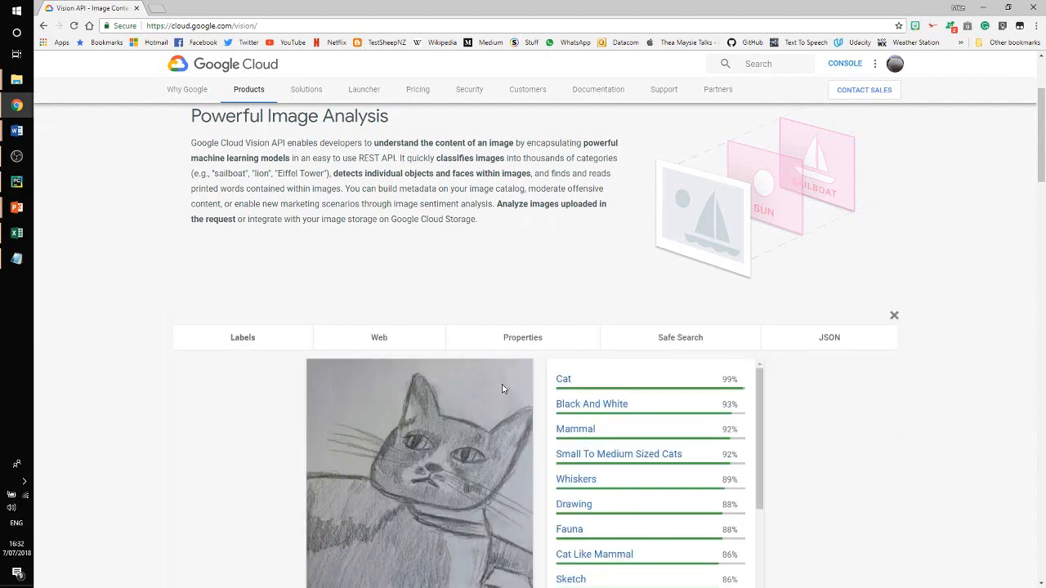
Scroll the cat1.JPG labels from Cat and Drawing down to Monochrome Photography, Angle and Art
scroll(down, 3)
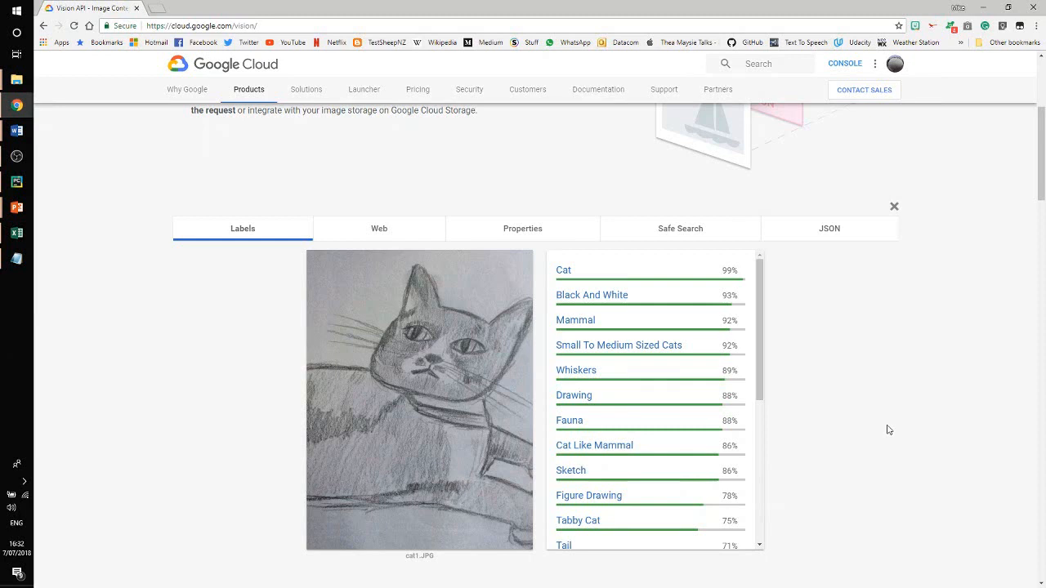
scroll(down, 3)
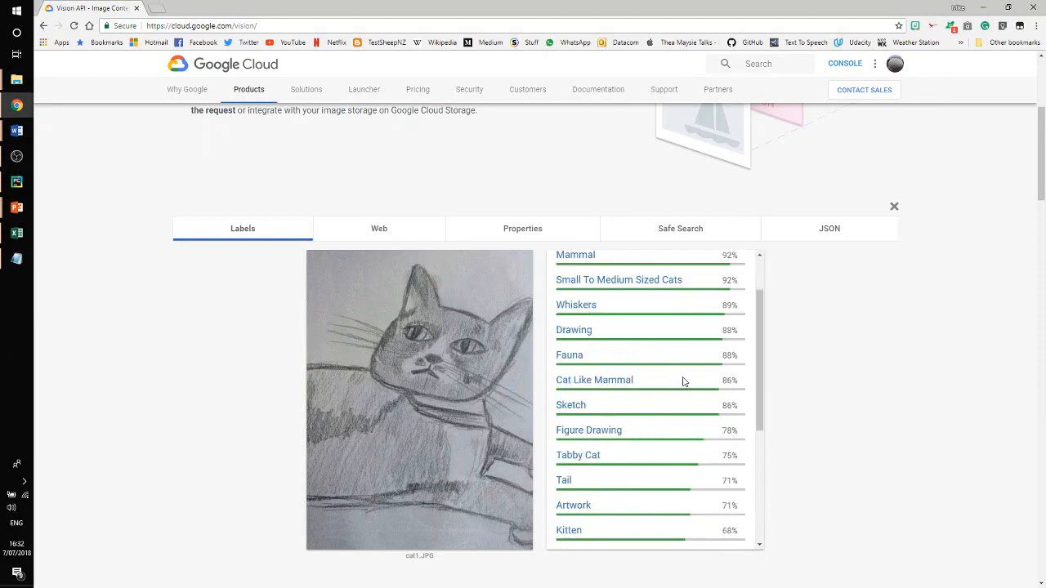
scroll(down, 3)
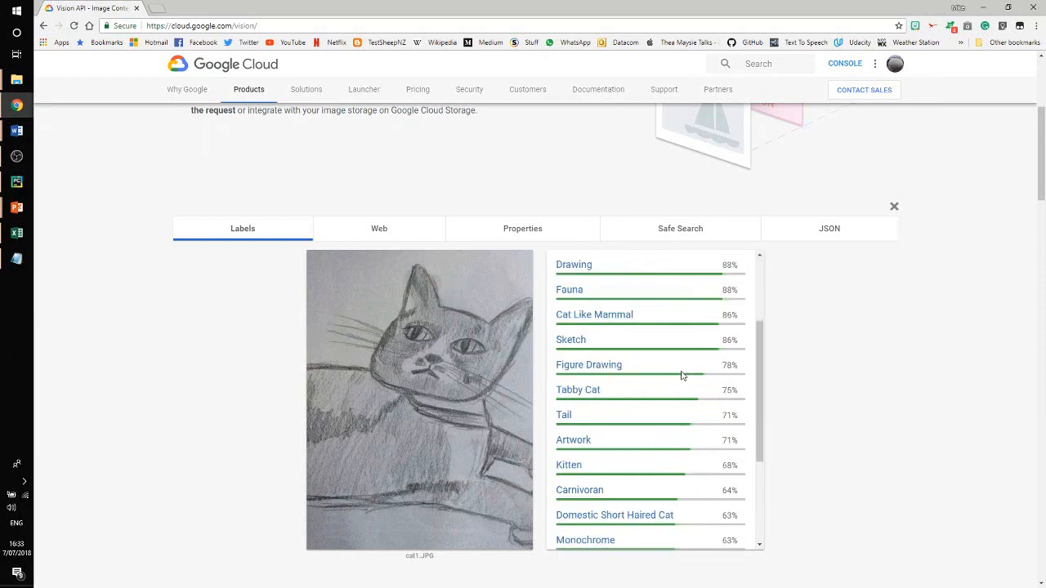
scroll(down, 3)
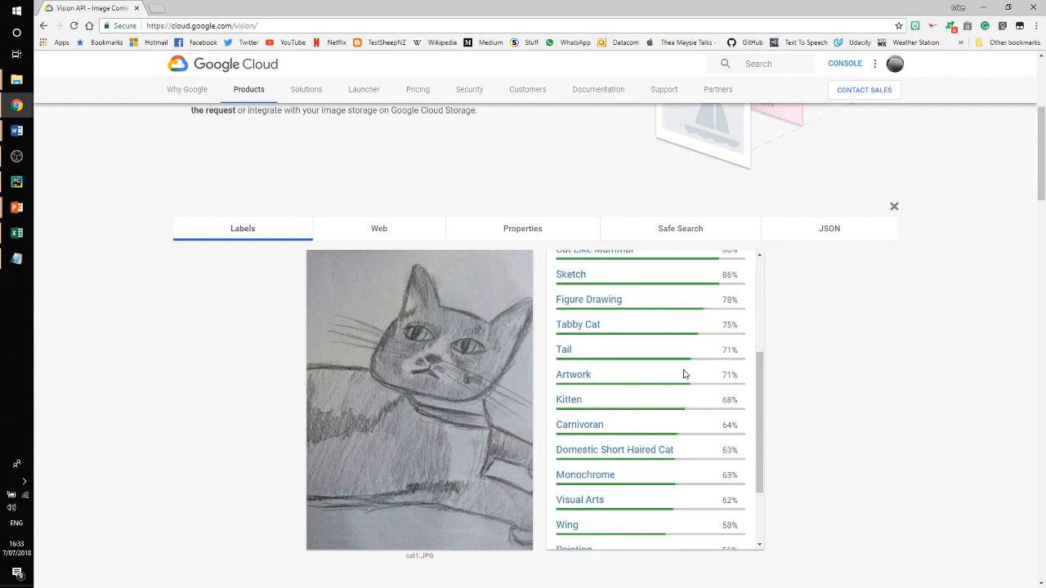
scroll(down, 3)
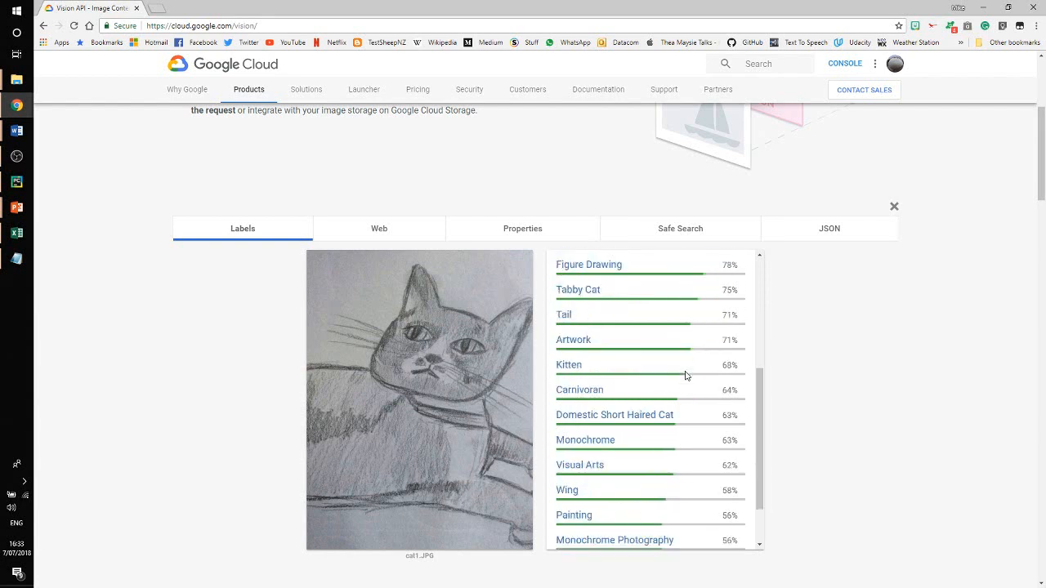
scroll(down, 3)
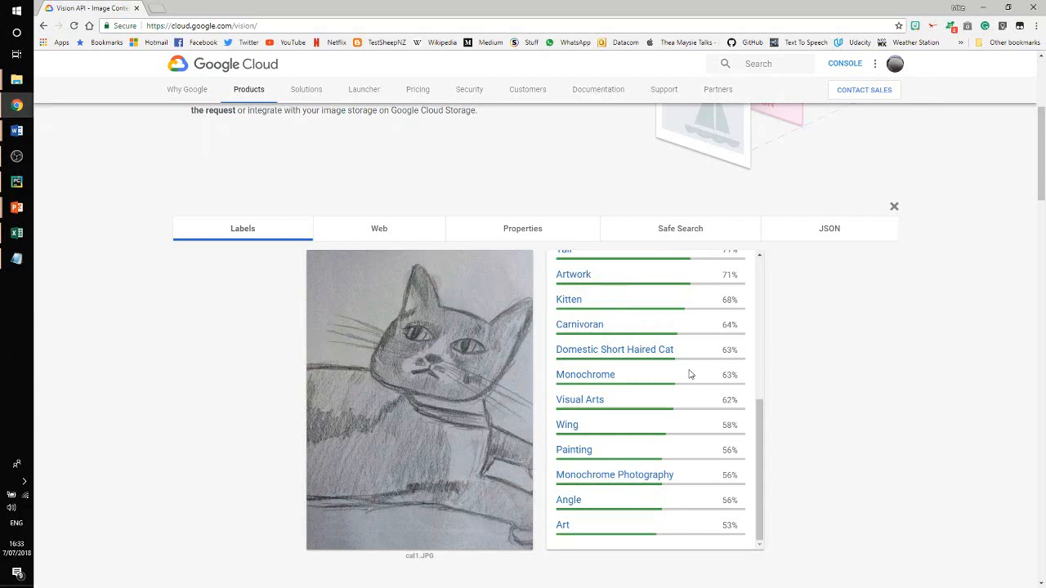
mouse_move(865, 332)
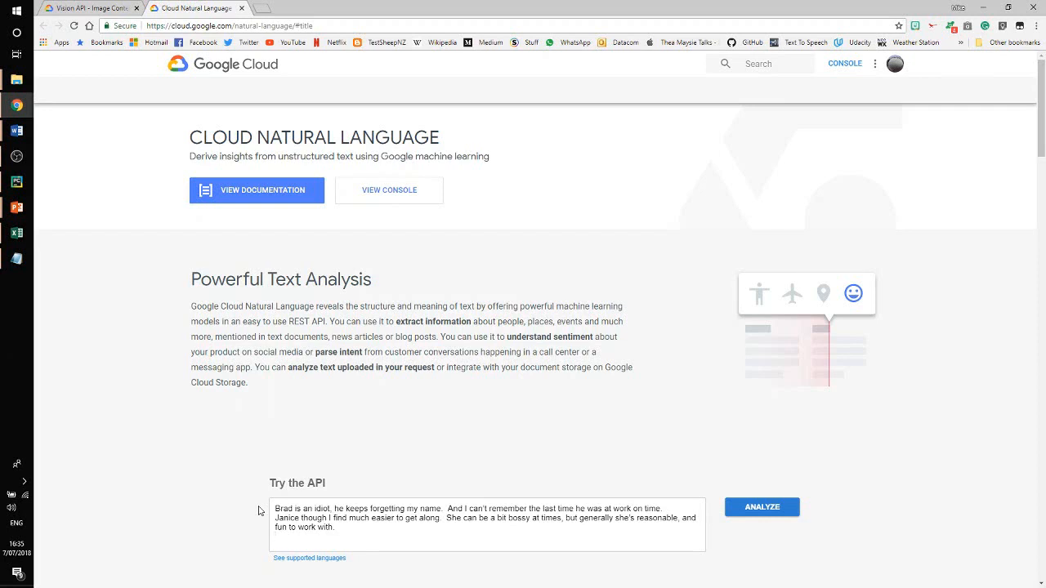
Submit the Brad and Janice sample paragraph for analysis
click(761, 507)
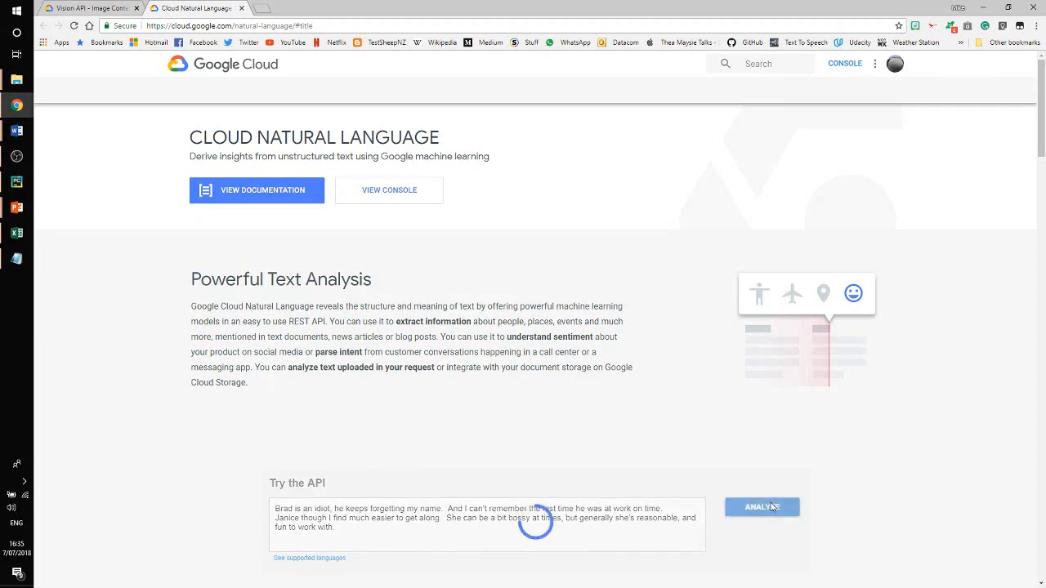
Run entity analysis listing Brad and Janice, then view sentiment: document score 0.3
click(761, 507)
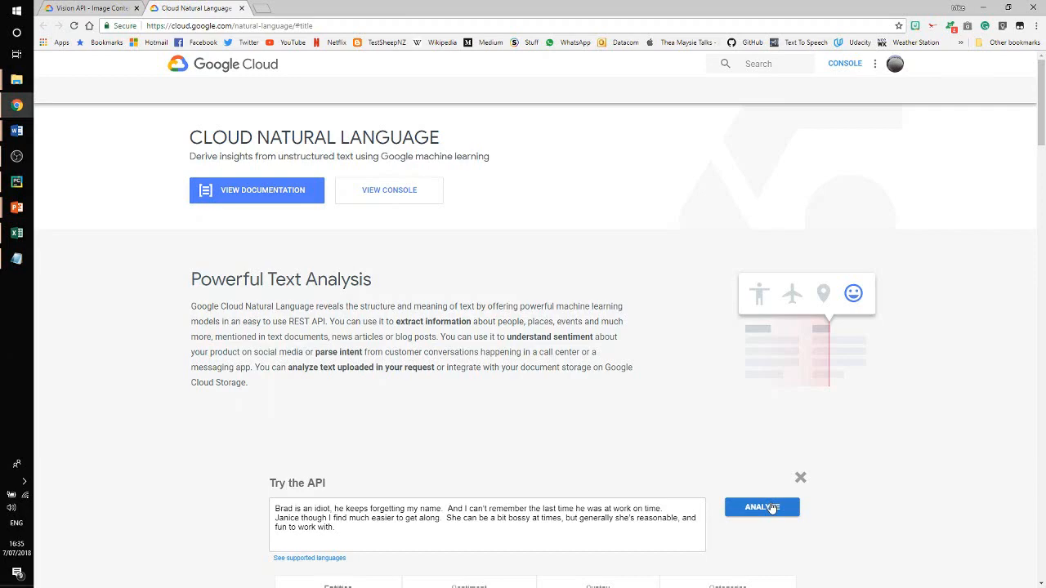
click(761, 507)
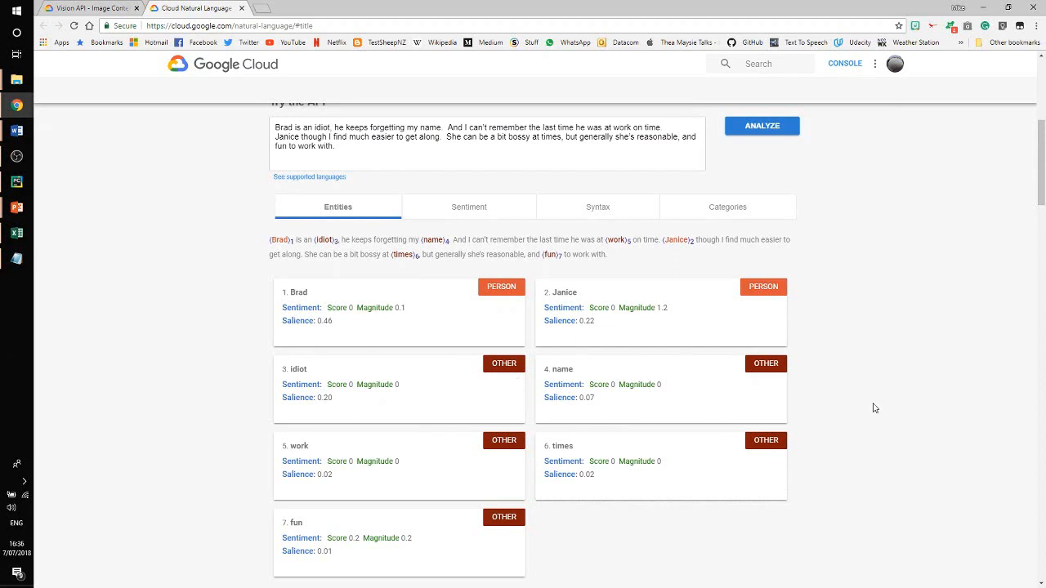
mouse_move(315, 301)
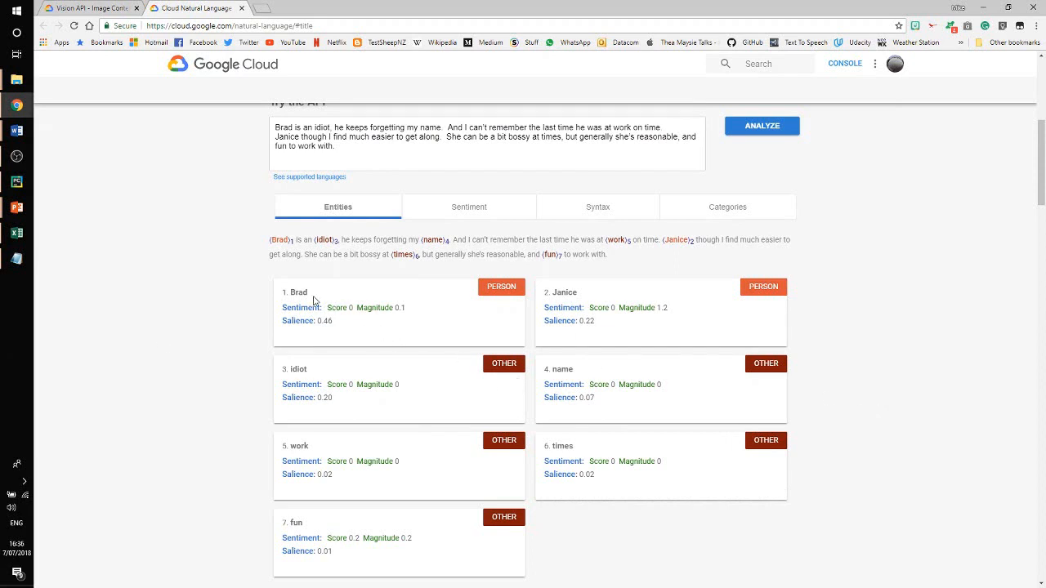
mouse_move(630, 293)
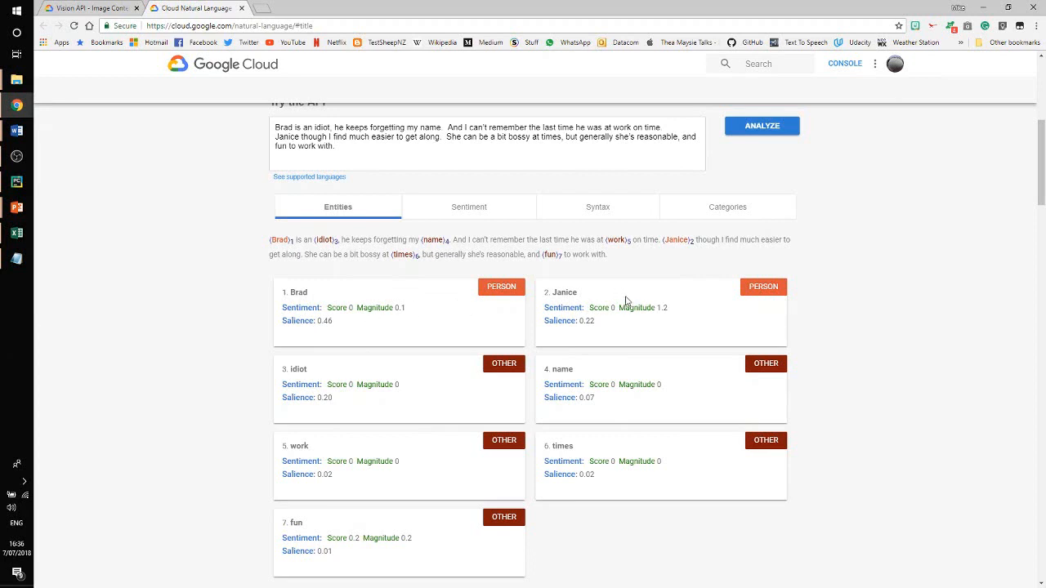
mouse_move(793, 295)
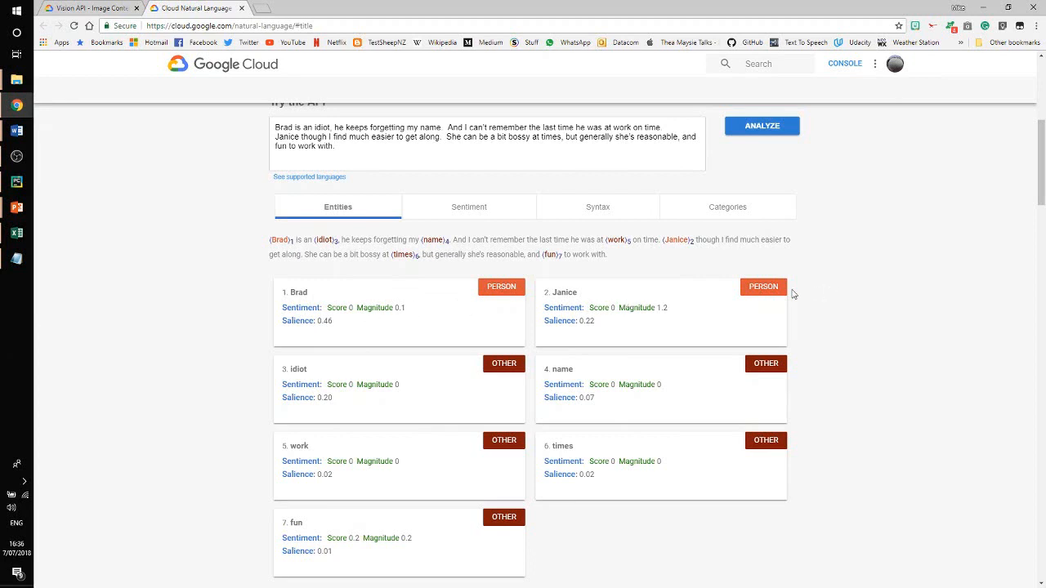
mouse_move(319, 375)
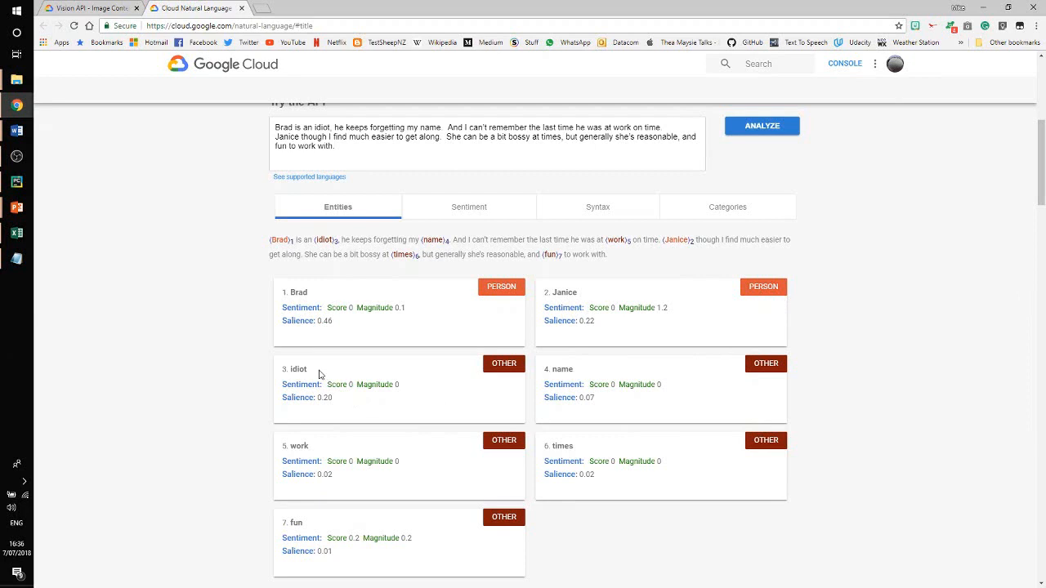
mouse_move(308, 537)
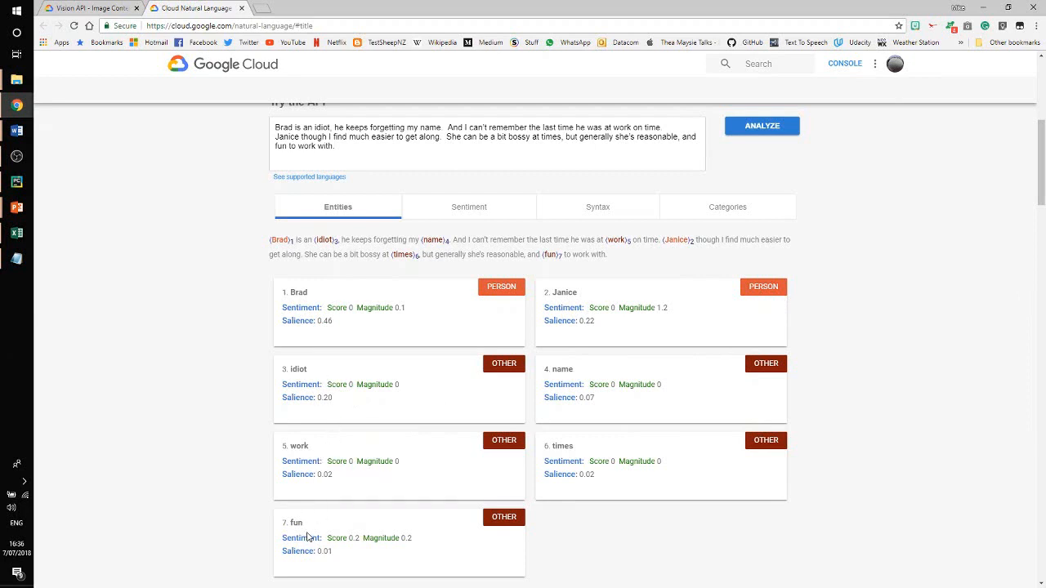
mouse_move(611, 452)
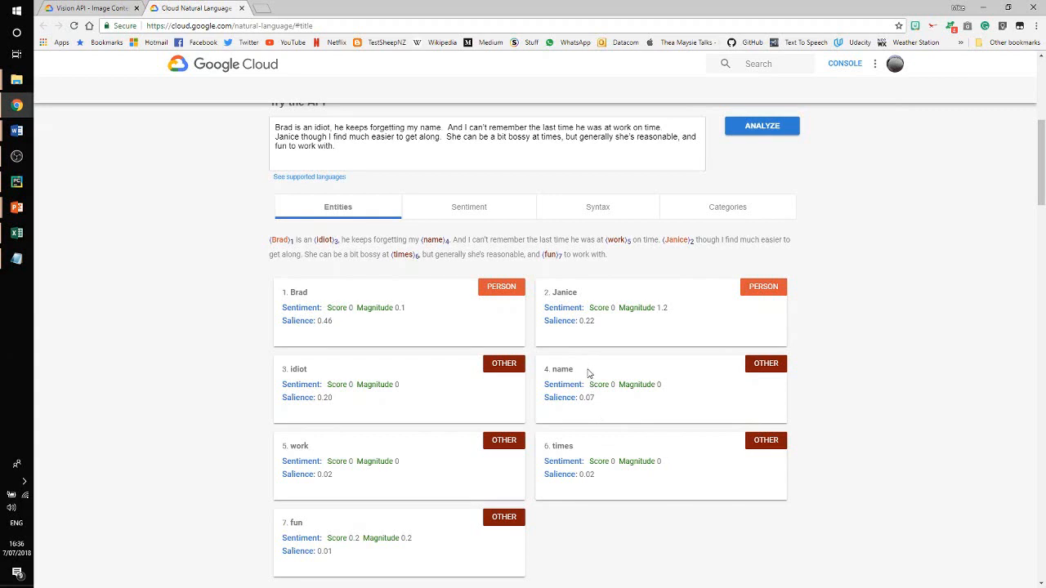
mouse_move(413, 184)
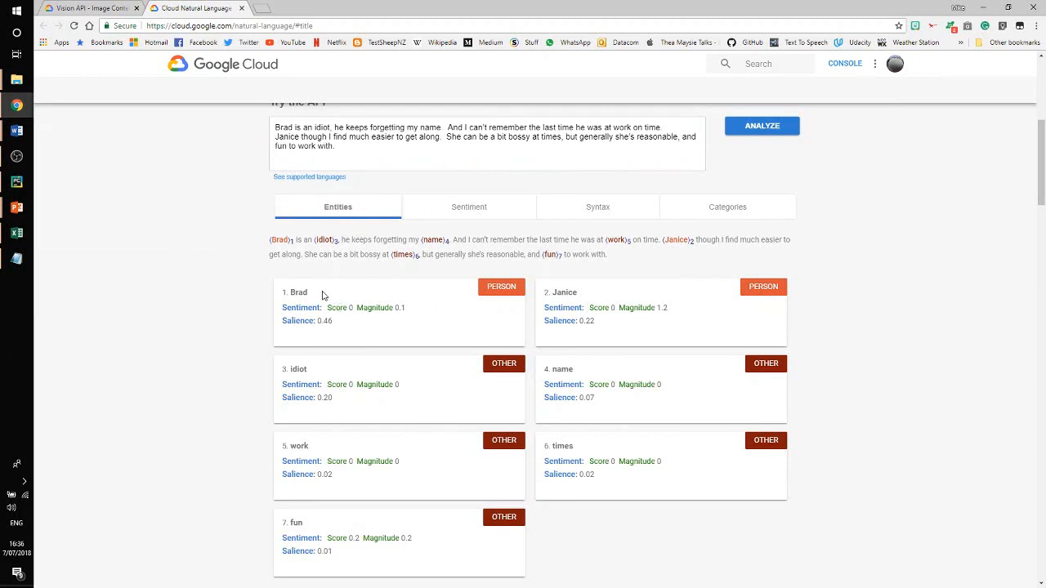
mouse_move(335, 526)
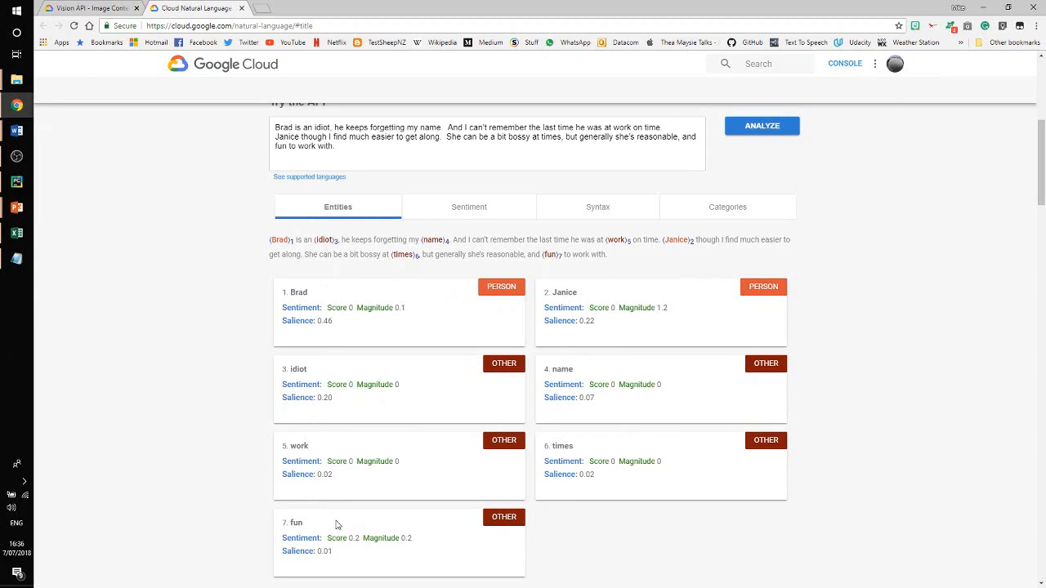
mouse_move(625, 459)
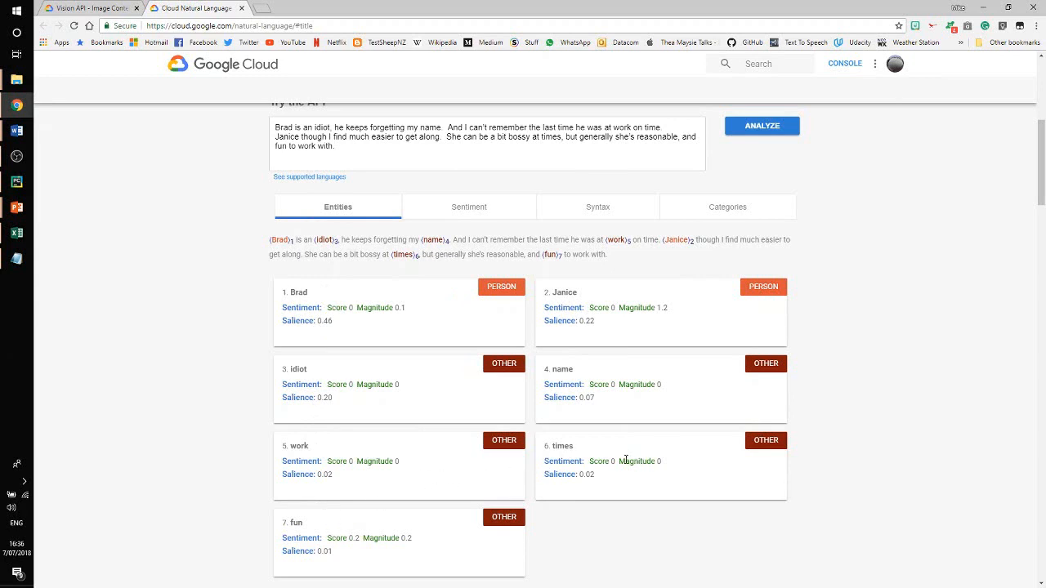
mouse_move(321, 387)
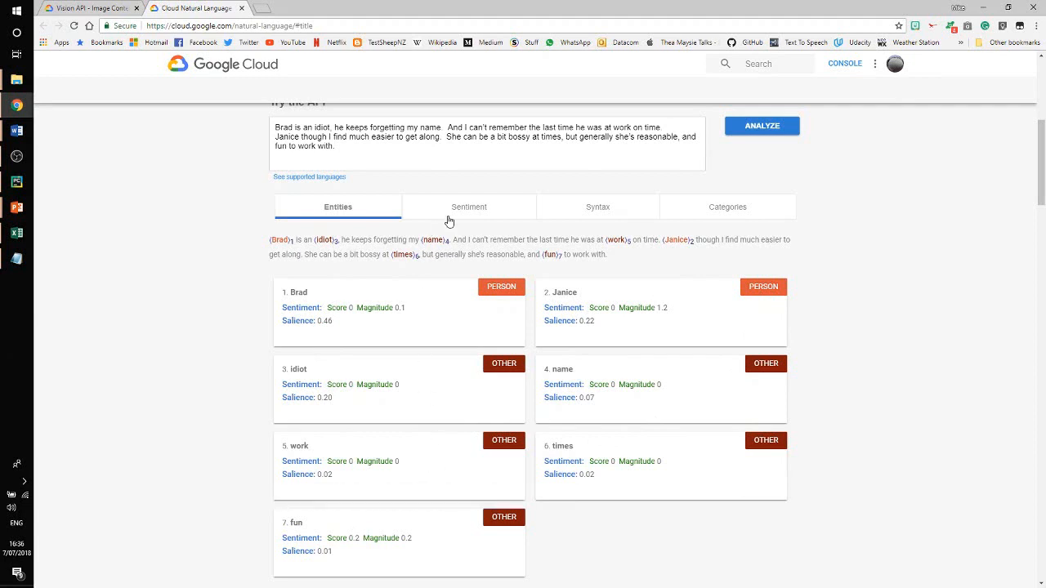
click(469, 206)
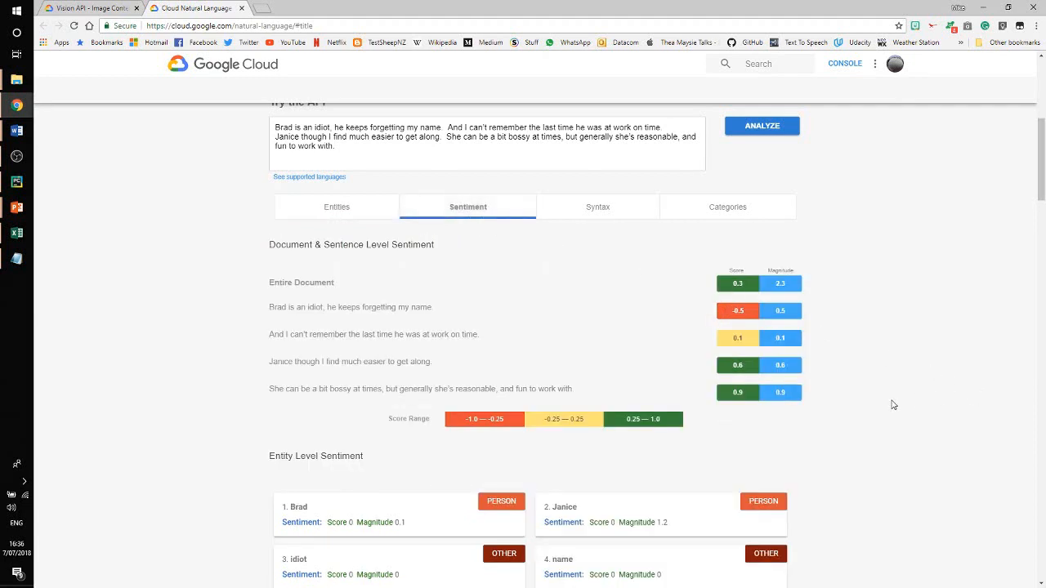
mouse_move(780, 386)
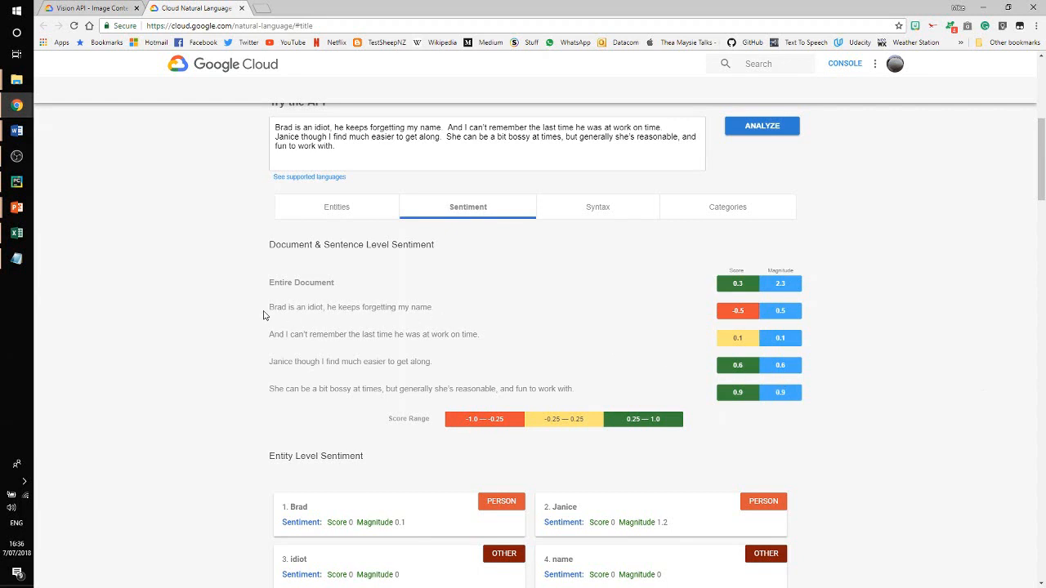
mouse_move(629, 318)
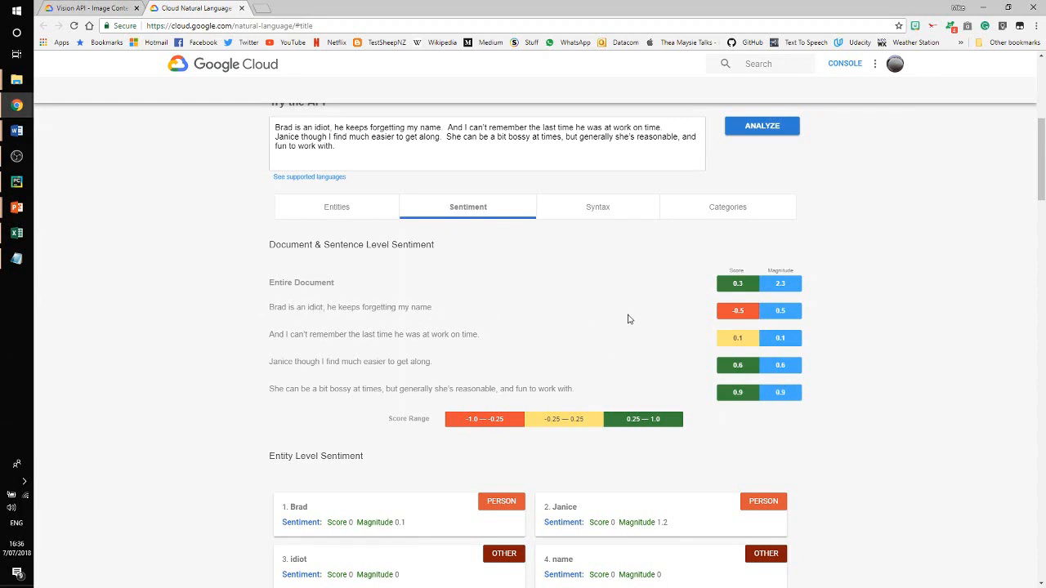
mouse_move(735, 276)
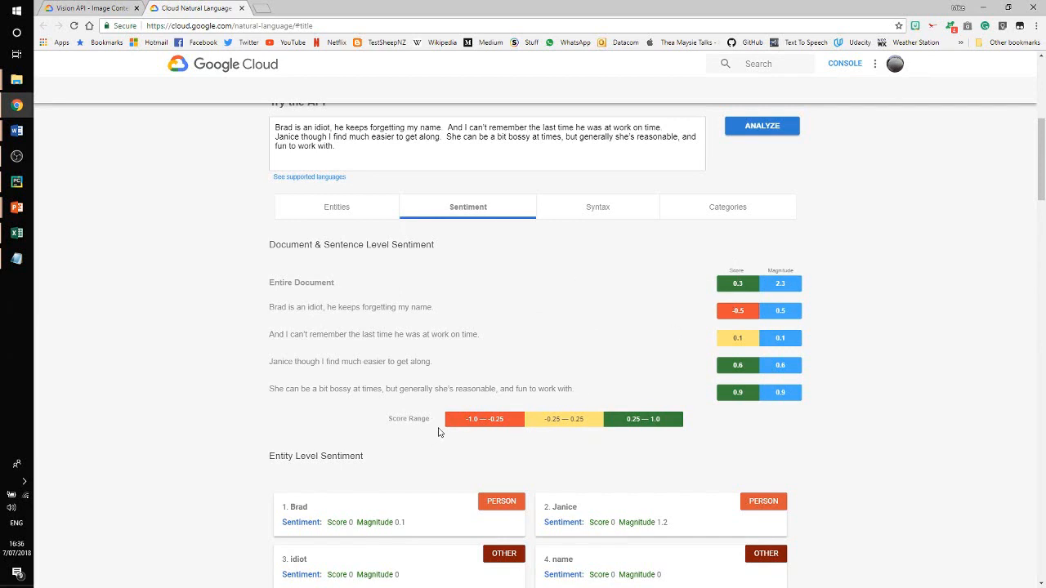
mouse_move(736, 317)
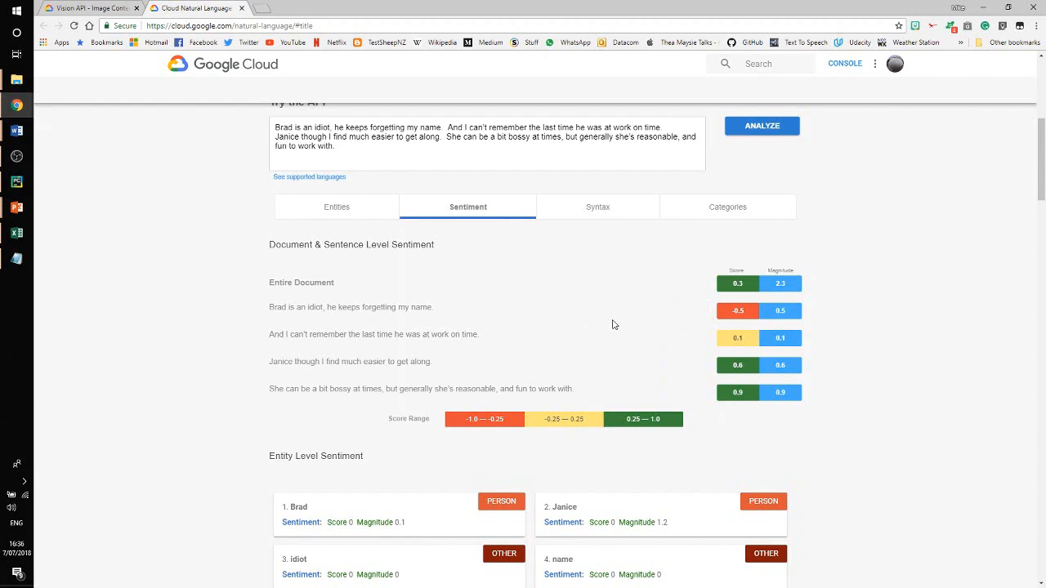
mouse_move(799, 318)
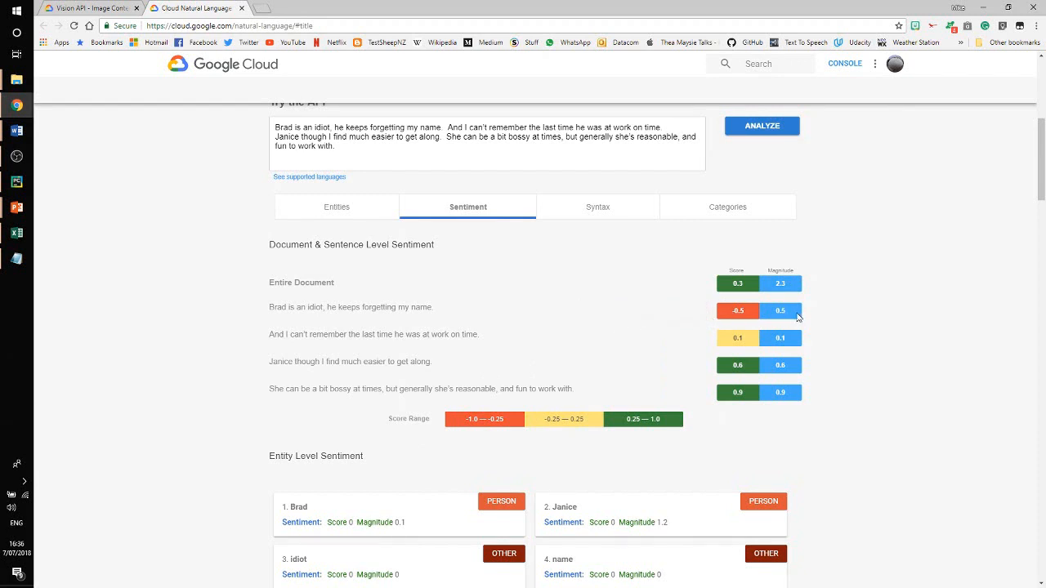
mouse_move(780, 311)
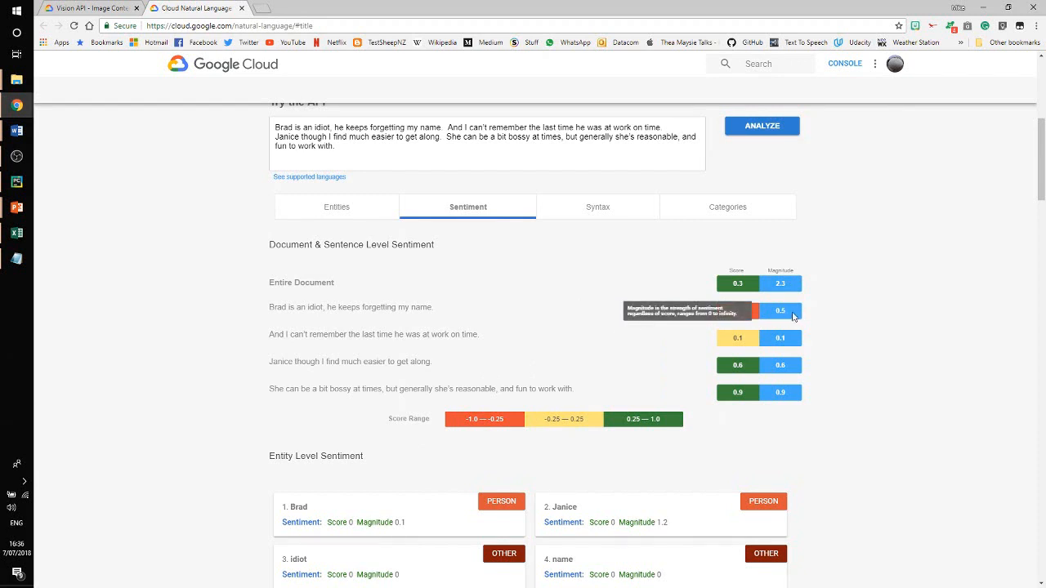
mouse_move(355, 306)
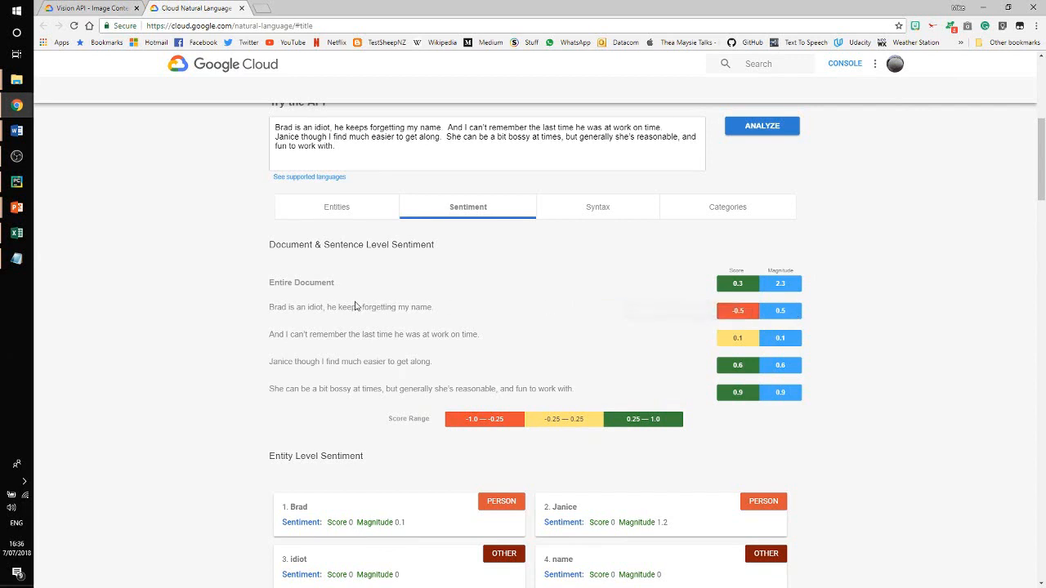
mouse_move(390, 343)
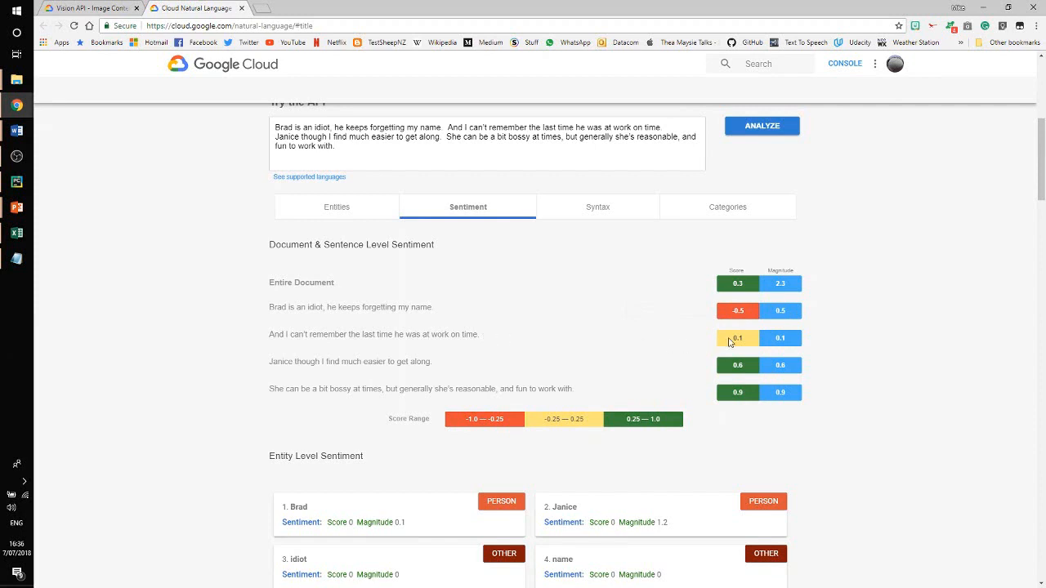
mouse_move(737, 337)
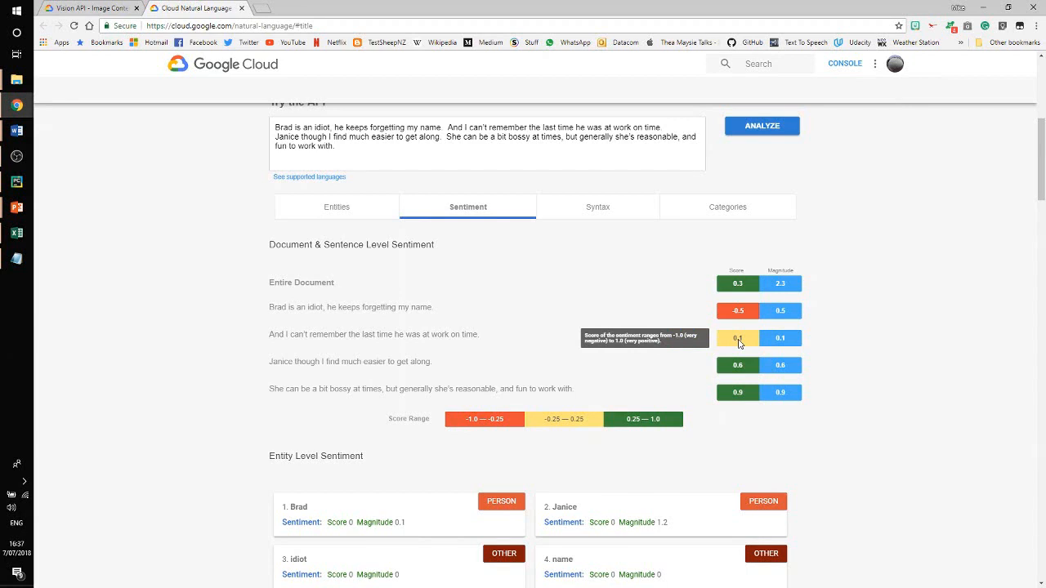
mouse_move(780, 338)
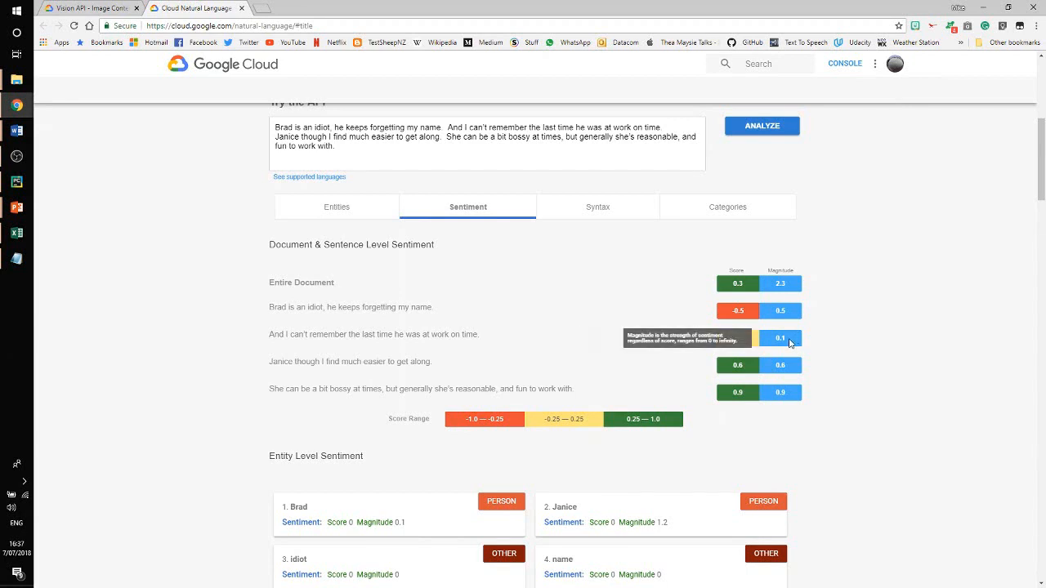
mouse_move(380, 411)
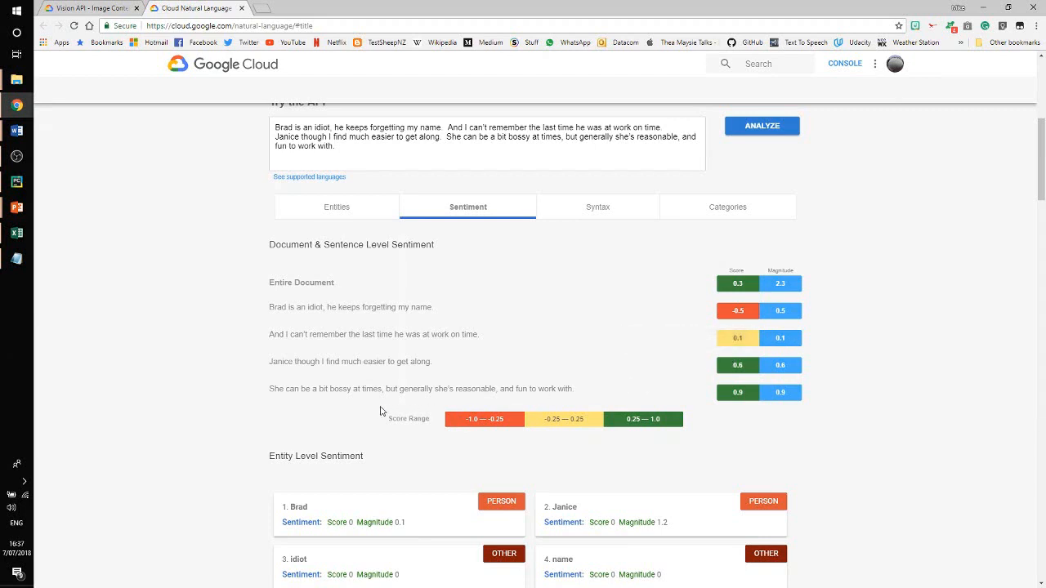
mouse_move(276, 391)
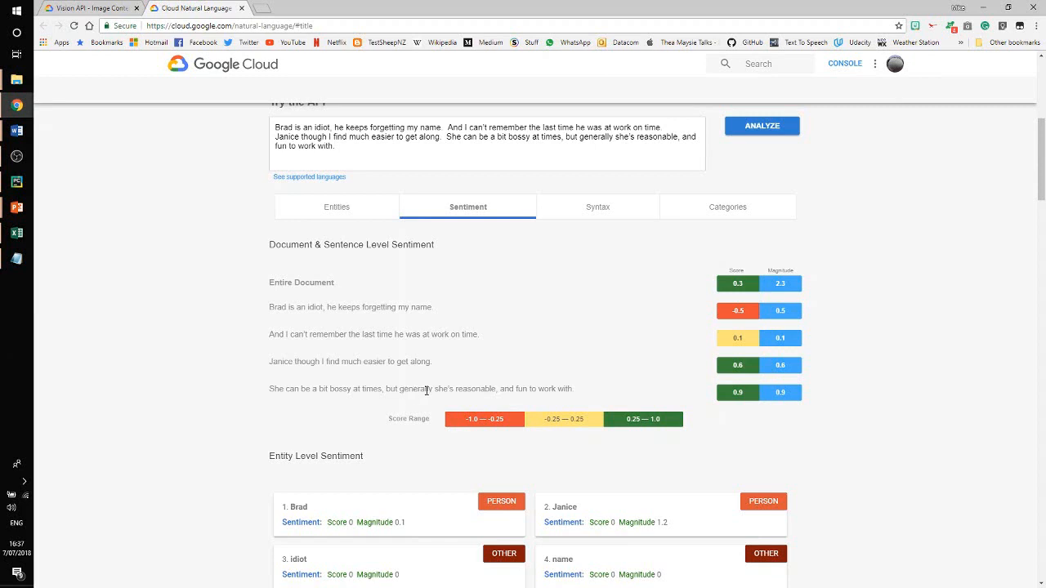
mouse_move(734, 402)
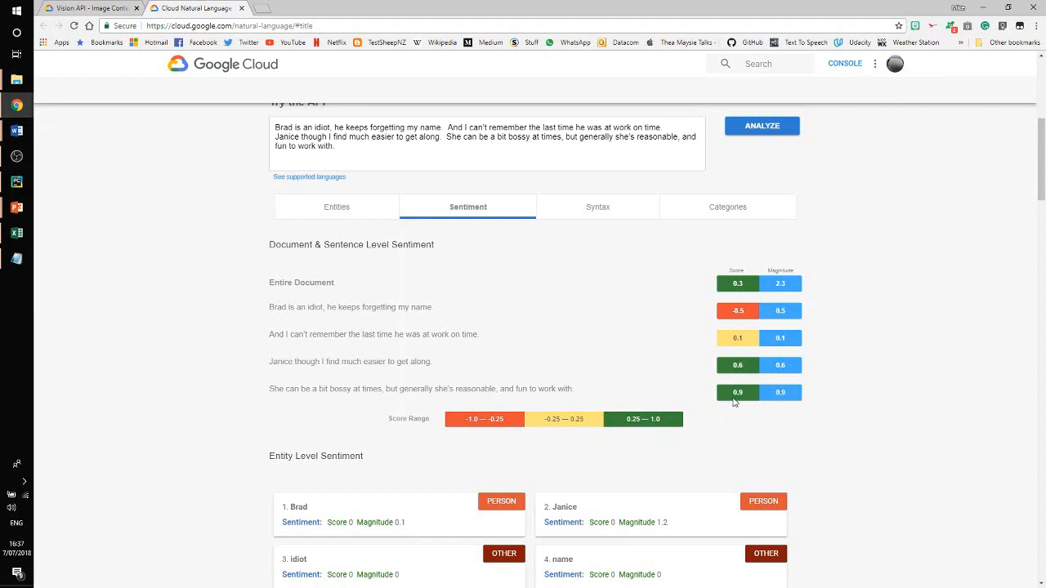
mouse_move(737, 394)
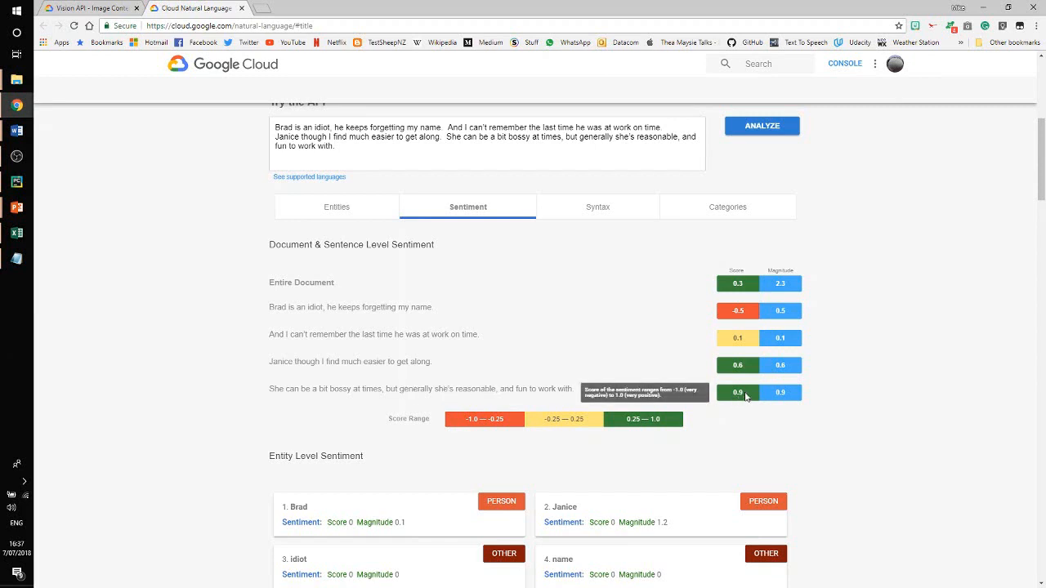
mouse_move(793, 398)
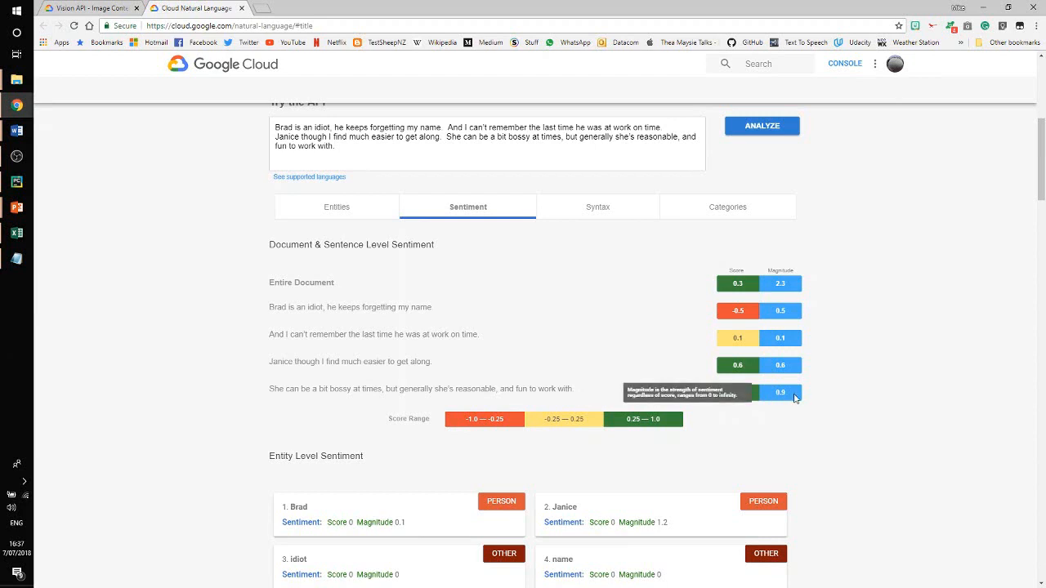
mouse_move(795, 398)
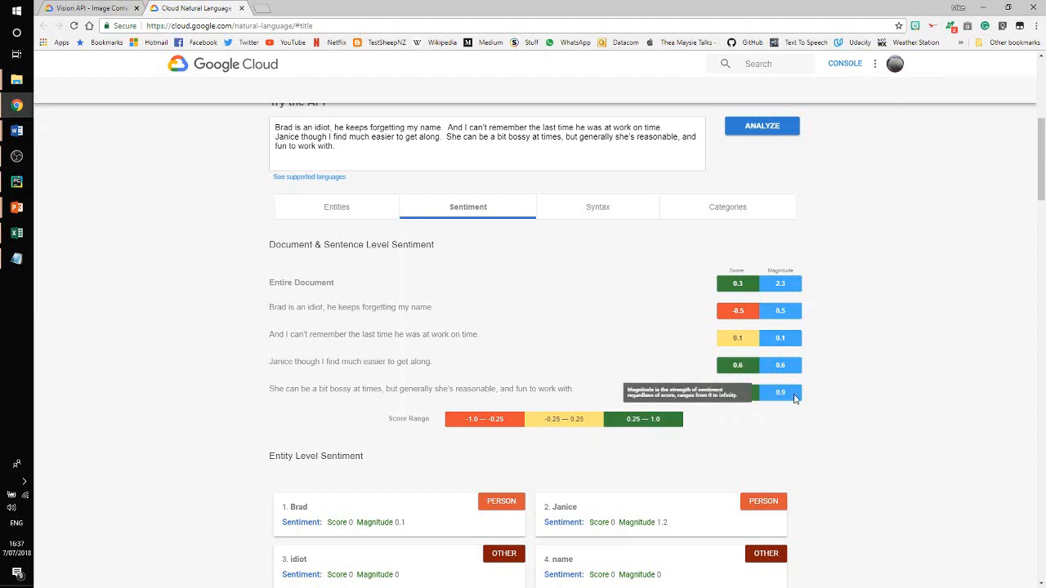